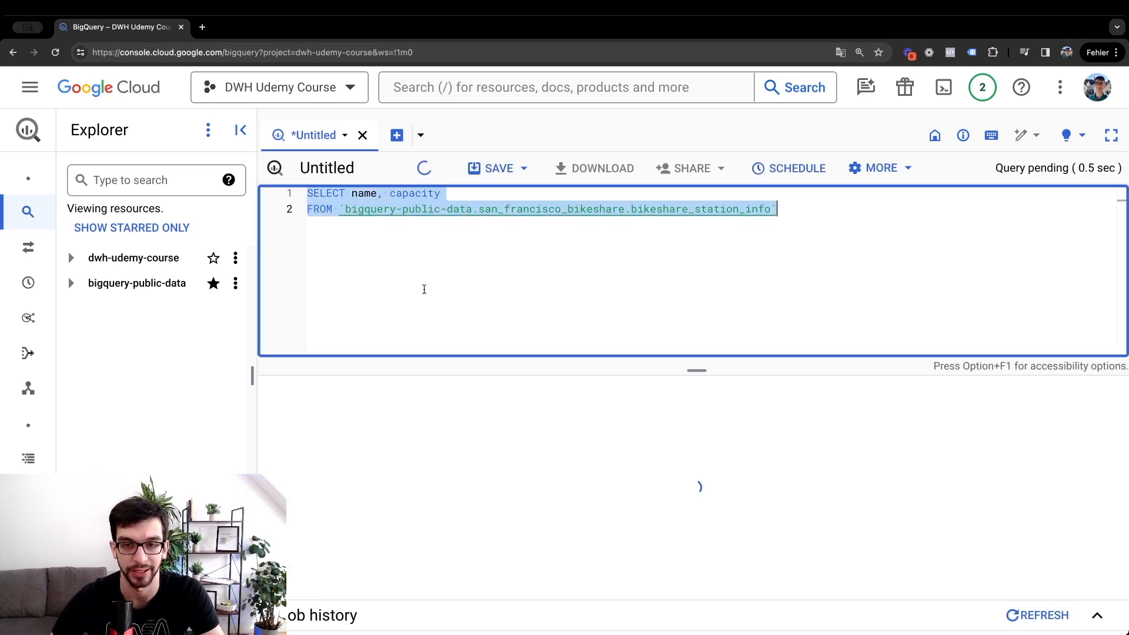
Step: Run SELECT name, capacity on bikeshare_station_info and enlarge the results panel
click(424, 169)
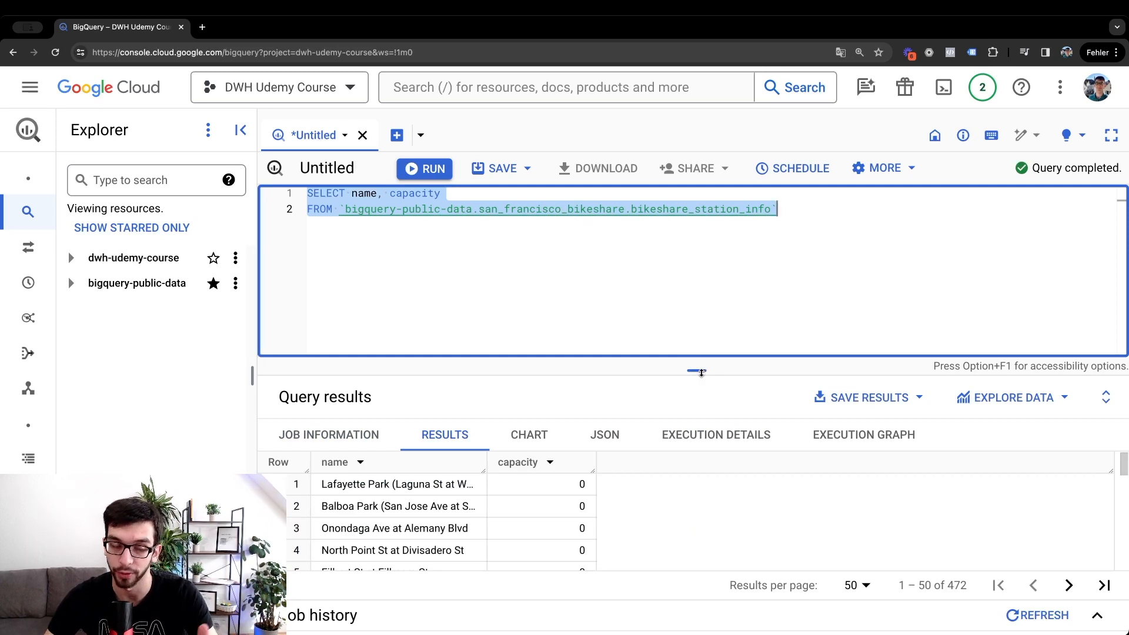
drag(696, 372, 696, 282)
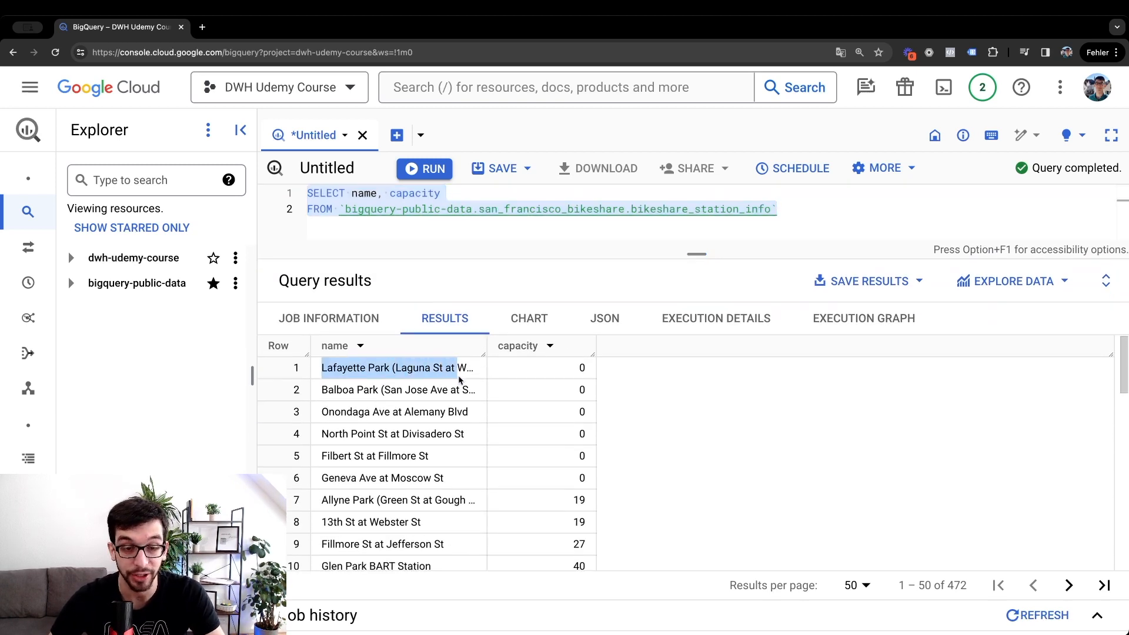
mouse_move(616, 313)
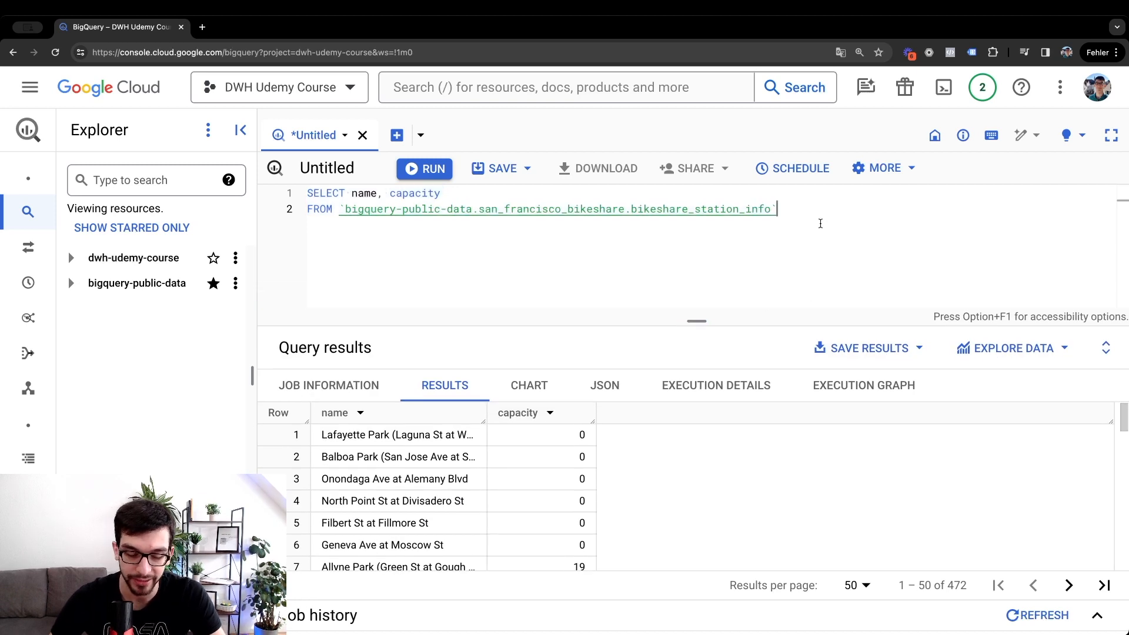
Step: Add WHERE capacity > 15 to the station query
text(HW)
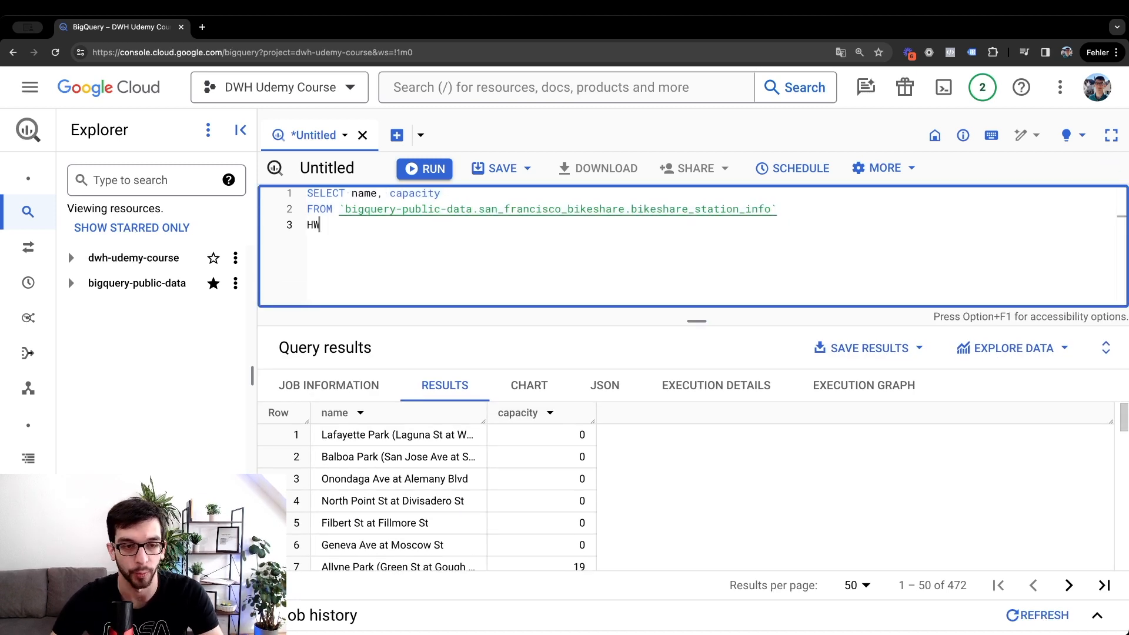
text(WHERE)
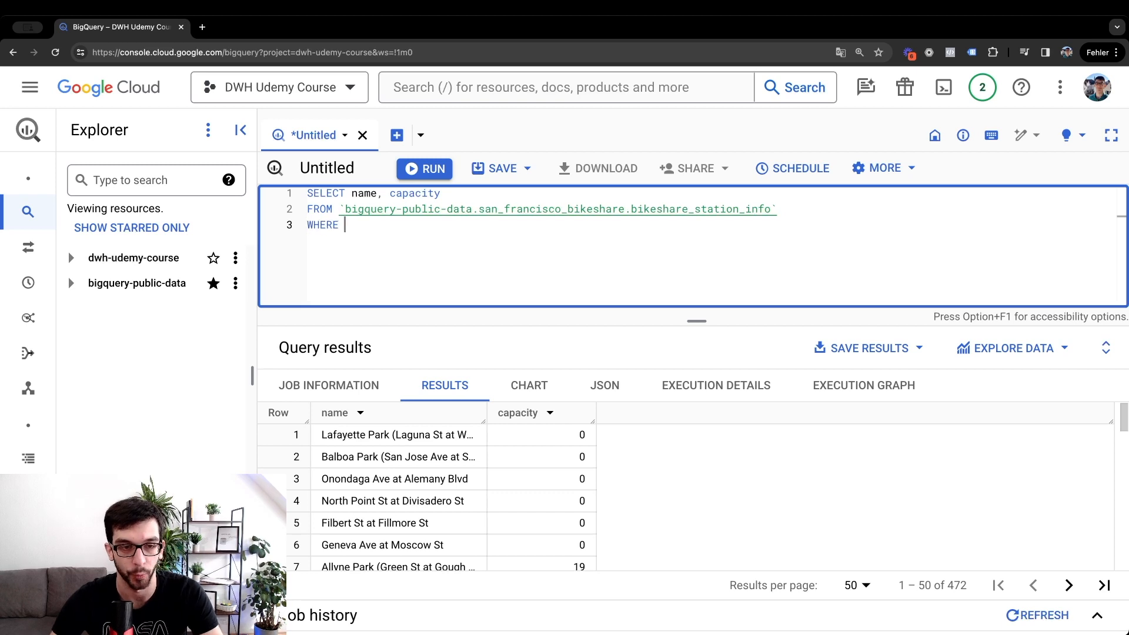
text(capa)
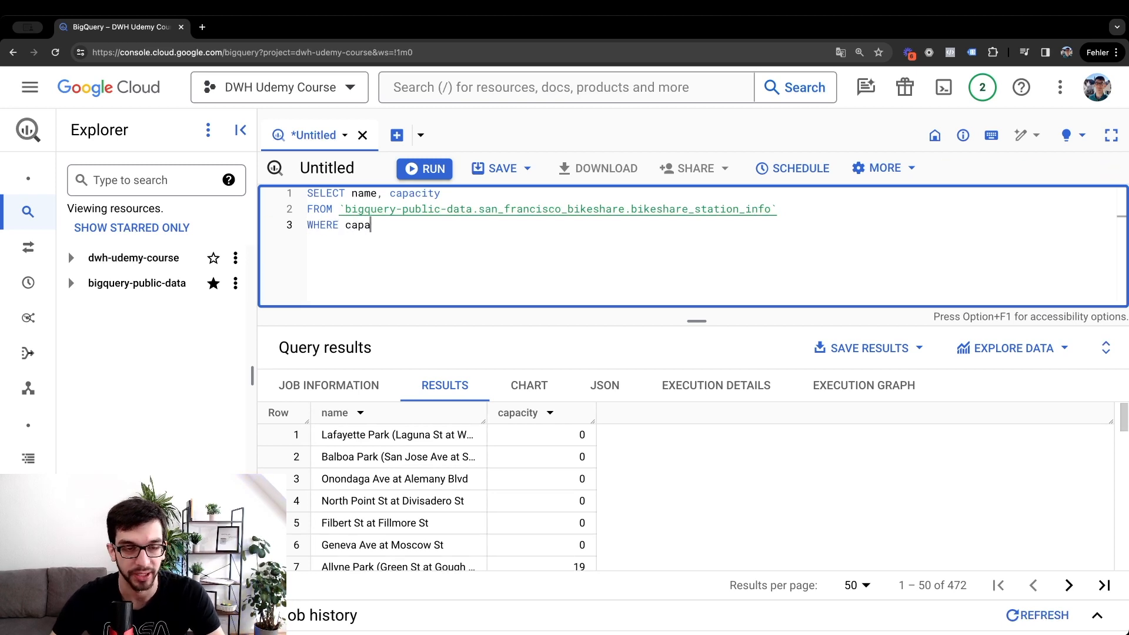
text(city)
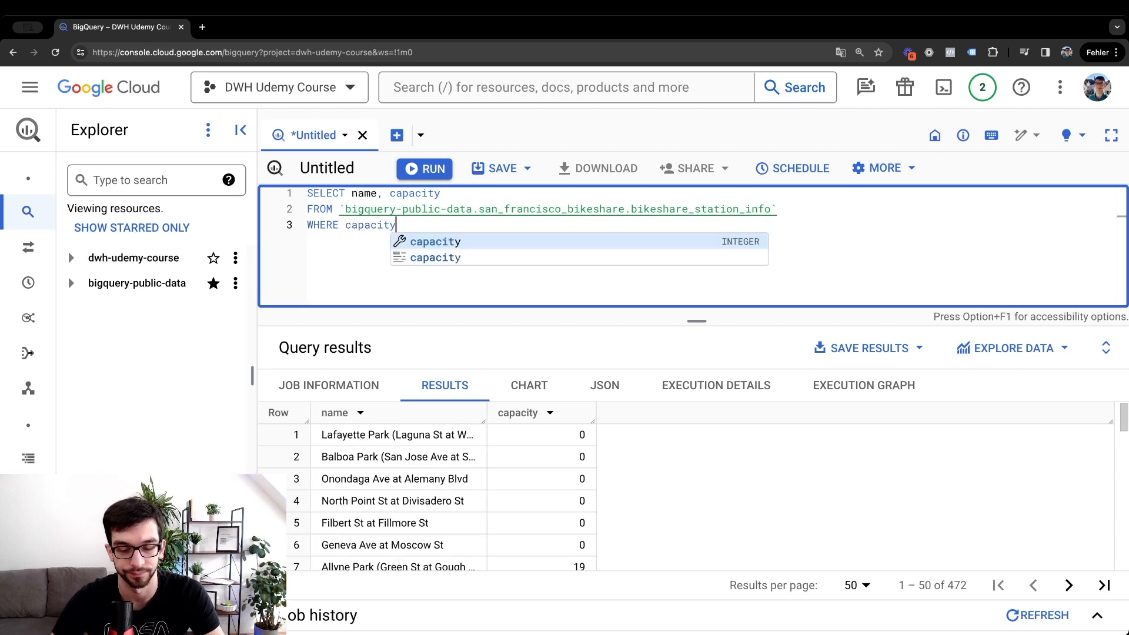
text(> 15)
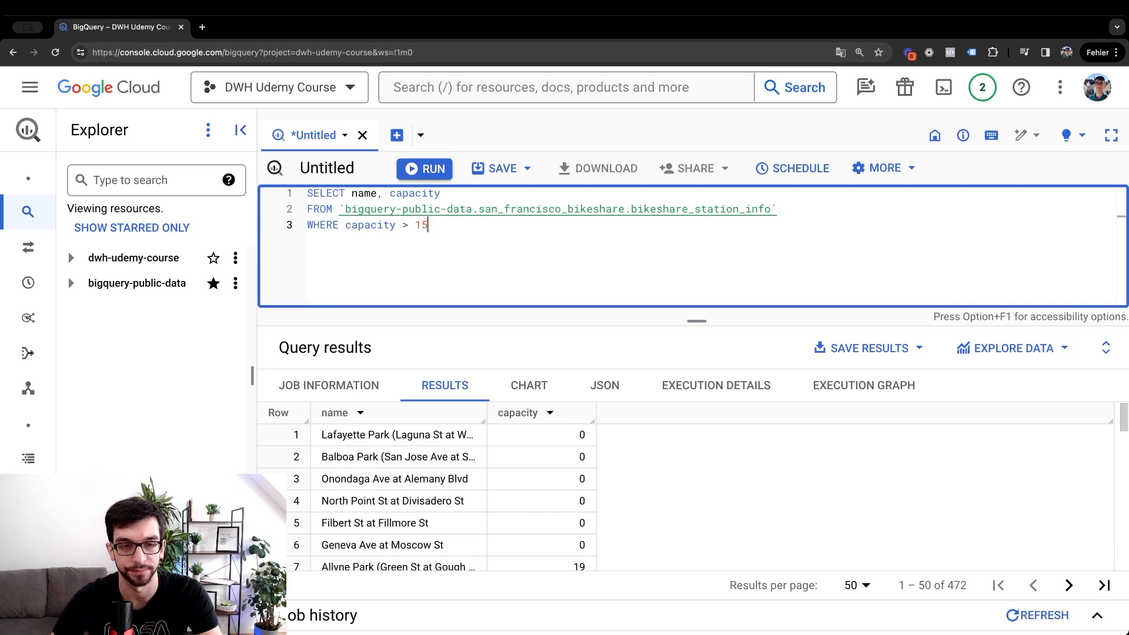
Step: Run the capacity-filtered query and scroll through the 390 station results
click(423, 169)
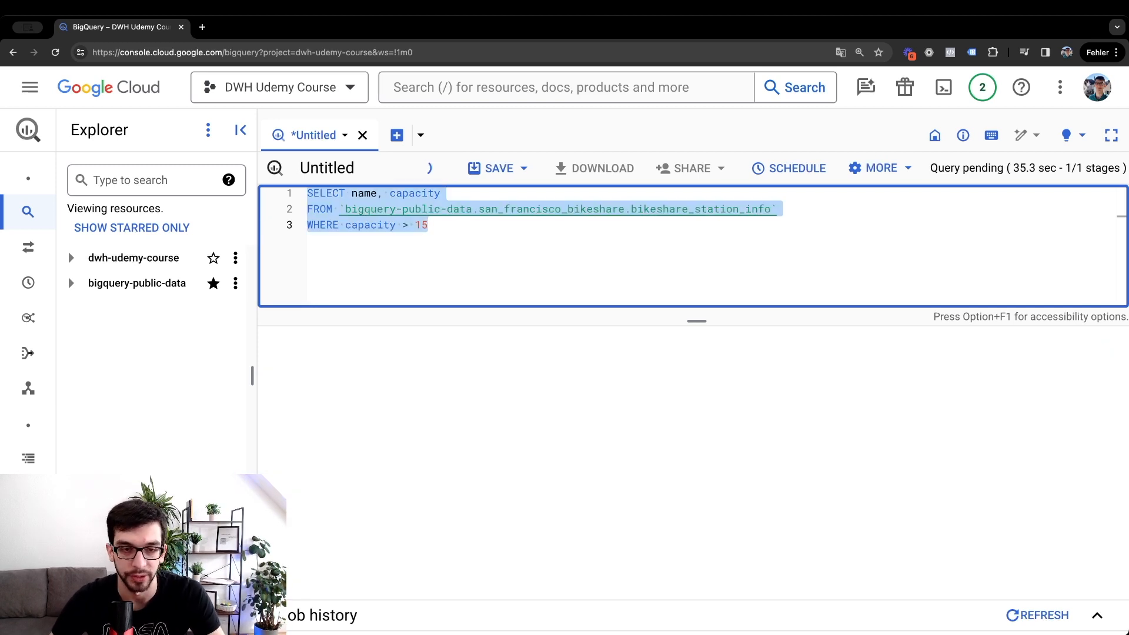
click(423, 169)
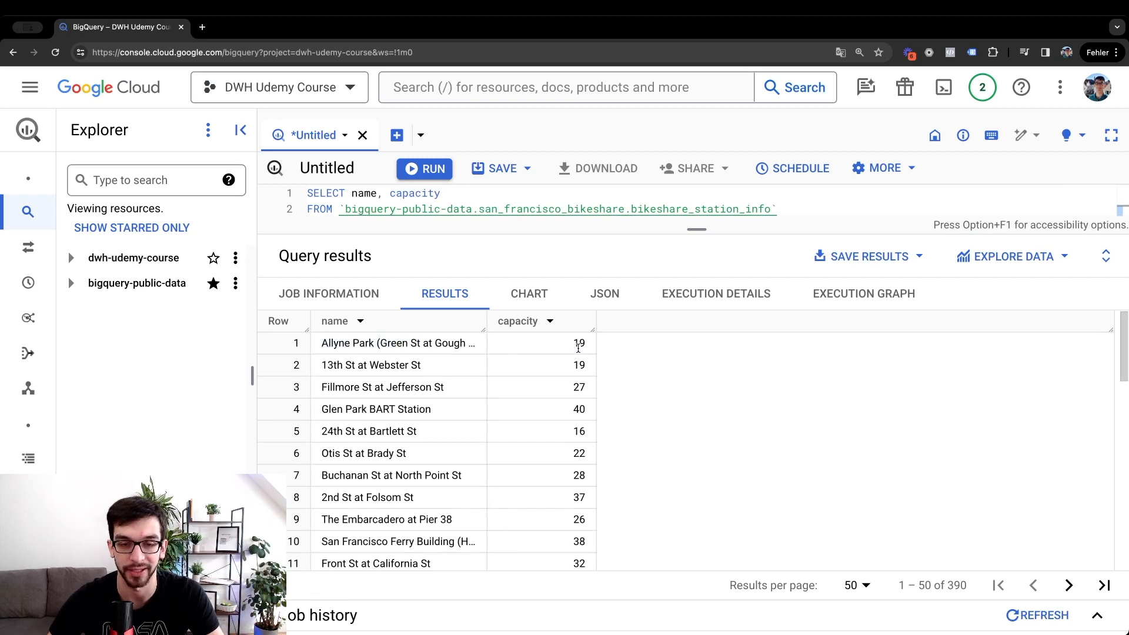
double_click(576, 342)
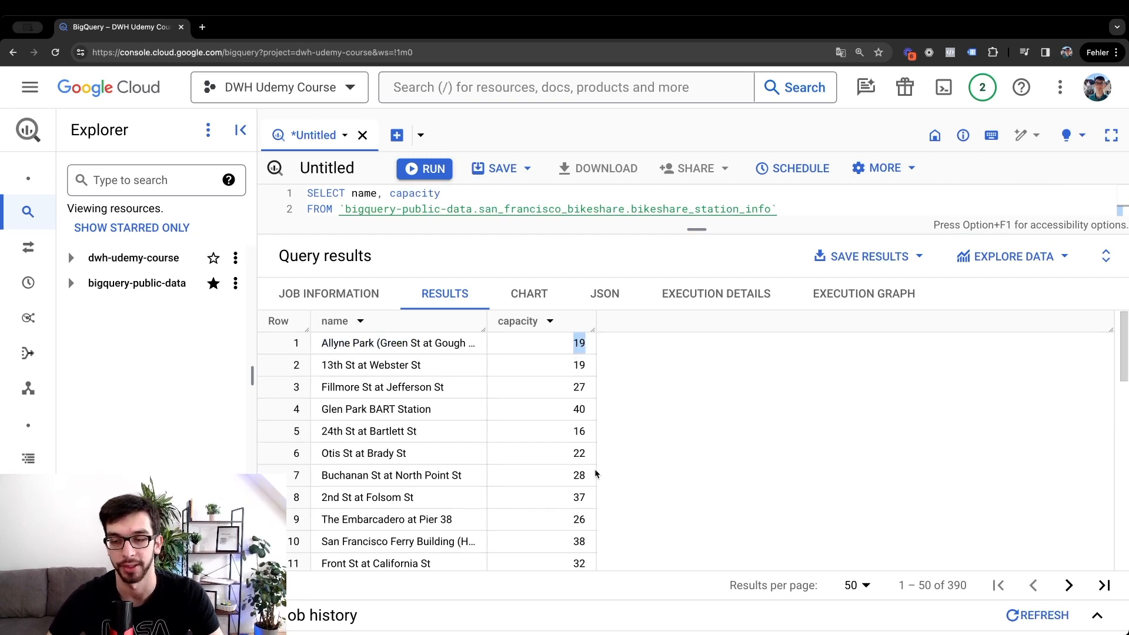
scroll(down, 3)
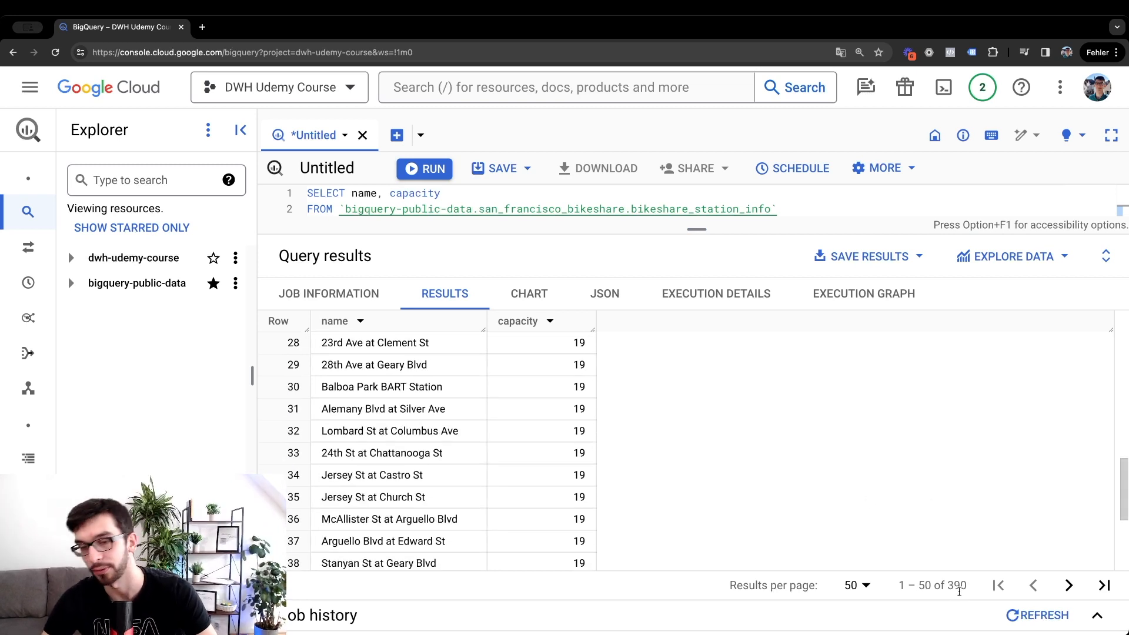
scroll(down, 3)
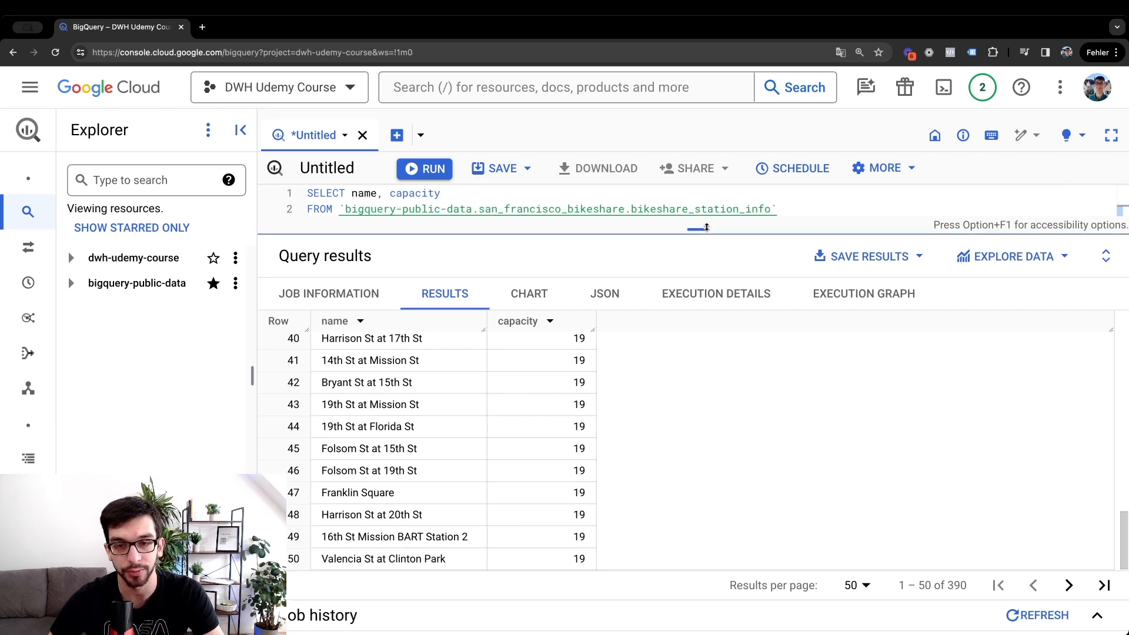
Step: Add ORDER BY capacity, run it, and check the smallest capacity of 16
text(WHERE capacity > 15)
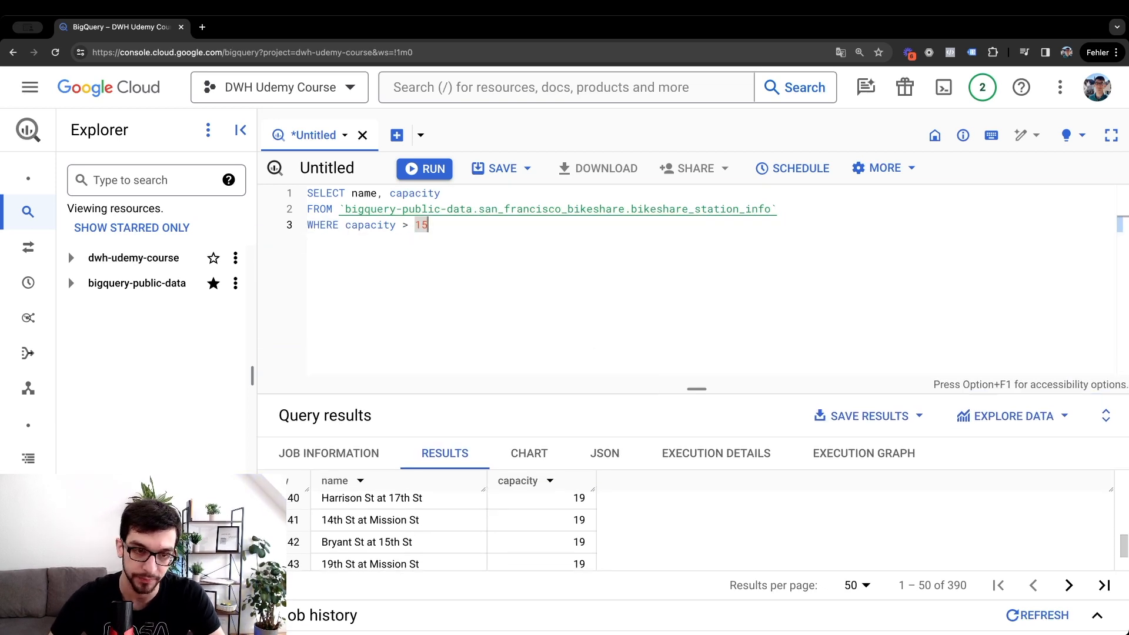
text(ORDER BY)
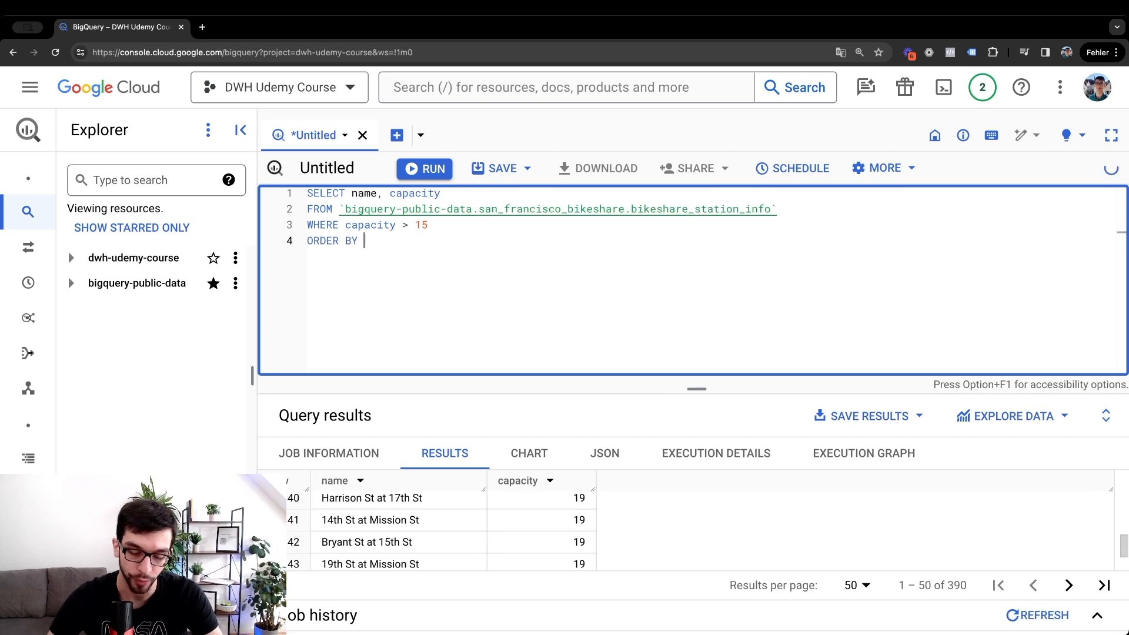
text(capaci)
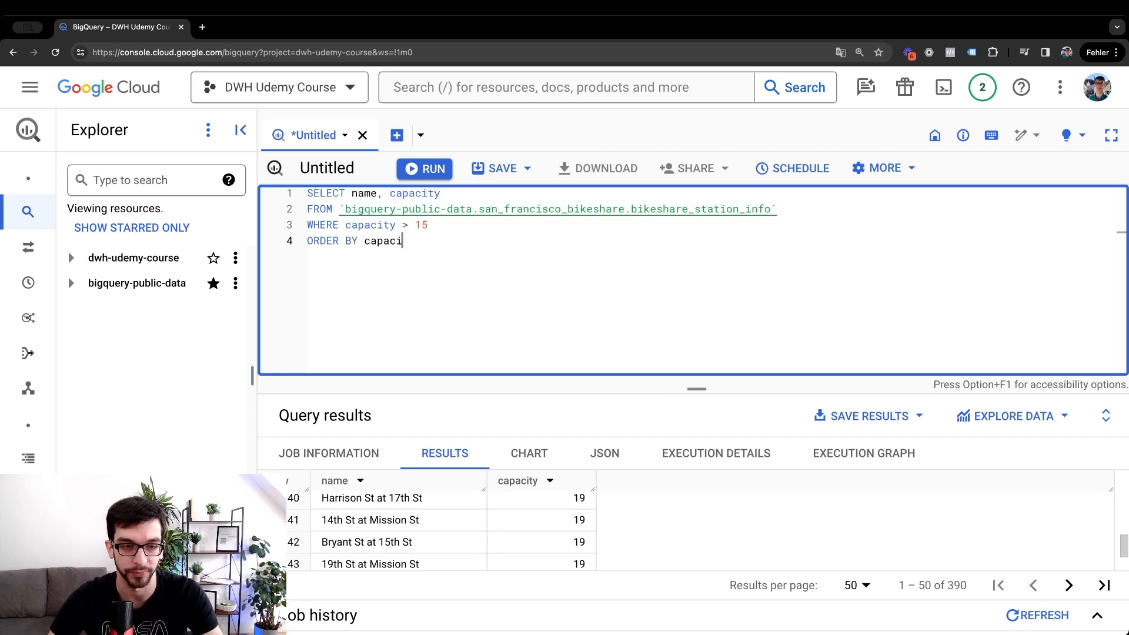
text(ty)
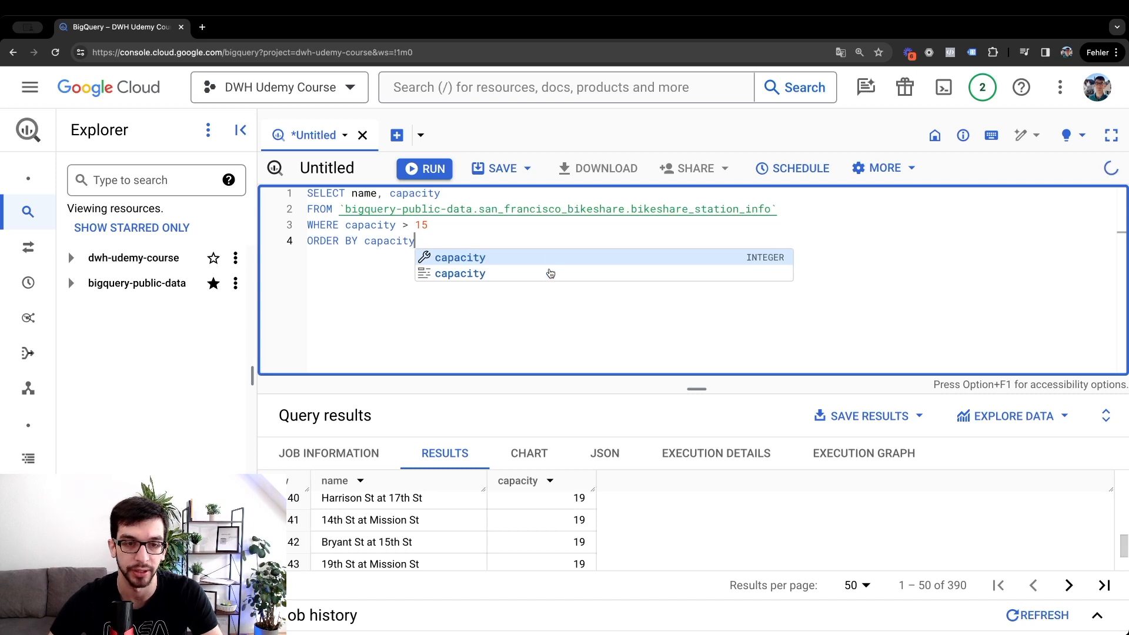
click(424, 168)
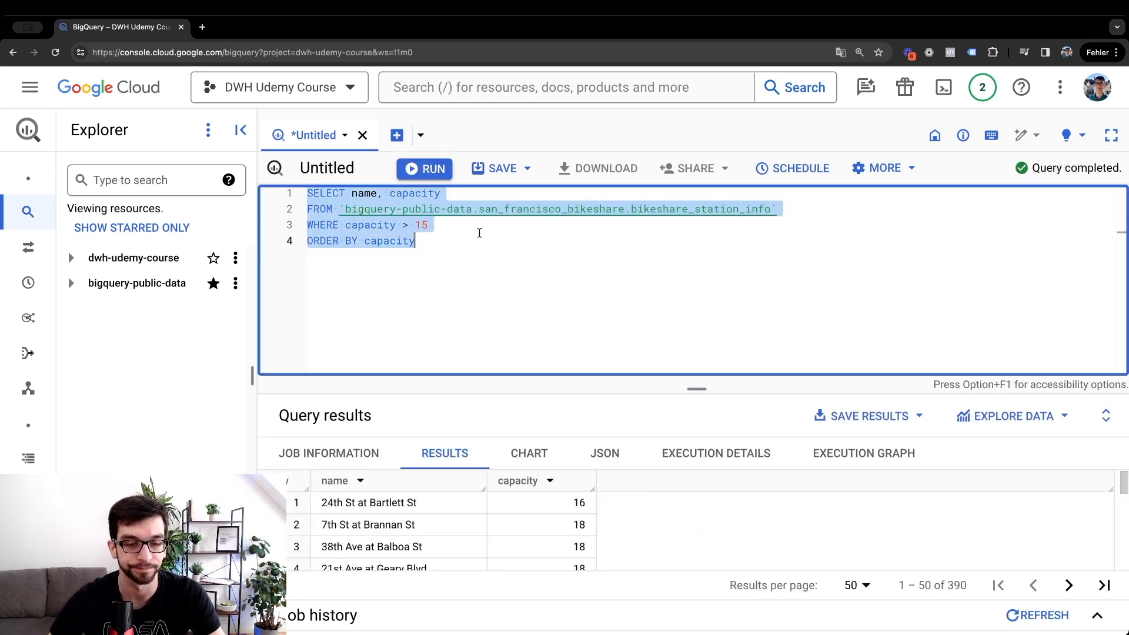
mouse_move(623, 439)
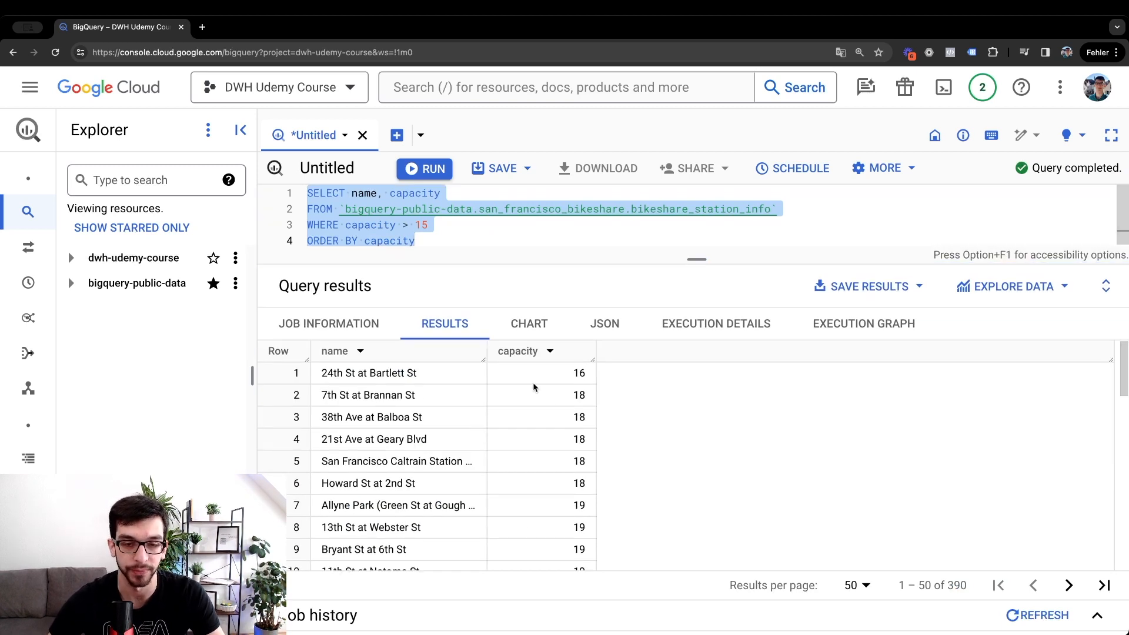
click(579, 373)
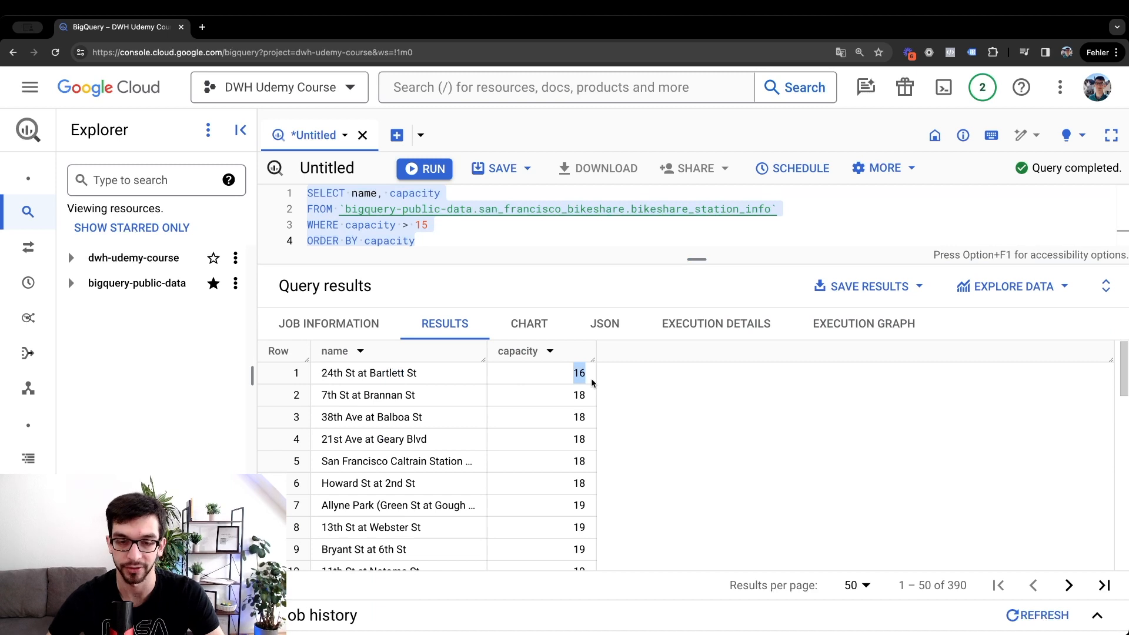
scroll(down, 3)
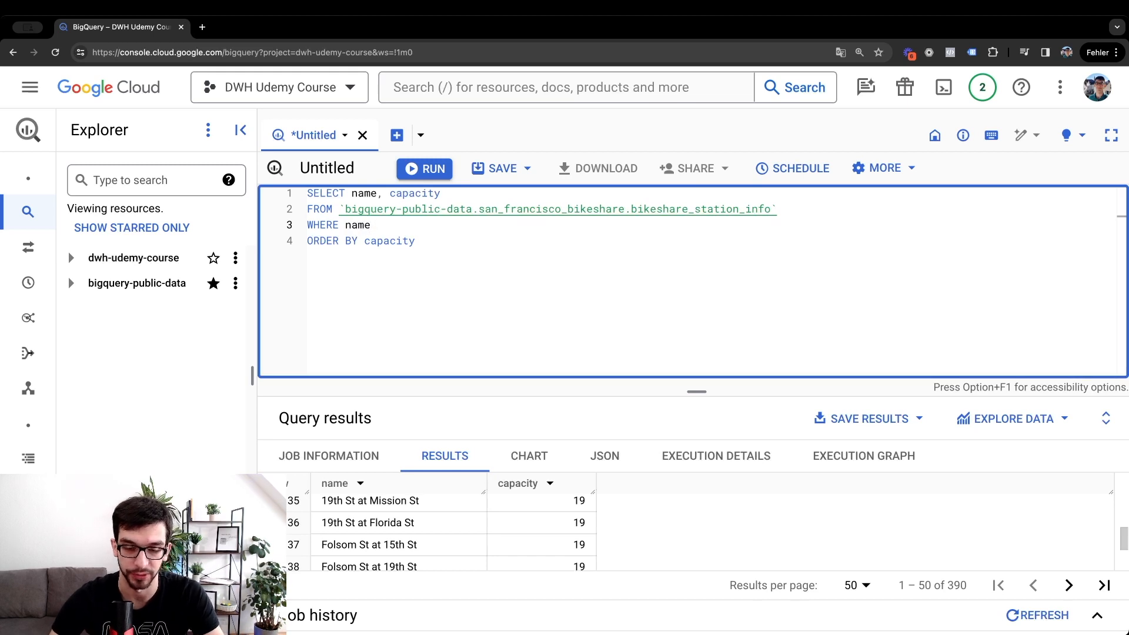
Step: Filter on name = 'Otis St at Brady St', sort by name, and run
text(=)
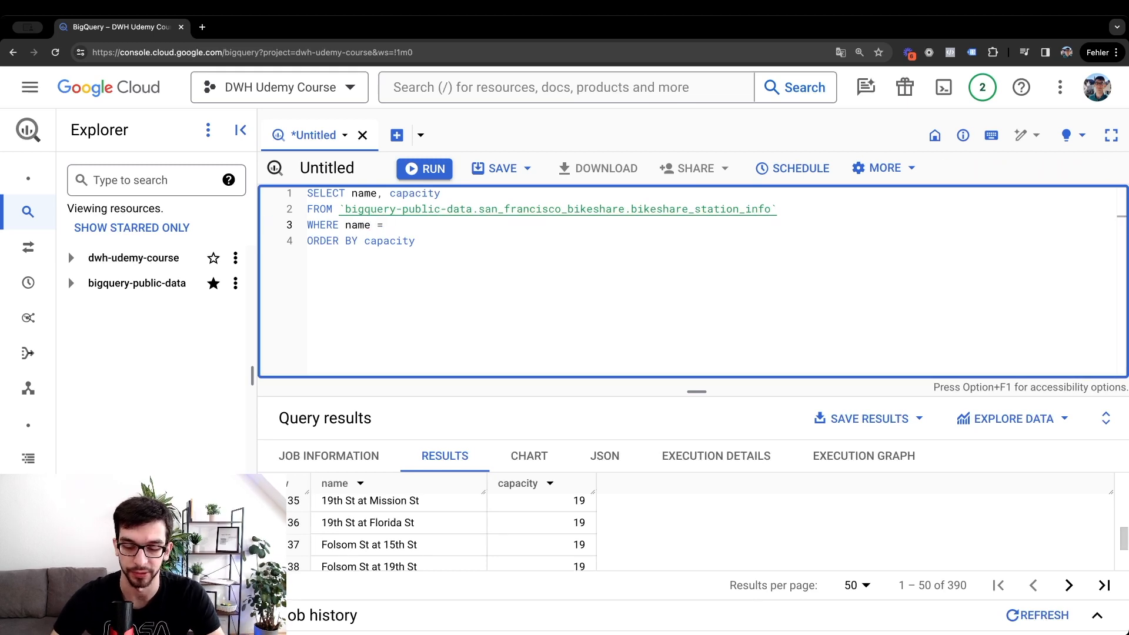
text(')
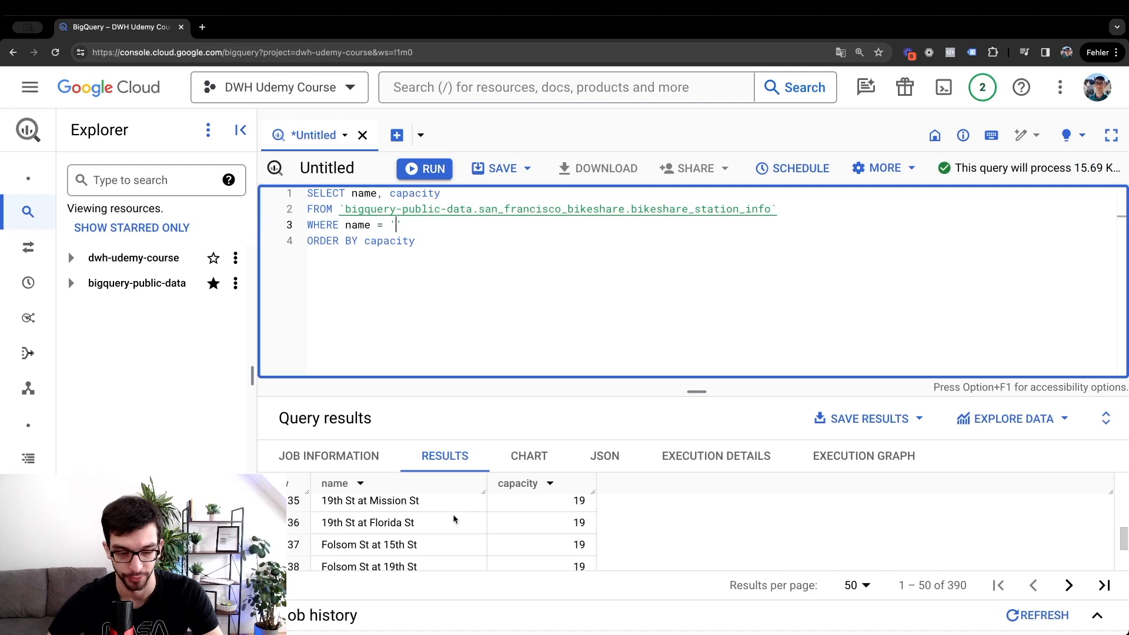
text(')
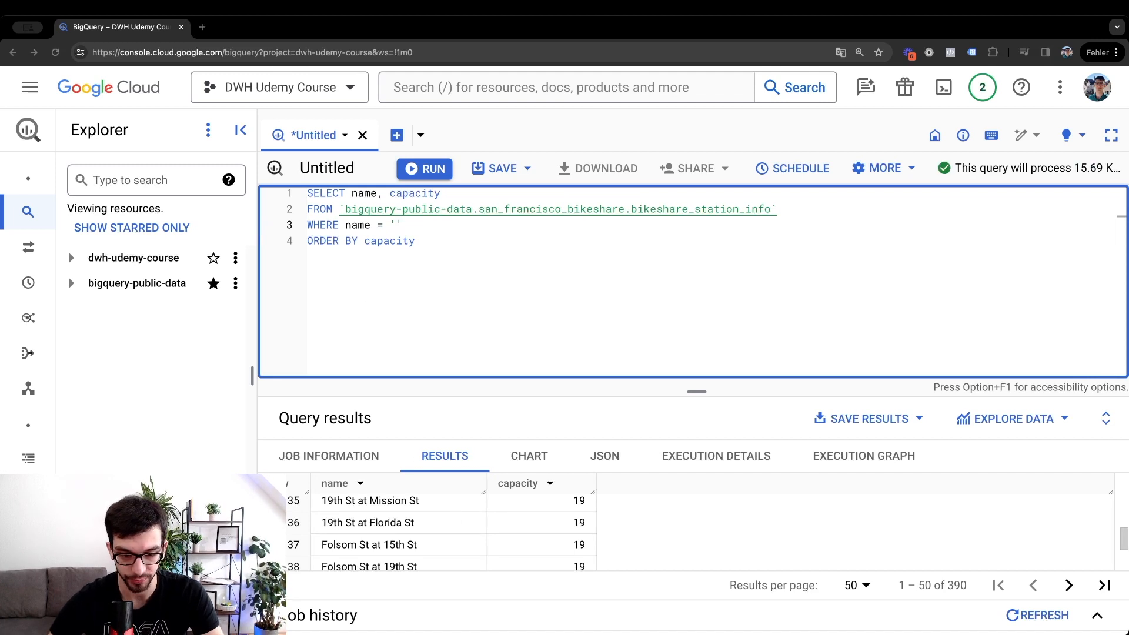
text(Otis St at Brady St)
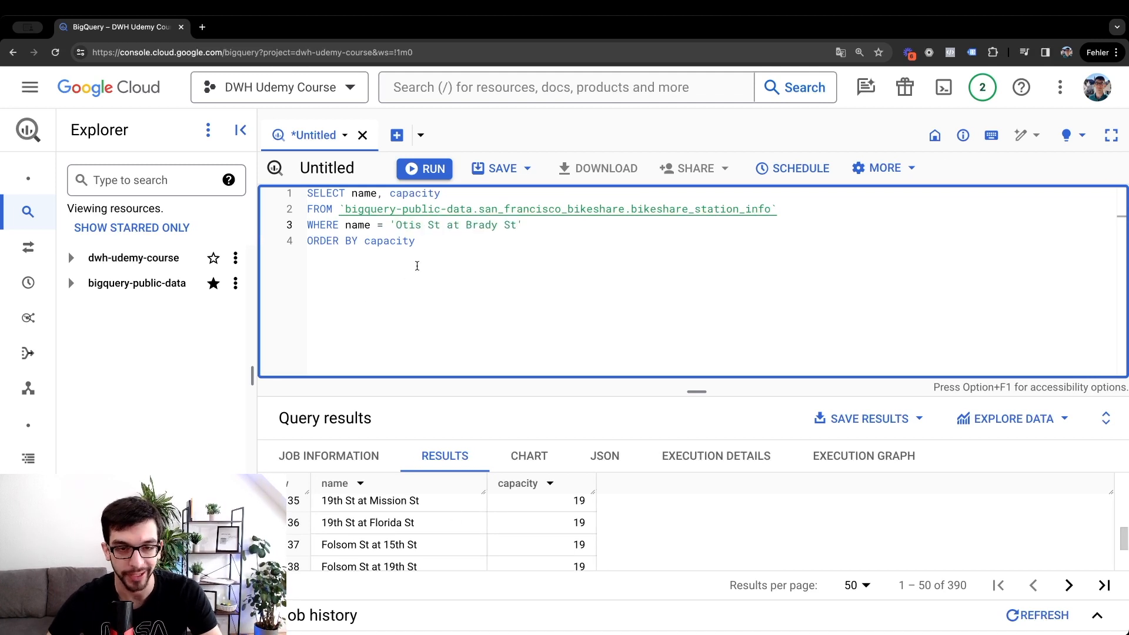
double_click(388, 240)
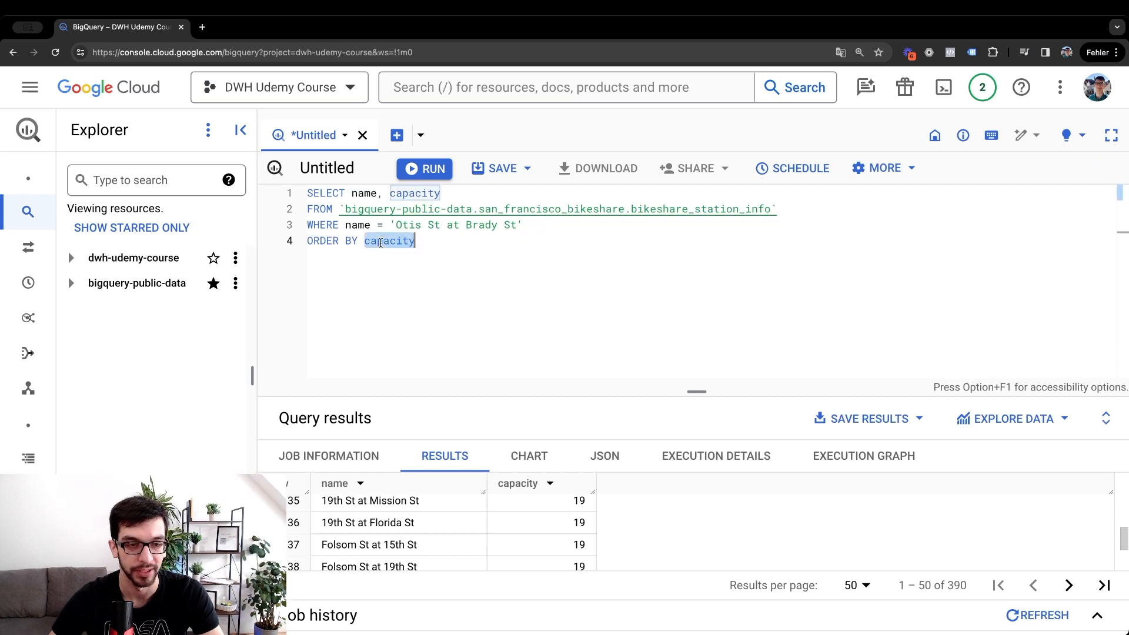
text(name)
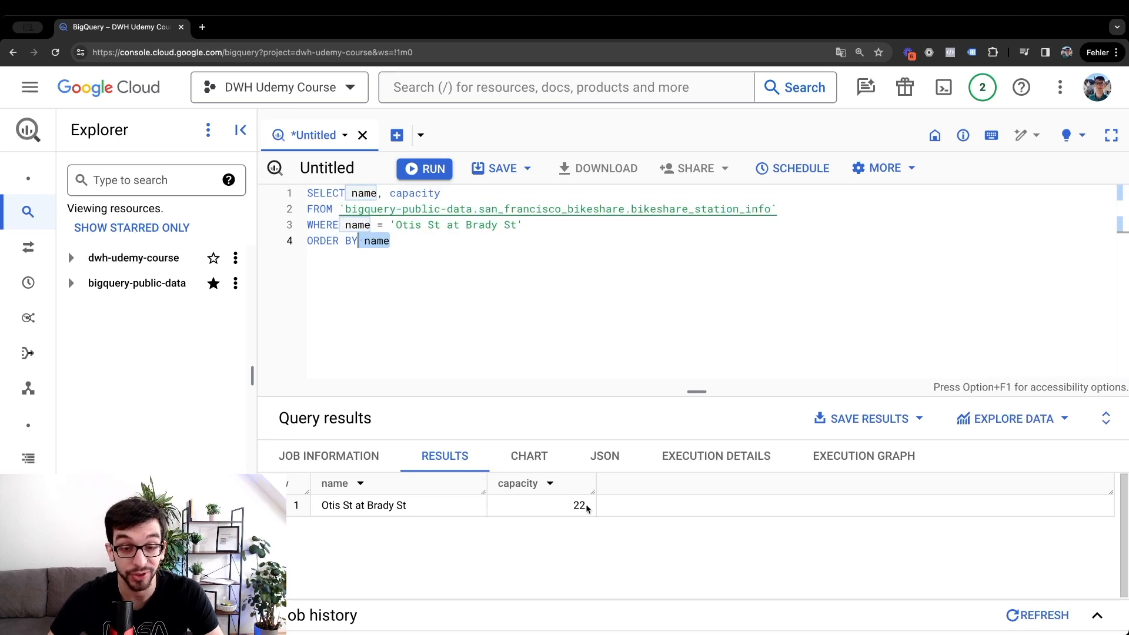
double_click(578, 505)
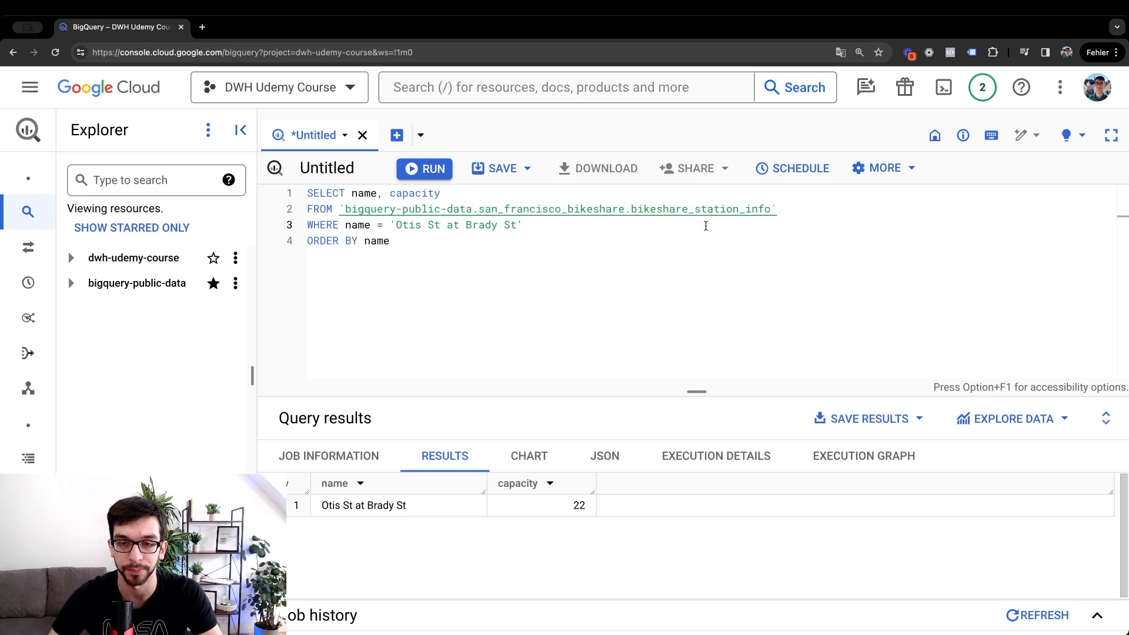
double_click(701, 209)
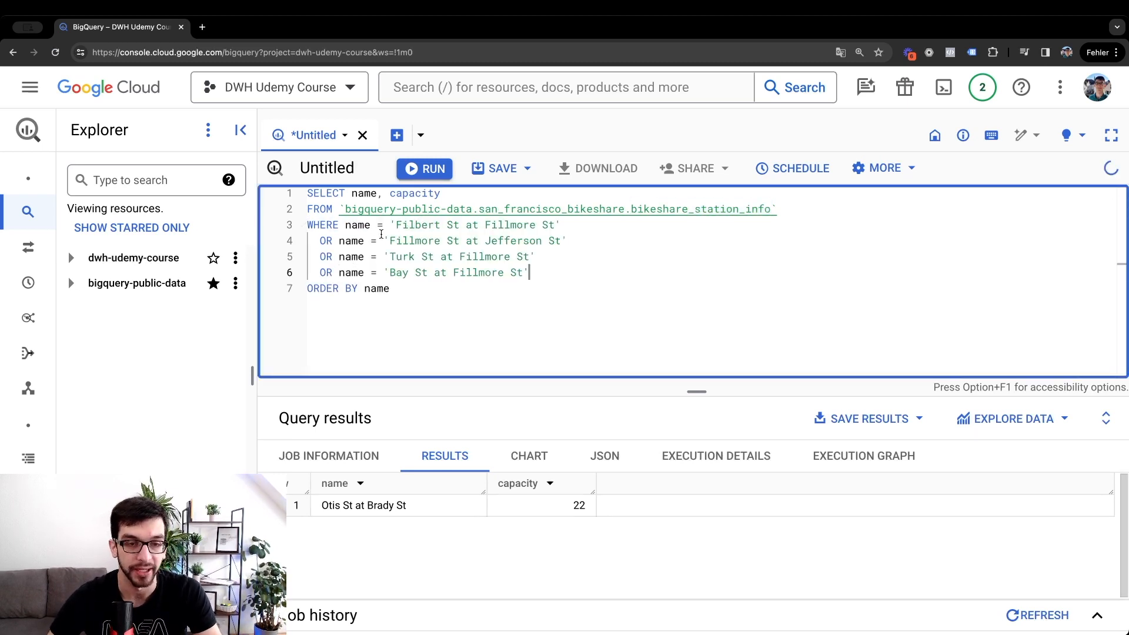
Step: Run the OR-chained Fillmore query and resize the results to review four stations
drag(392, 224, 560, 224)
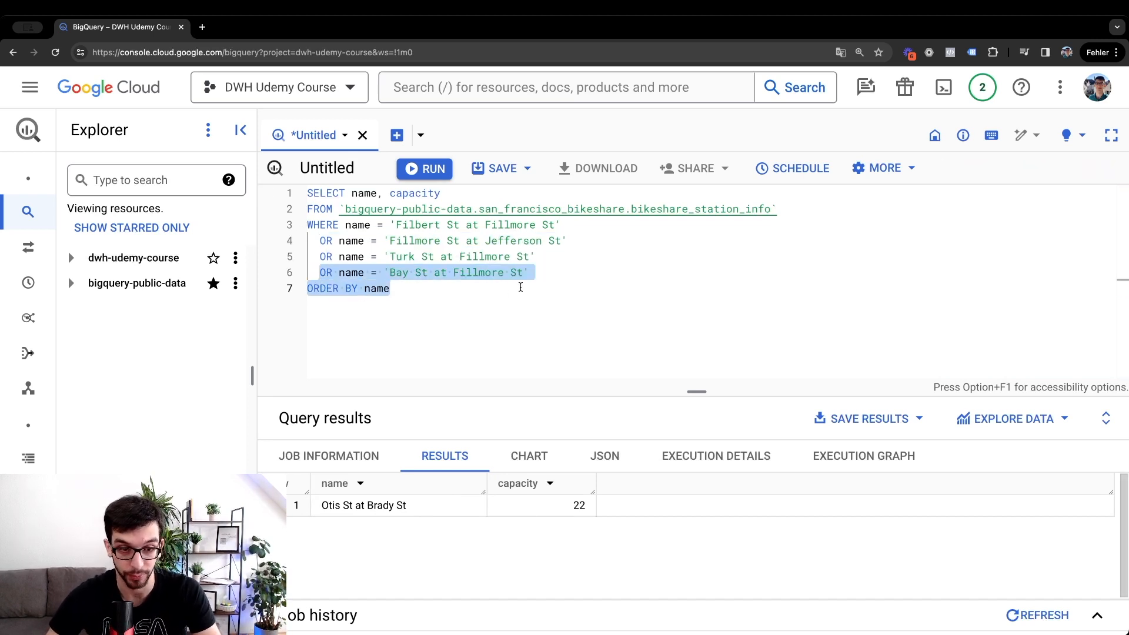
key(ctrl+a)
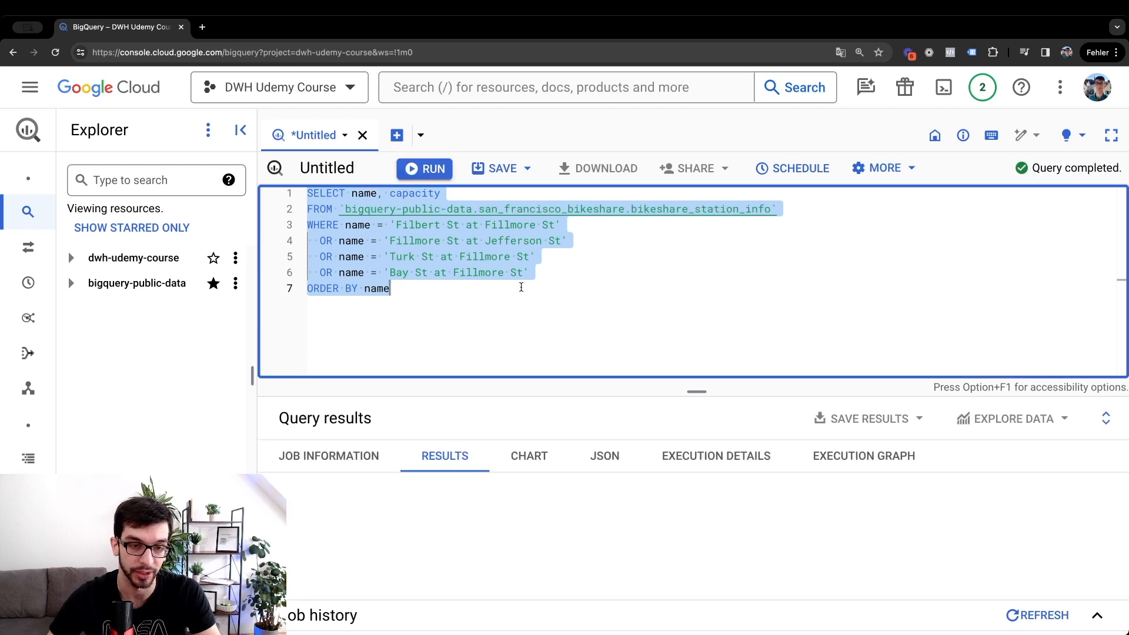
click(423, 168)
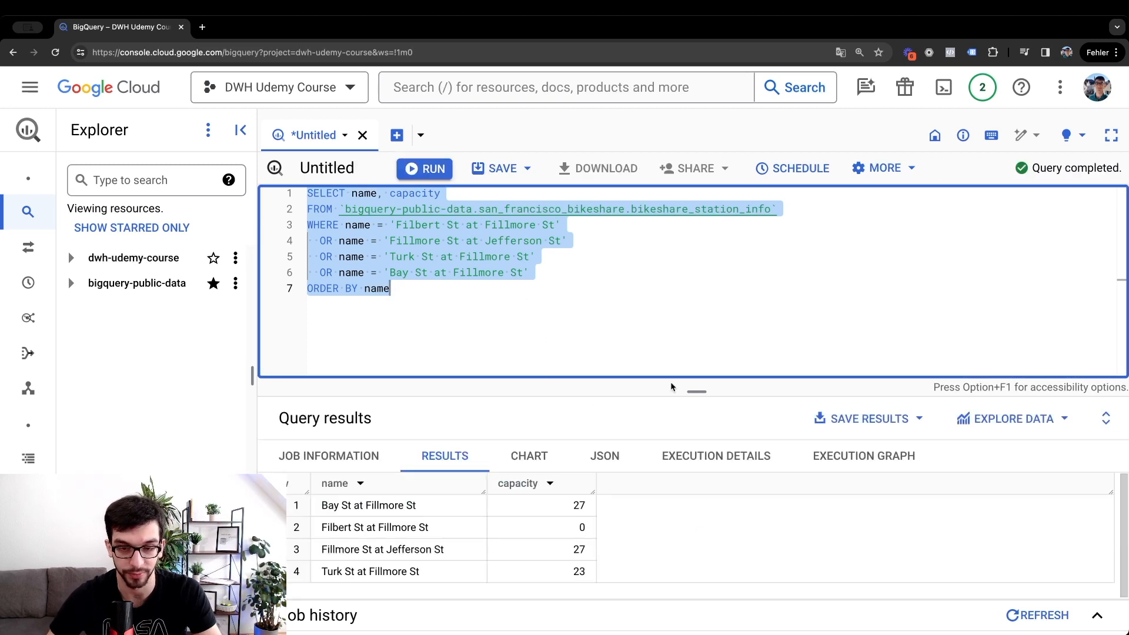
drag(696, 389, 696, 276)
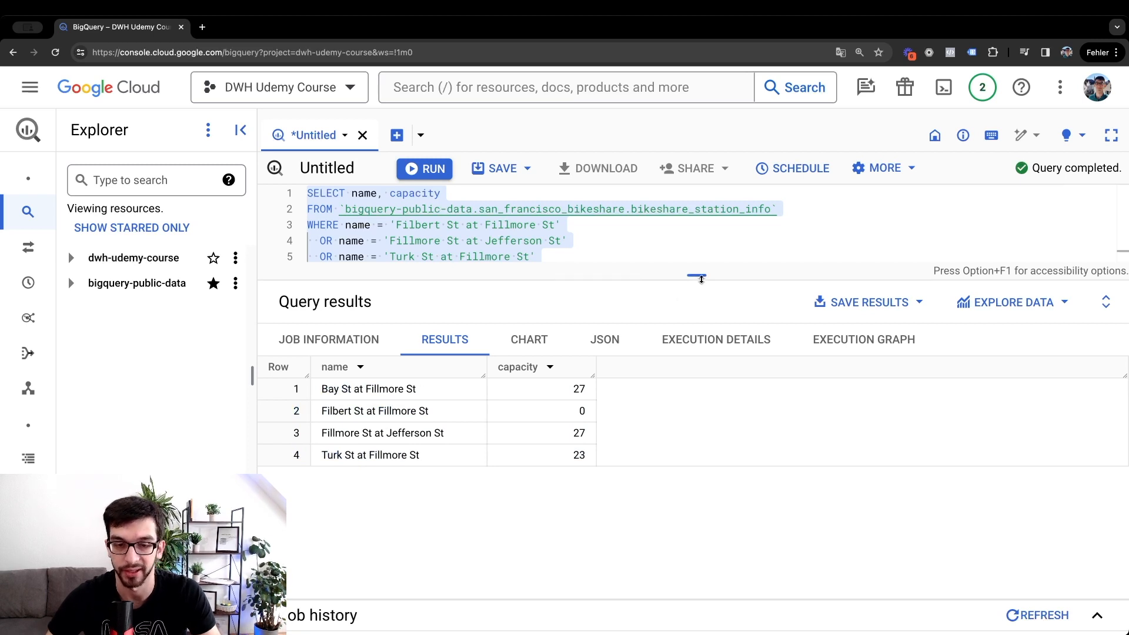
double_click(374, 411)
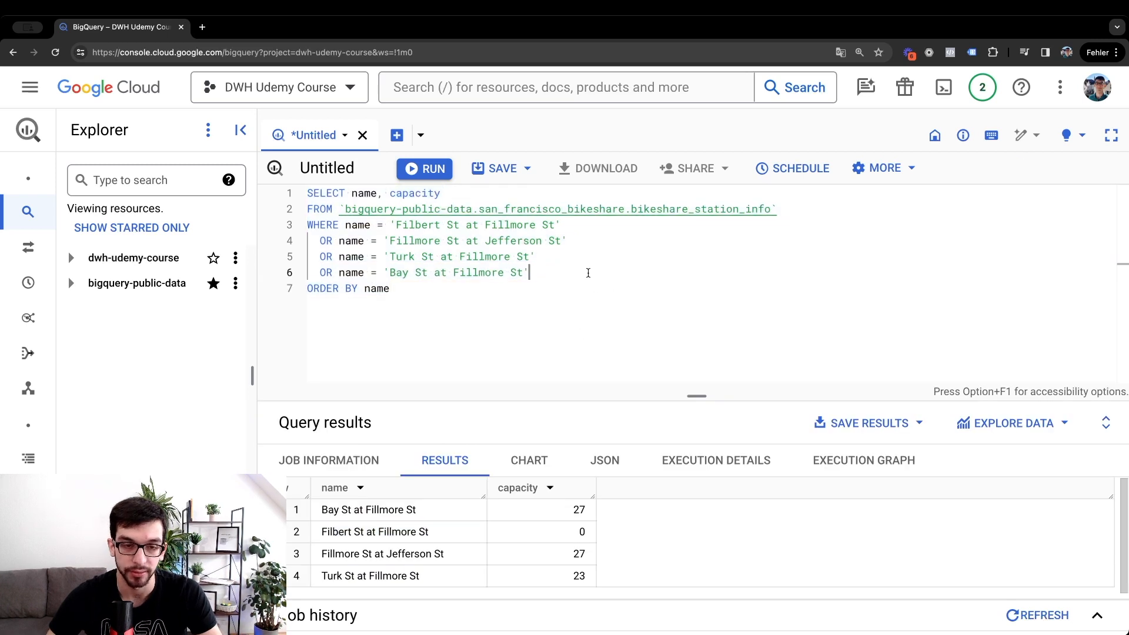
mouse_move(350, 225)
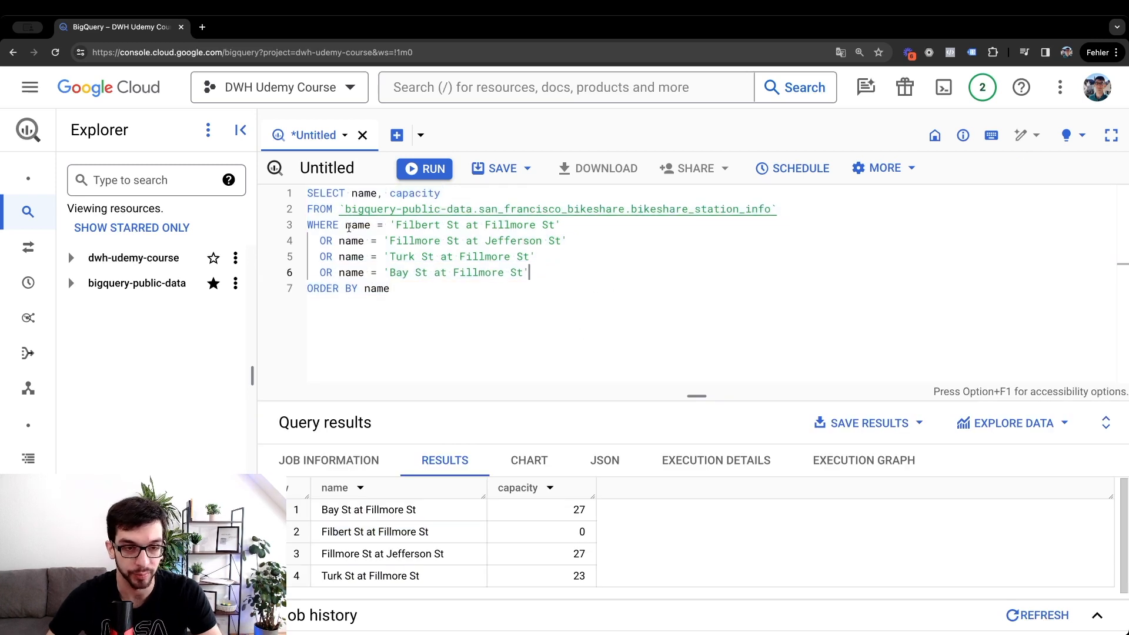
drag(344, 225, 561, 225)
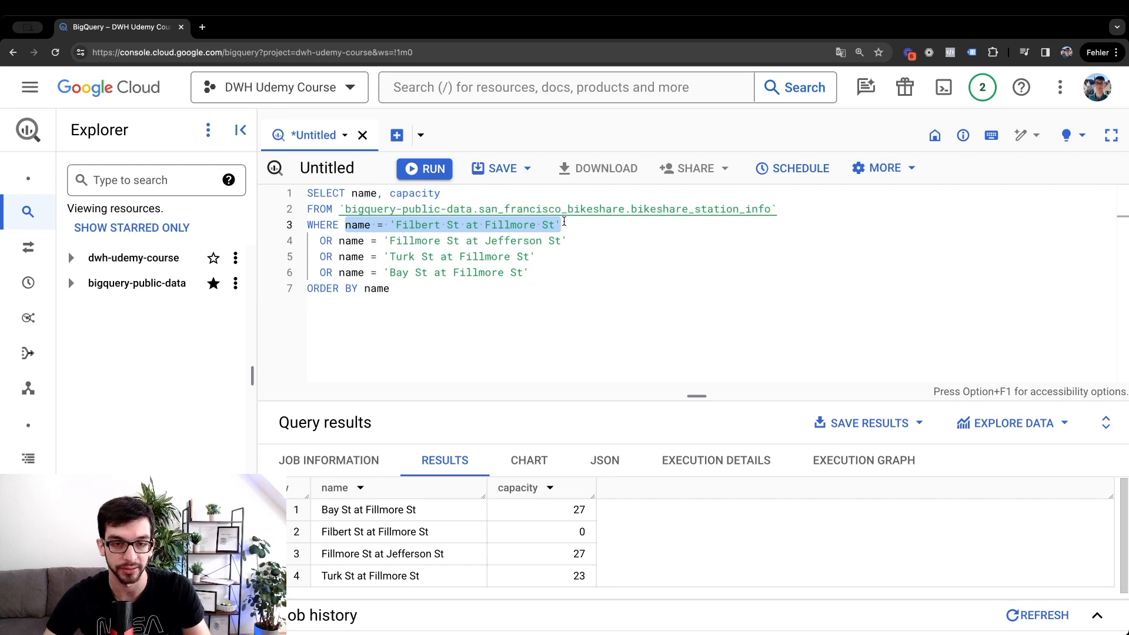
mouse_move(578, 236)
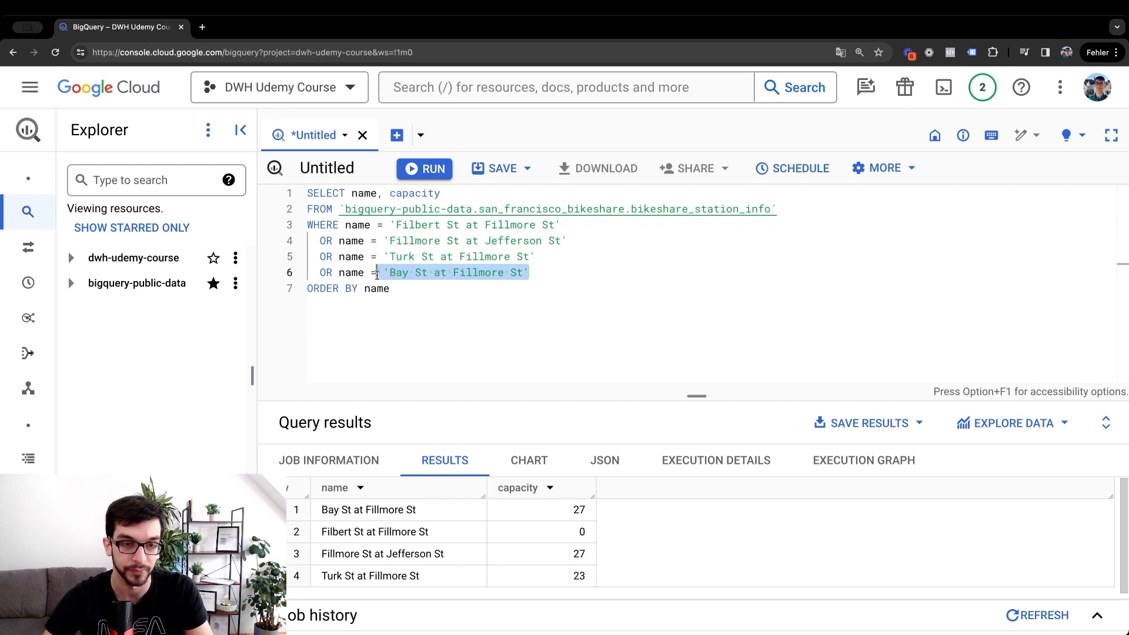
Step: Insert a new OR name = 'TestSt' line before ORDER BY
key(Enter)
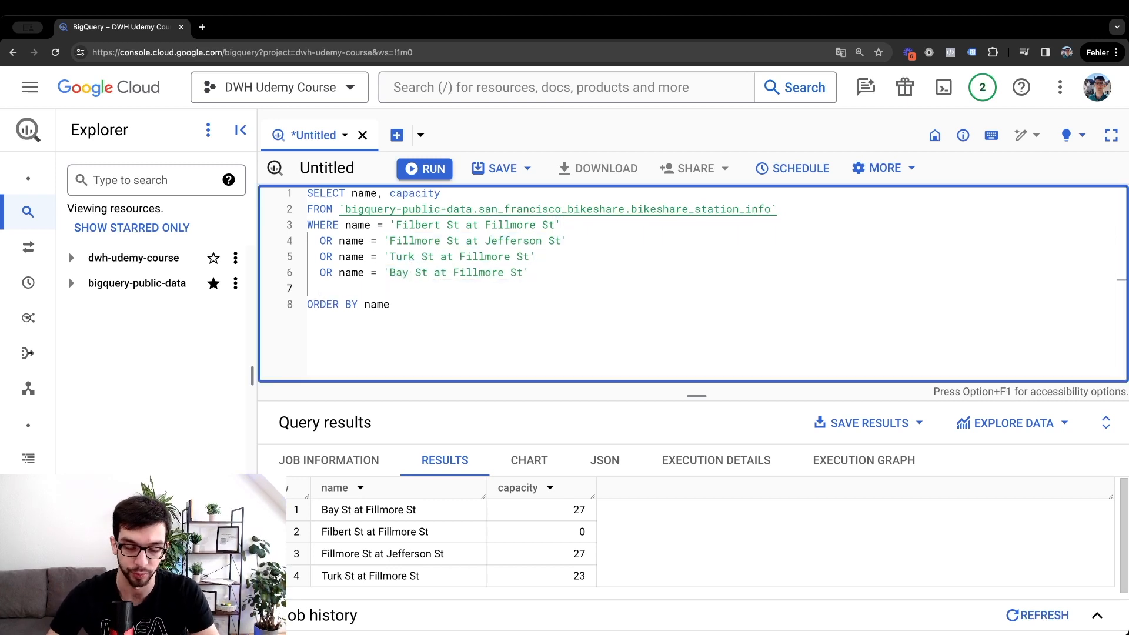
text(OR name)
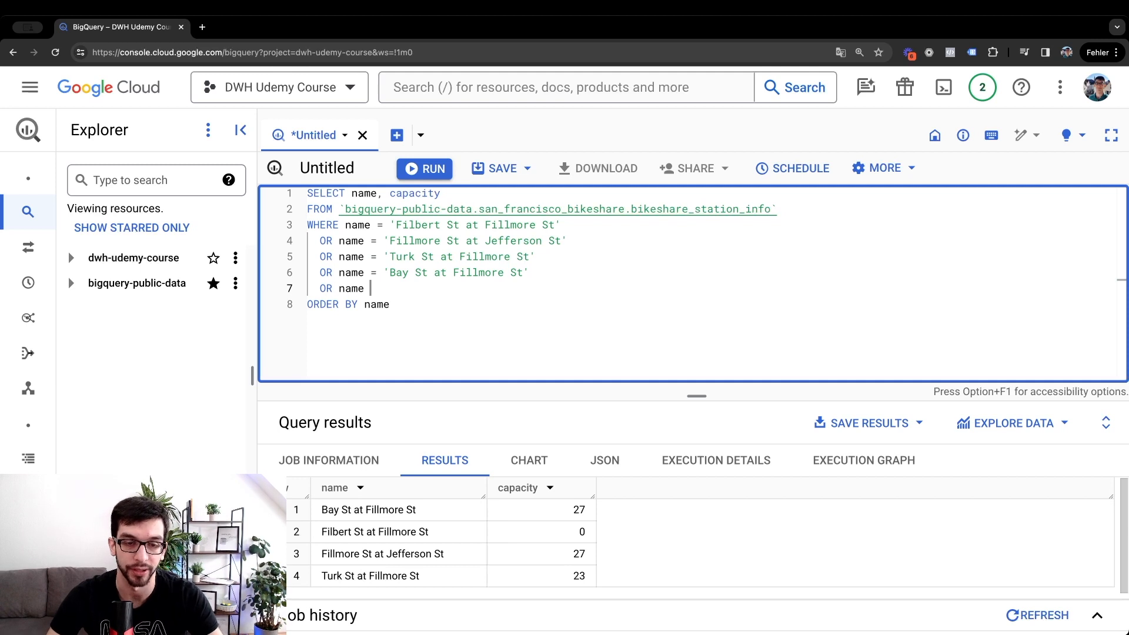
text('TestSt)
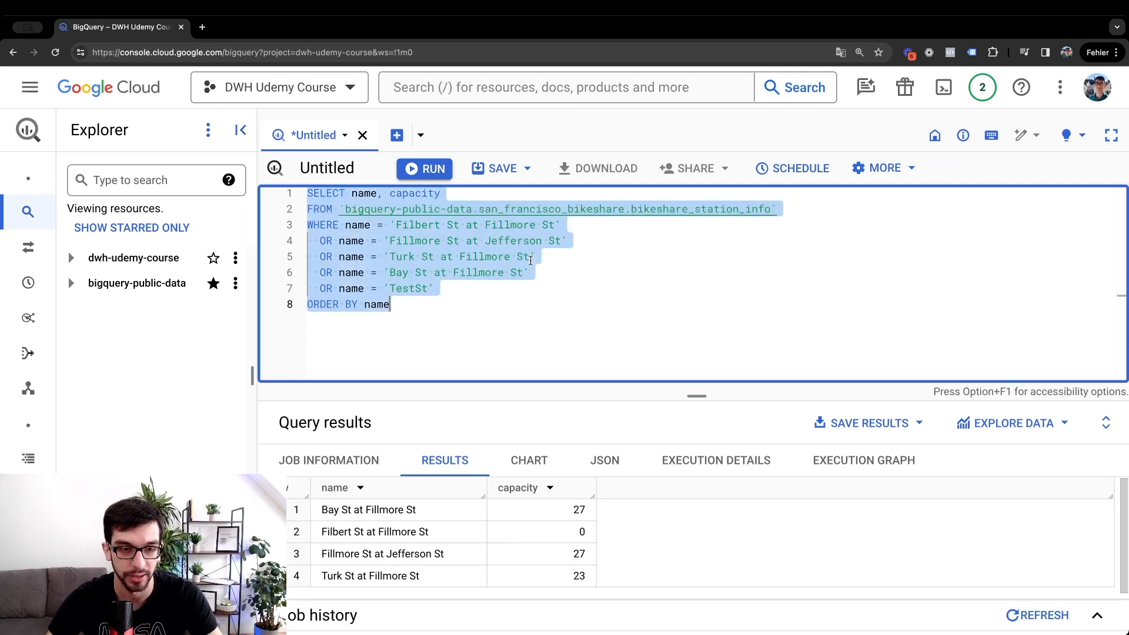
click(424, 169)
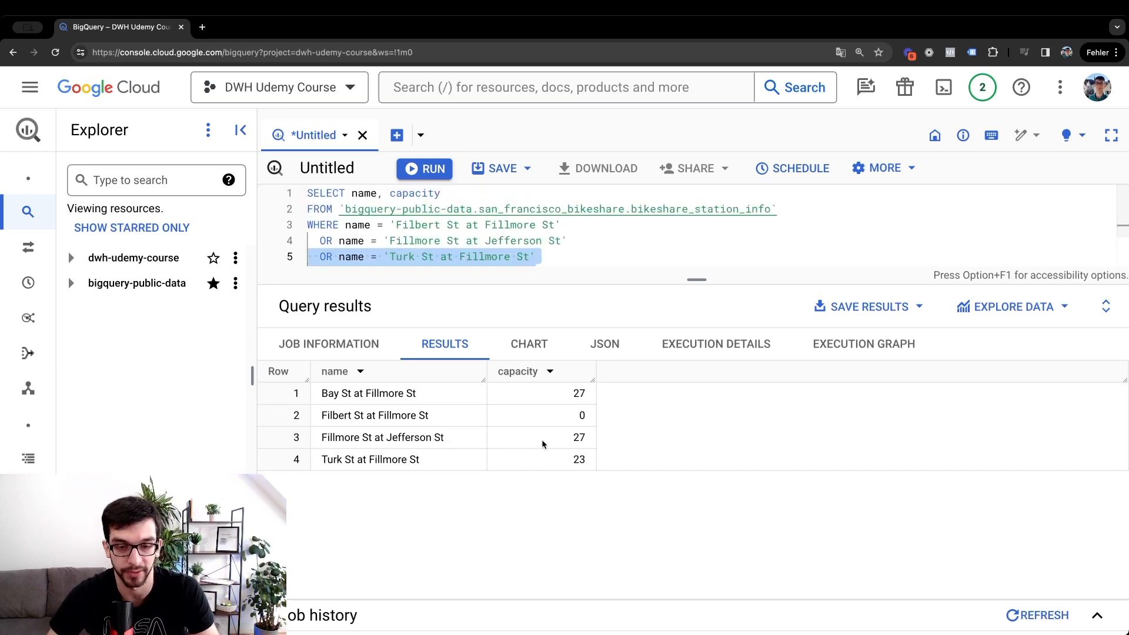
mouse_move(654, 317)
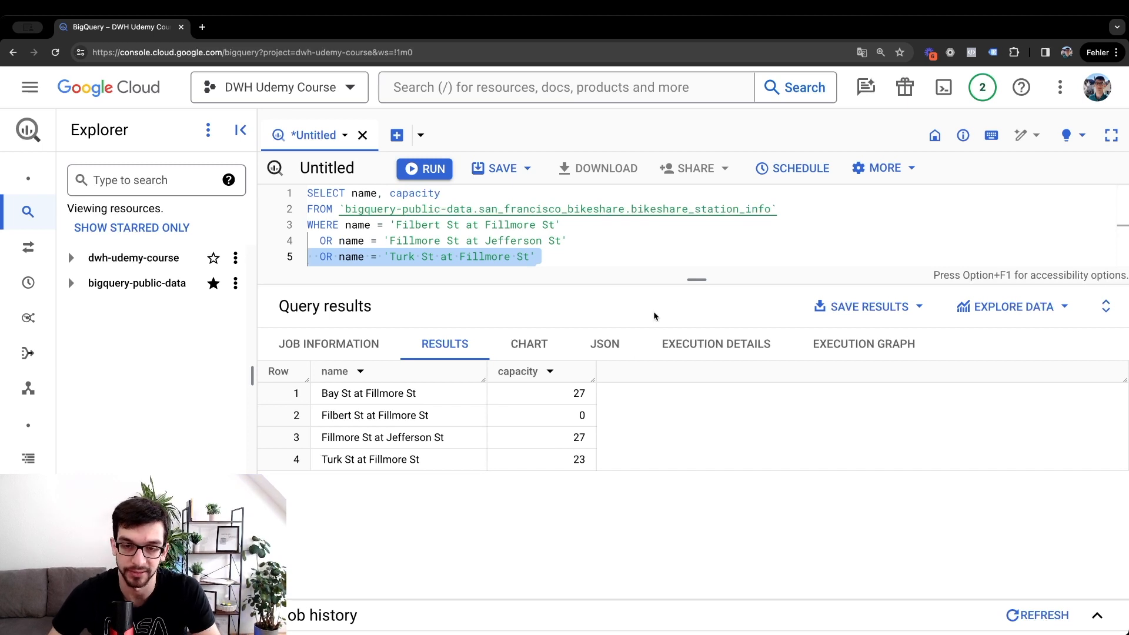
Step: Replace the OR chain with WHERE name IN the four Fillmore St station names
text(OR name = 'Bay St at Fillmore St')
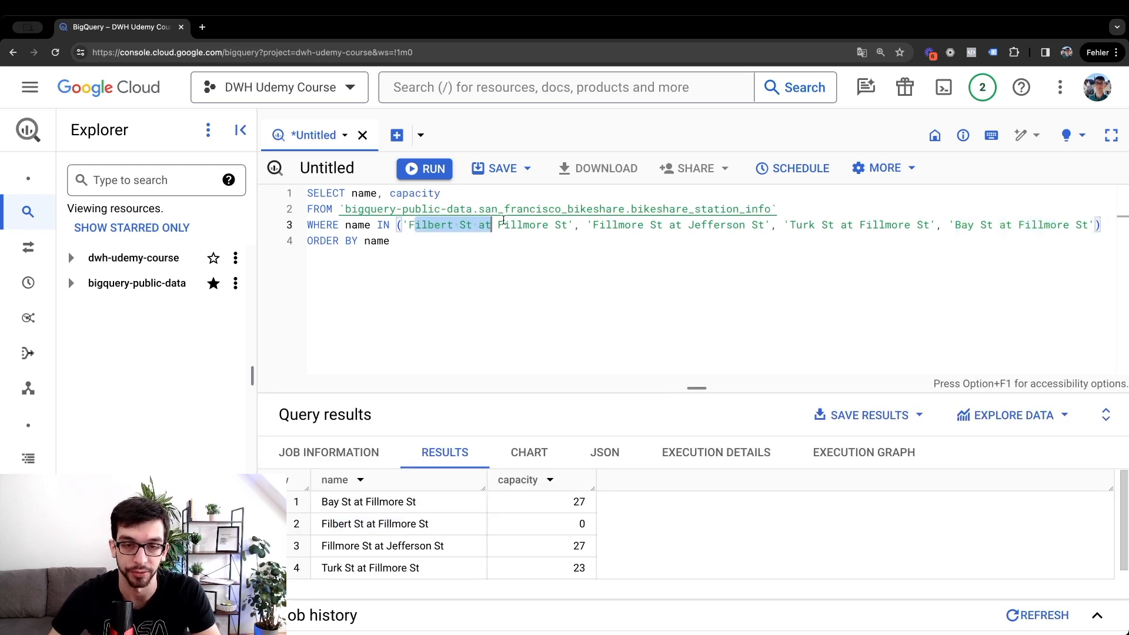
double_click(733, 209)
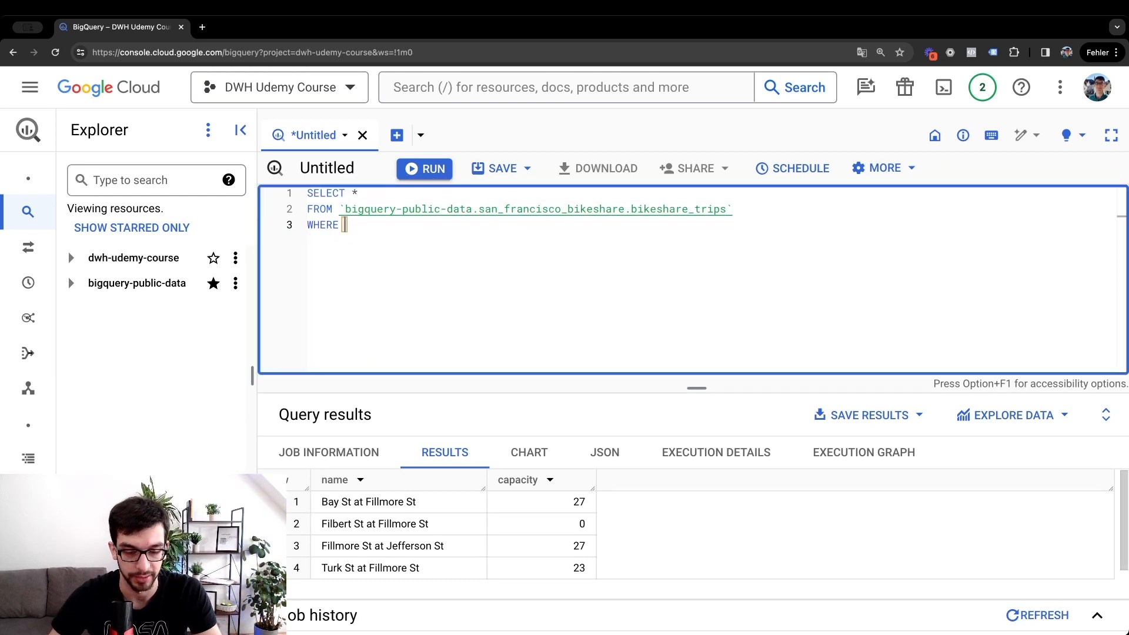
Step: Query bikeshare_trips with start_date > '2018-04-20' and run it
text(st)
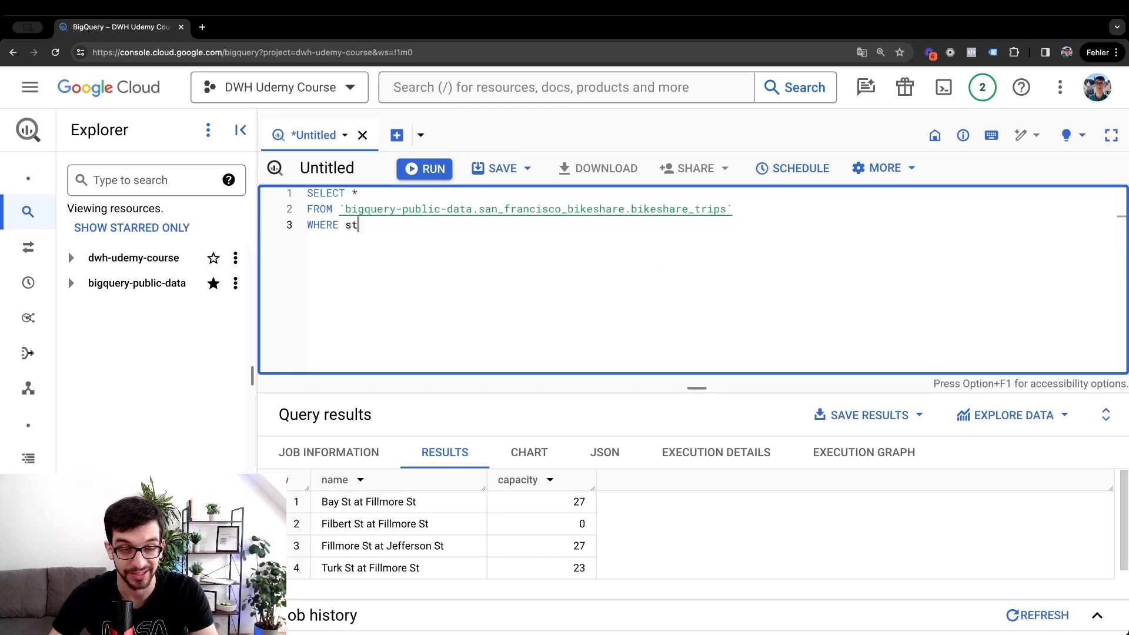
text(art_da)
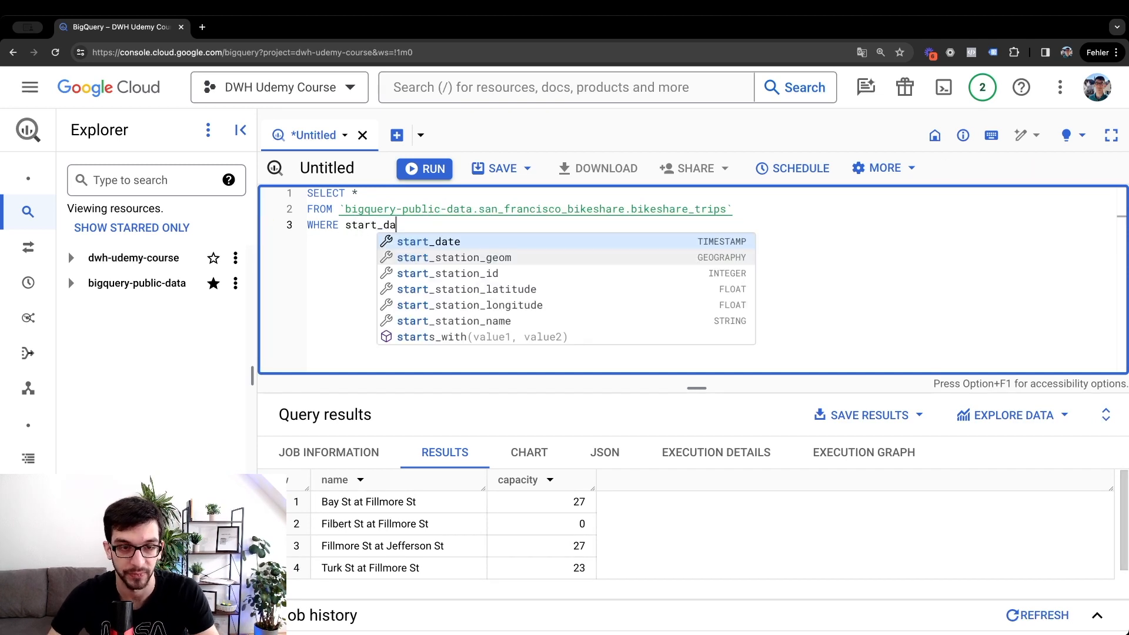
click(429, 242)
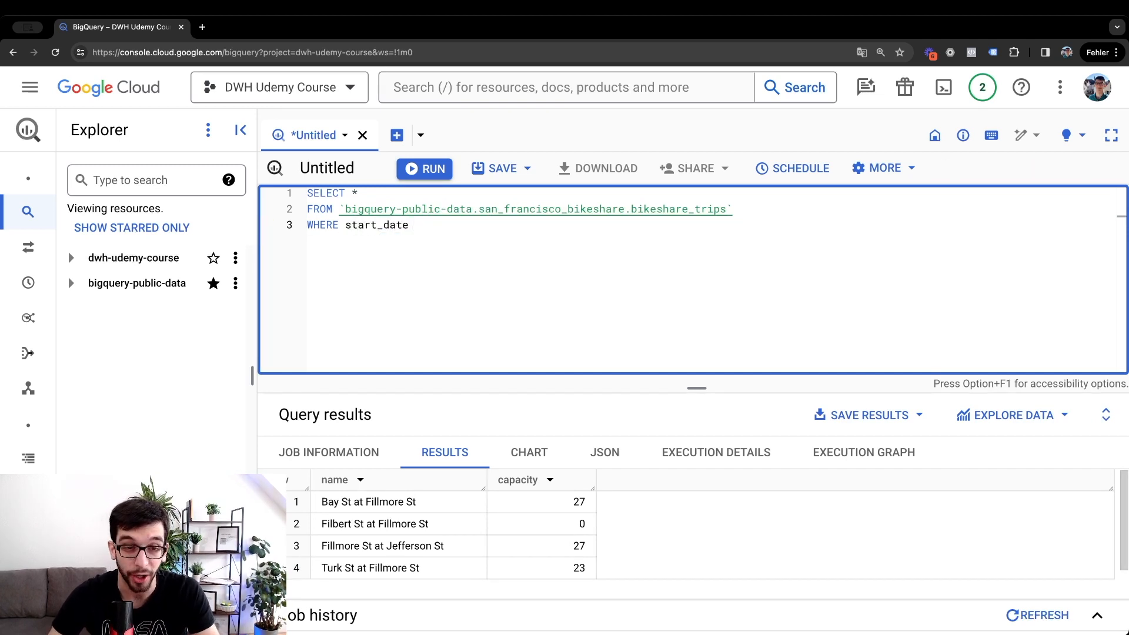
text(>)
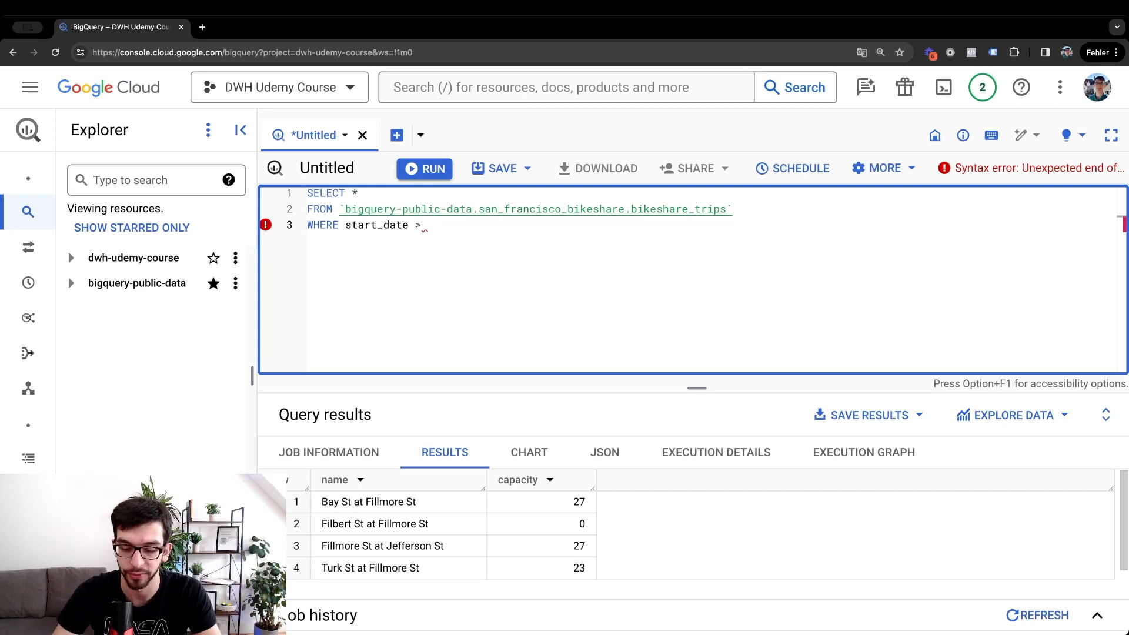
text('')
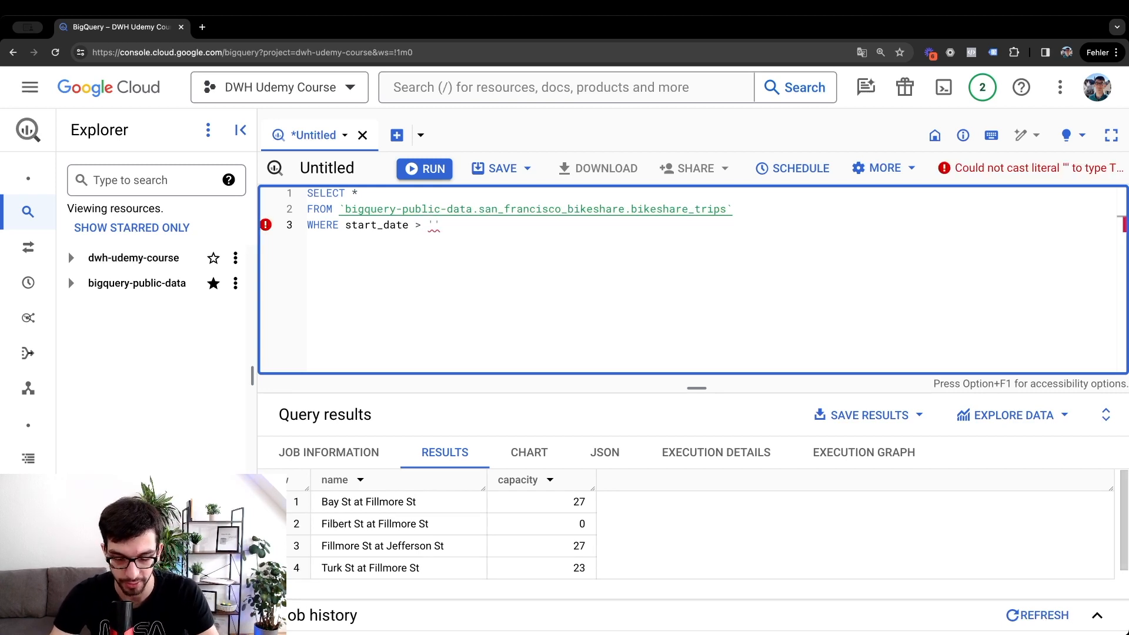
text(2018)
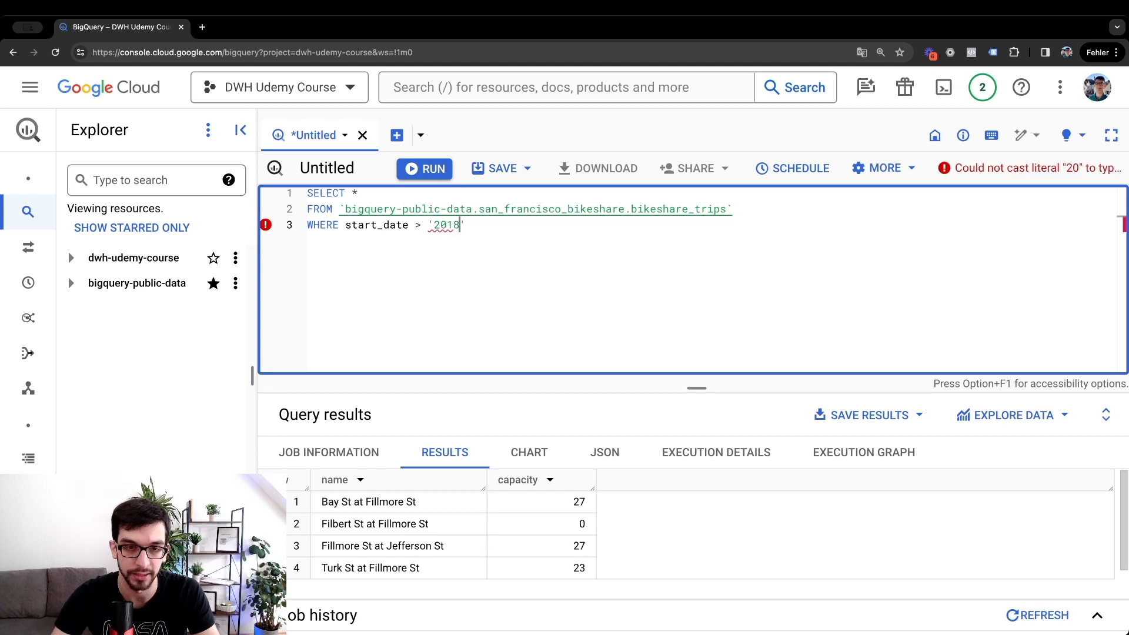
text(-04.)
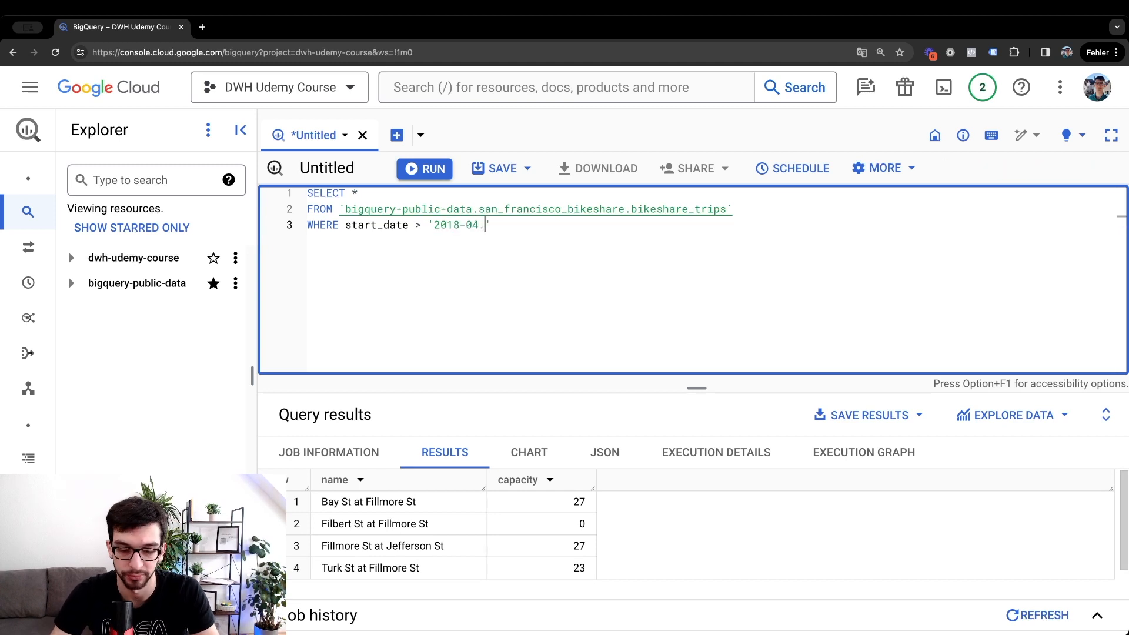
text(20)
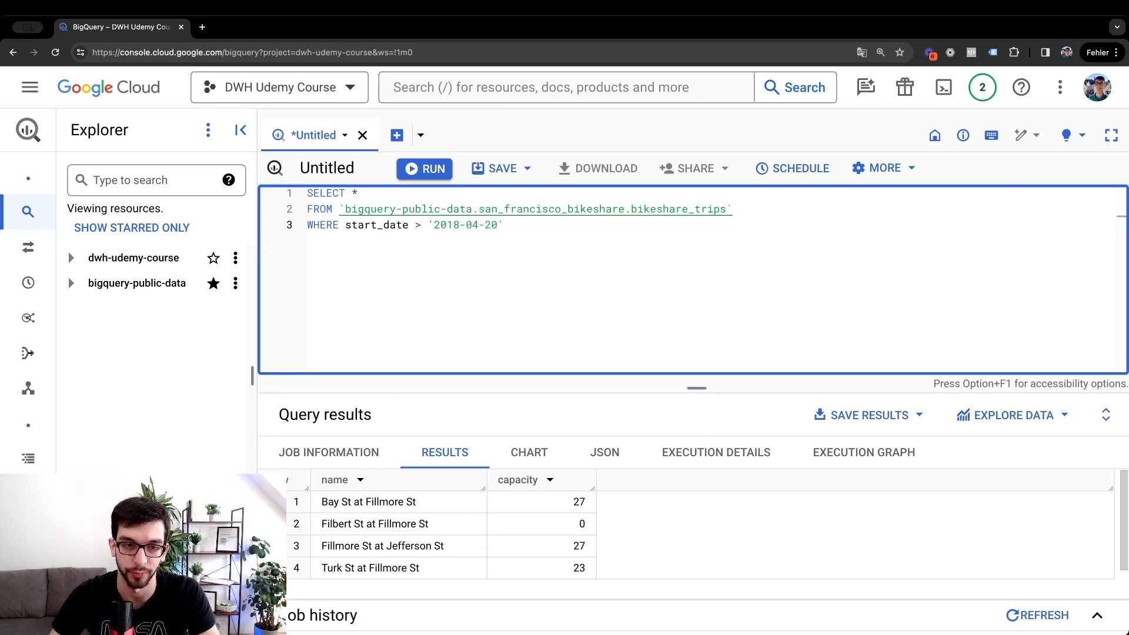
click(423, 169)
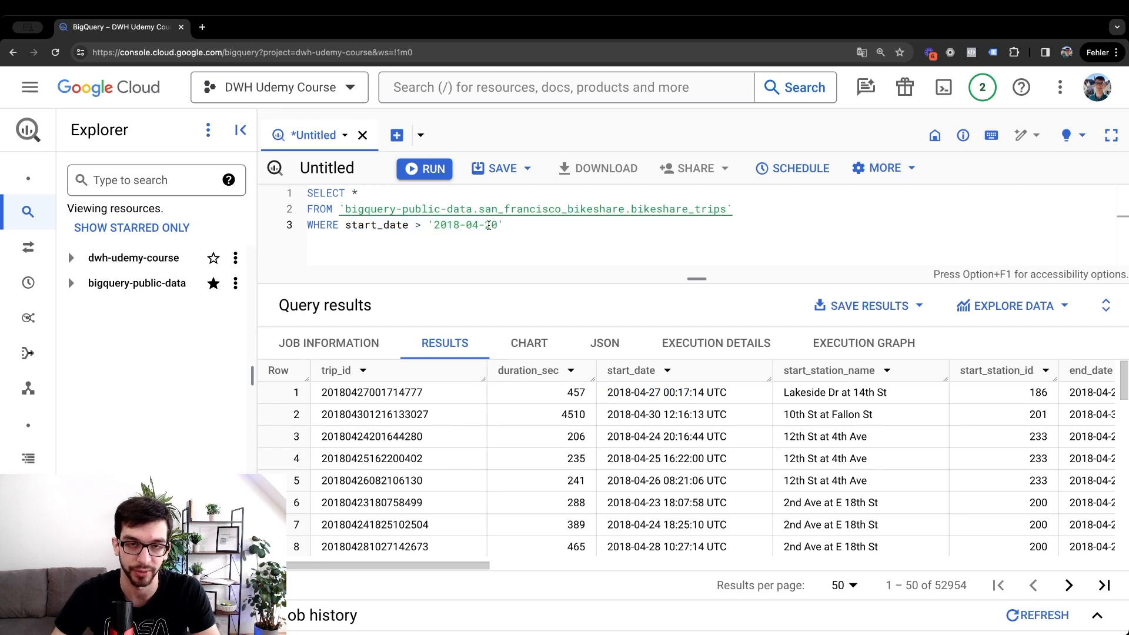
Step: Add ORDER BY start_date to the trips query and run it
text(ORDER BY)
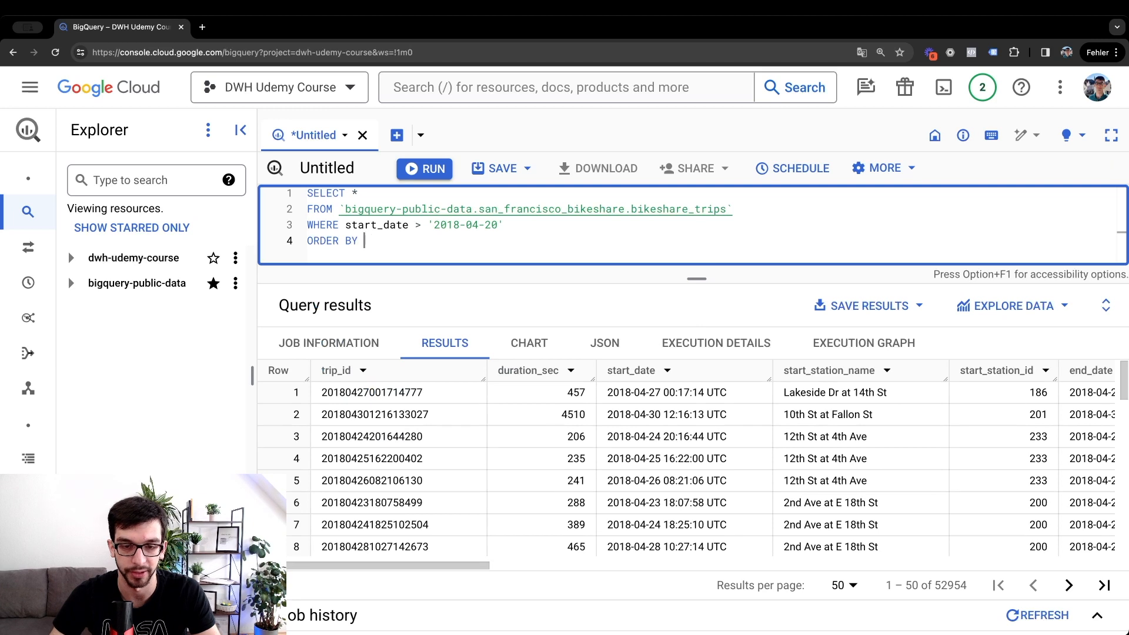
text(s)
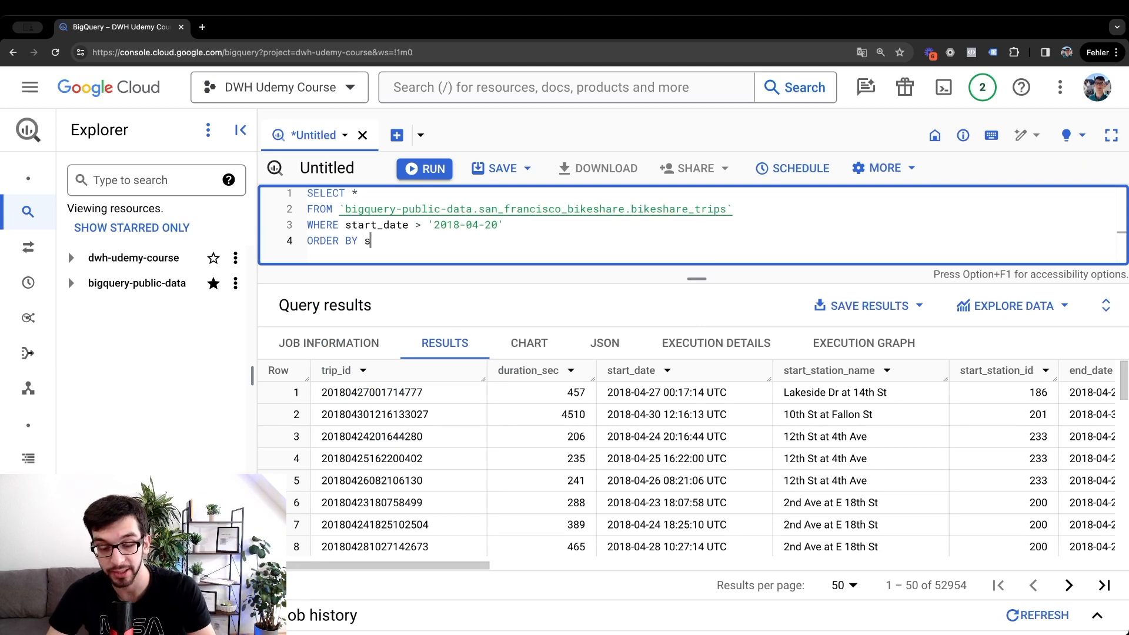
key(Backspace)
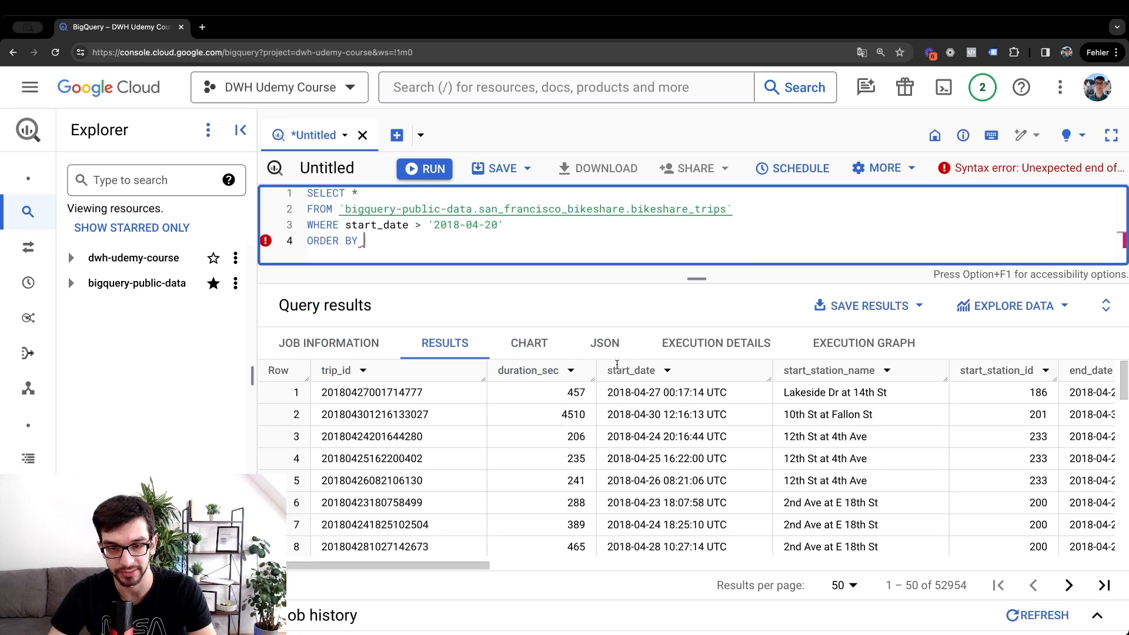
text(st)
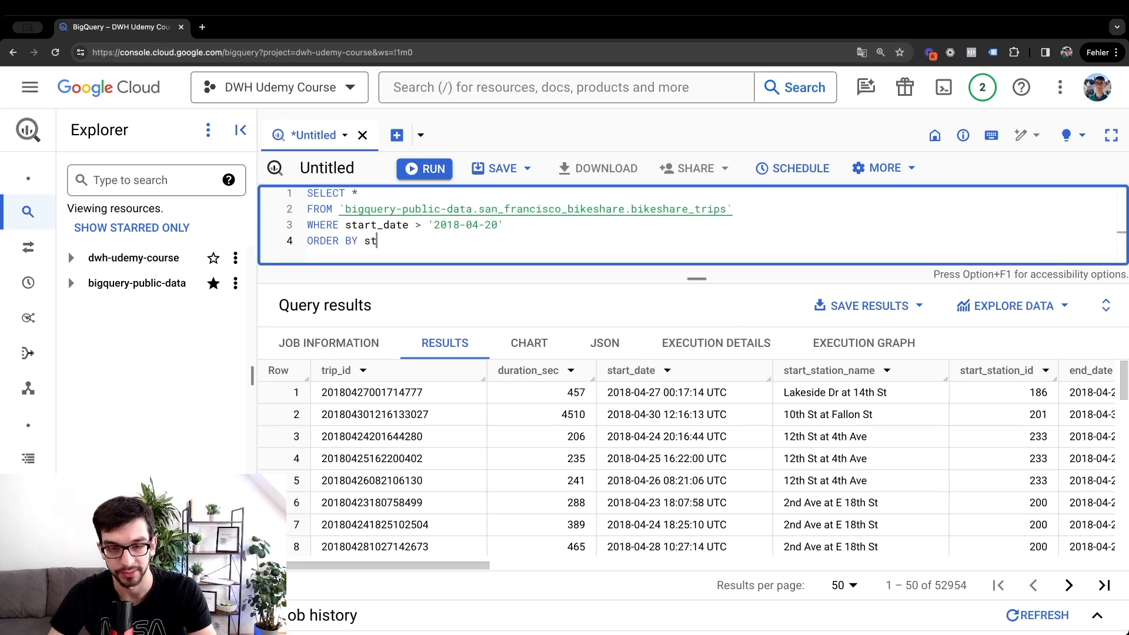
text(art_date)
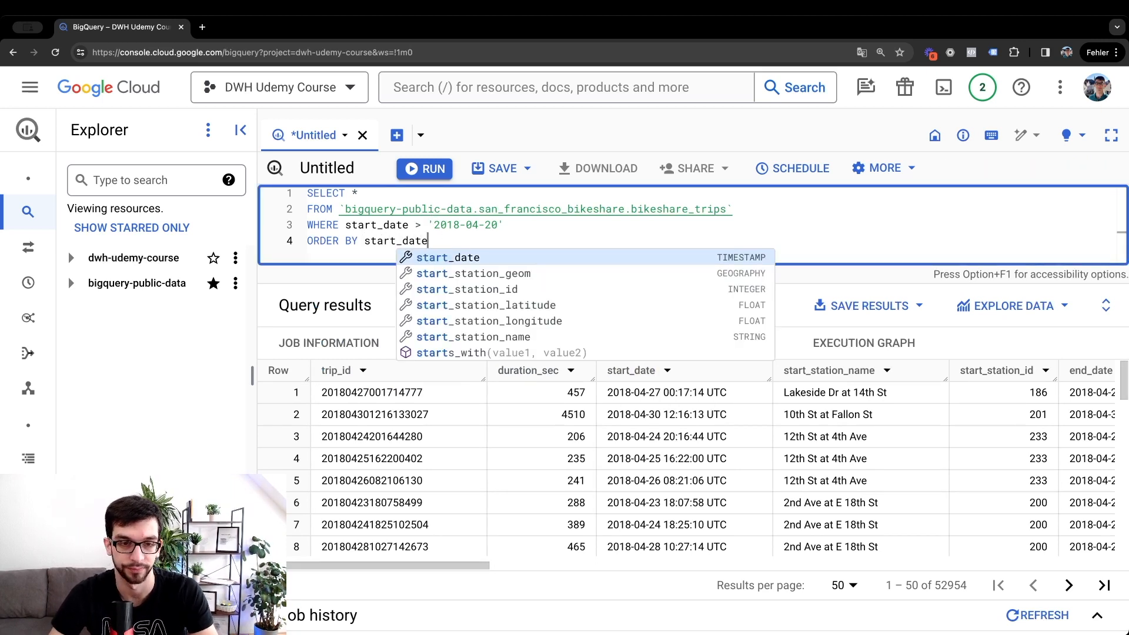
click(424, 168)
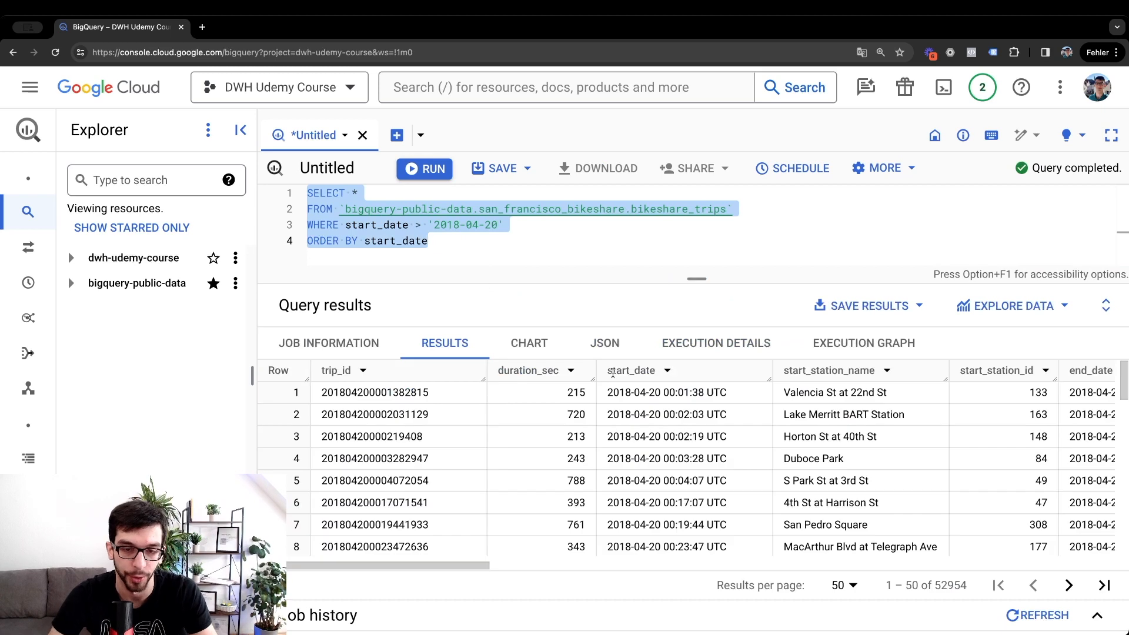
mouse_move(609, 382)
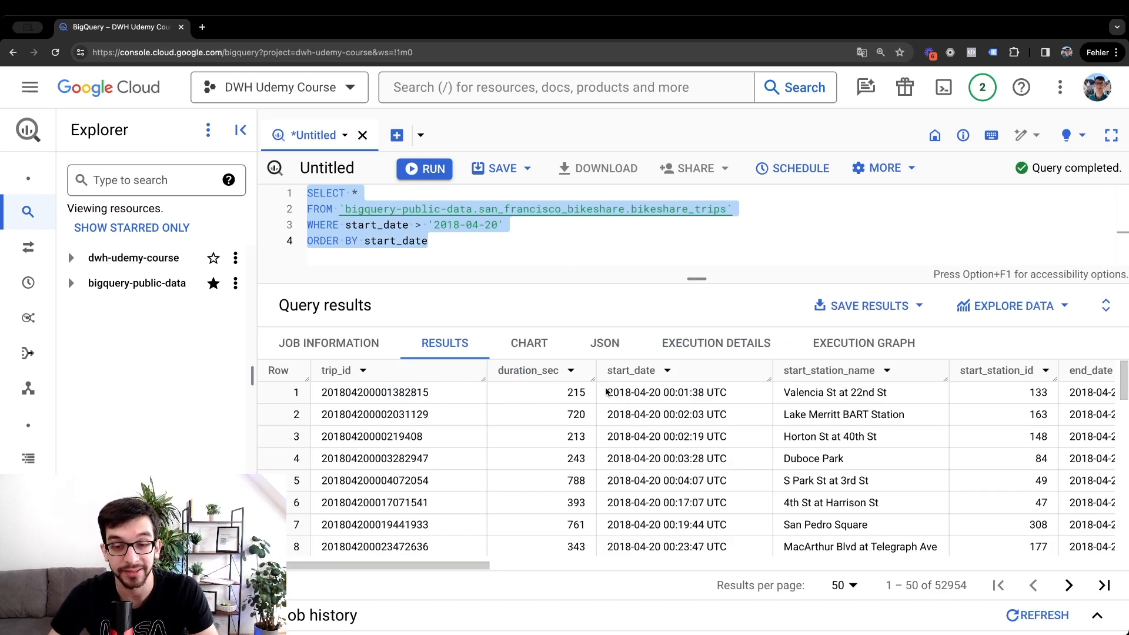
double_click(633, 392)
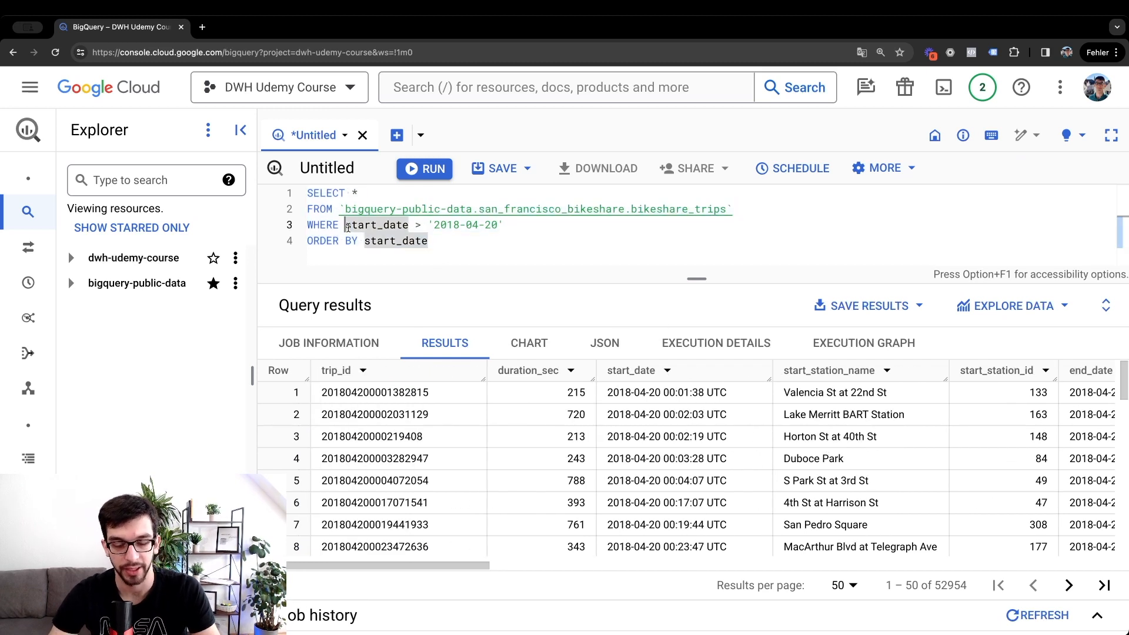
Step: Set start_date BETWEEN bounds of 2018-04-01 and 2018-04-30 and run the query
click(519, 224)
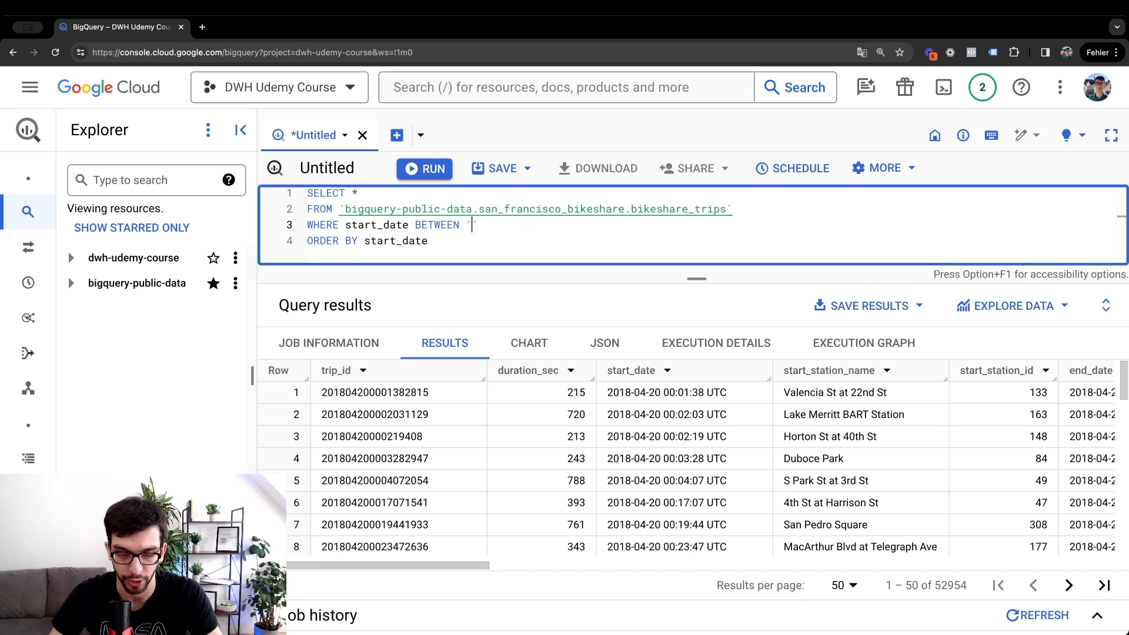
text(202)
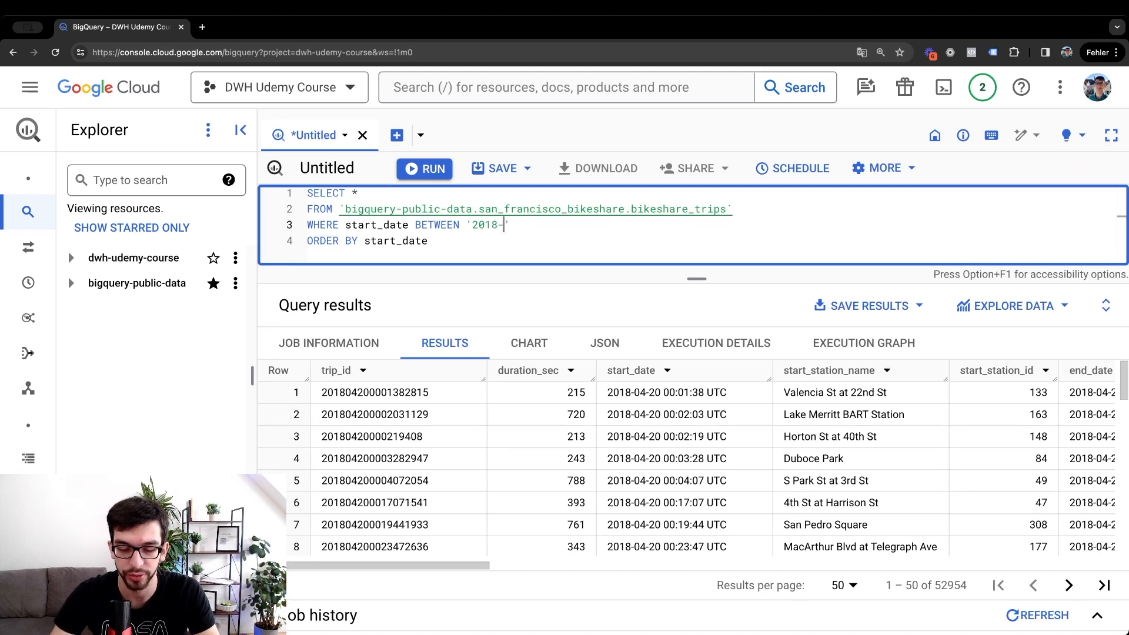
text(04-01)
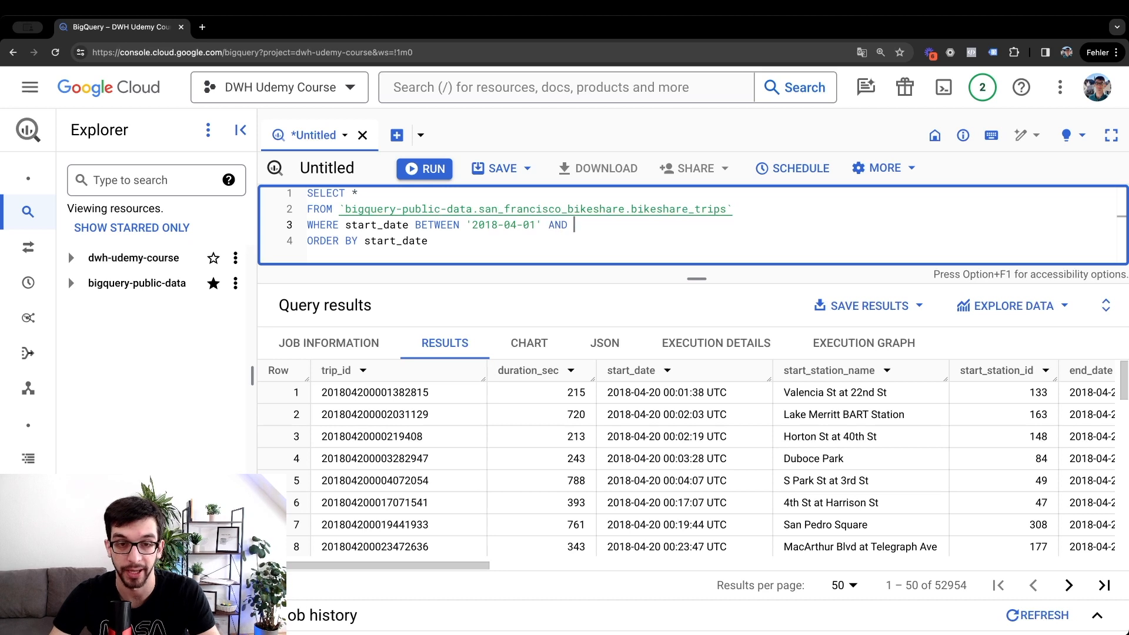
text('2018)
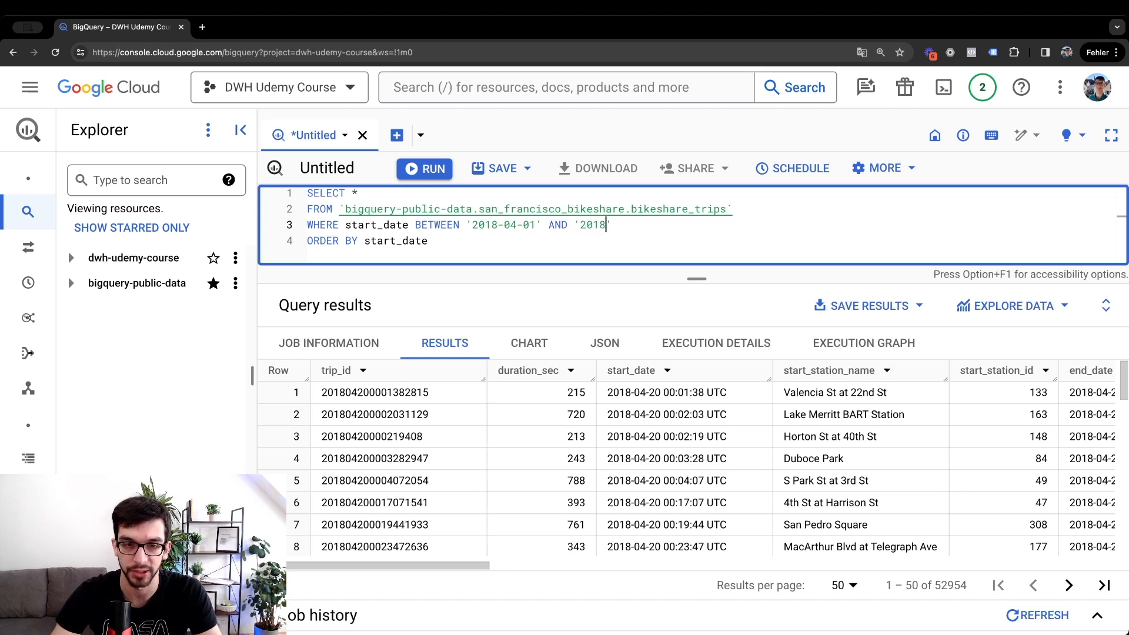
text(-04)
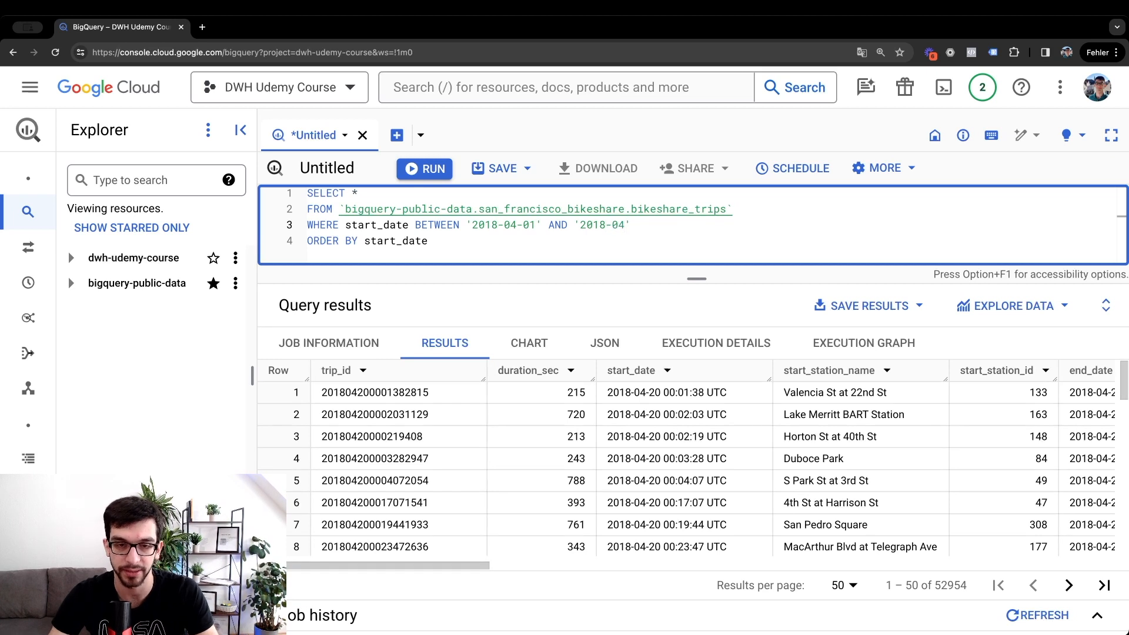
text(-30)
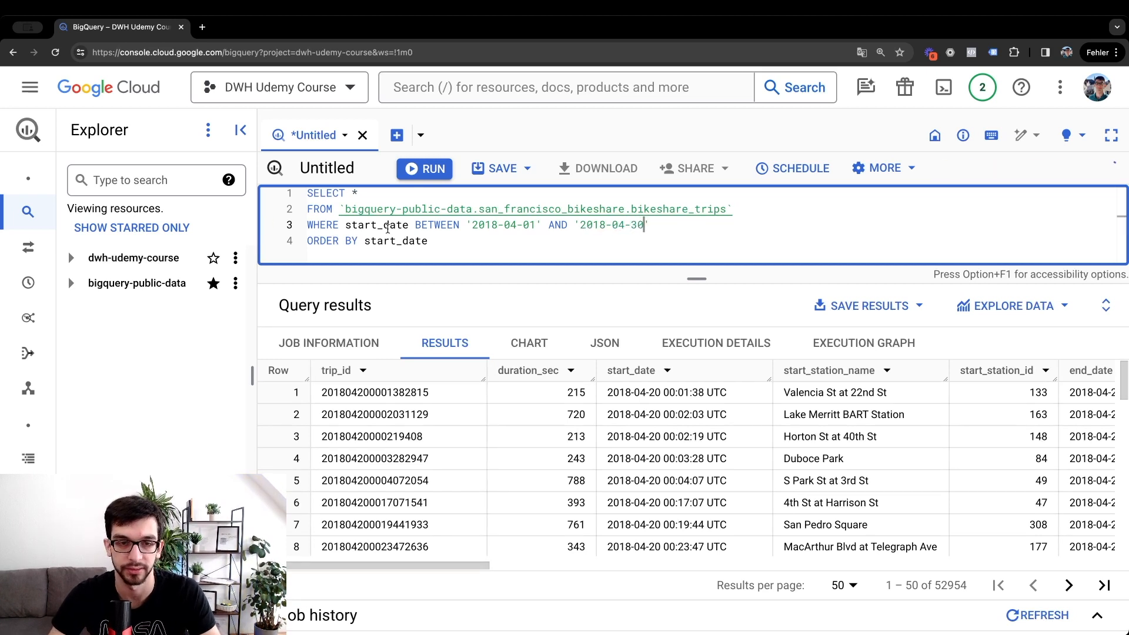
click(424, 169)
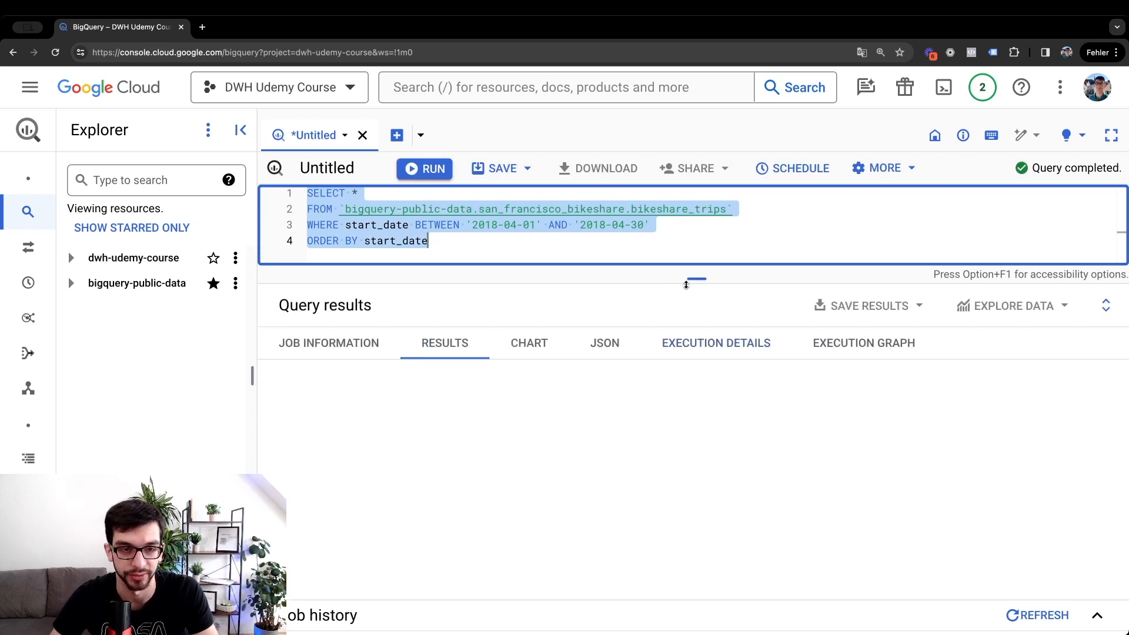
click(424, 169)
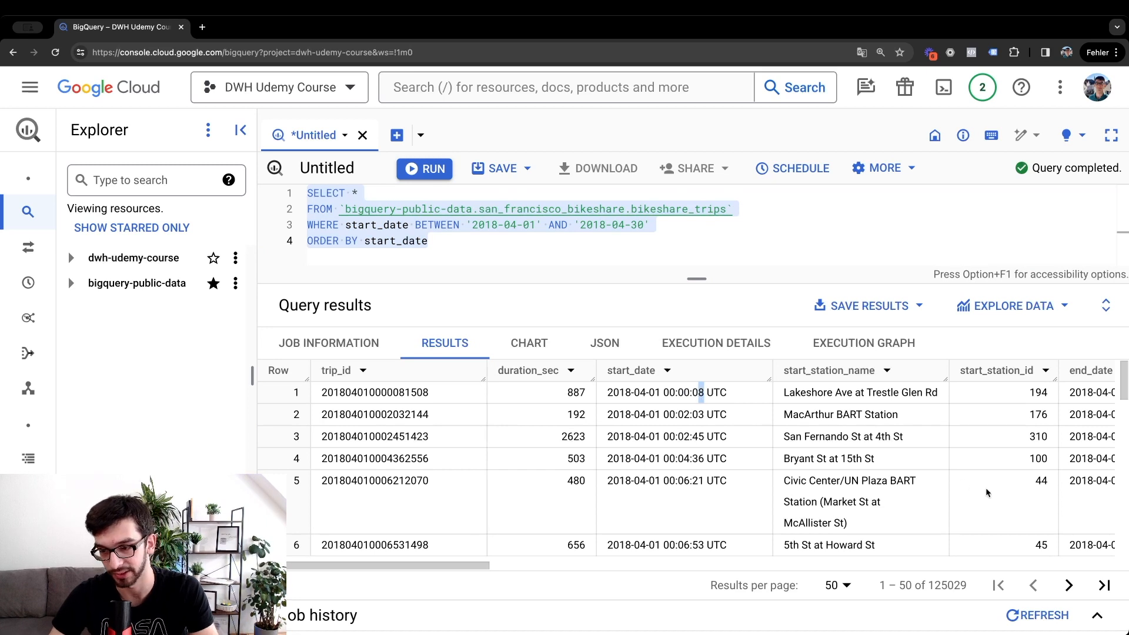
click(1105, 585)
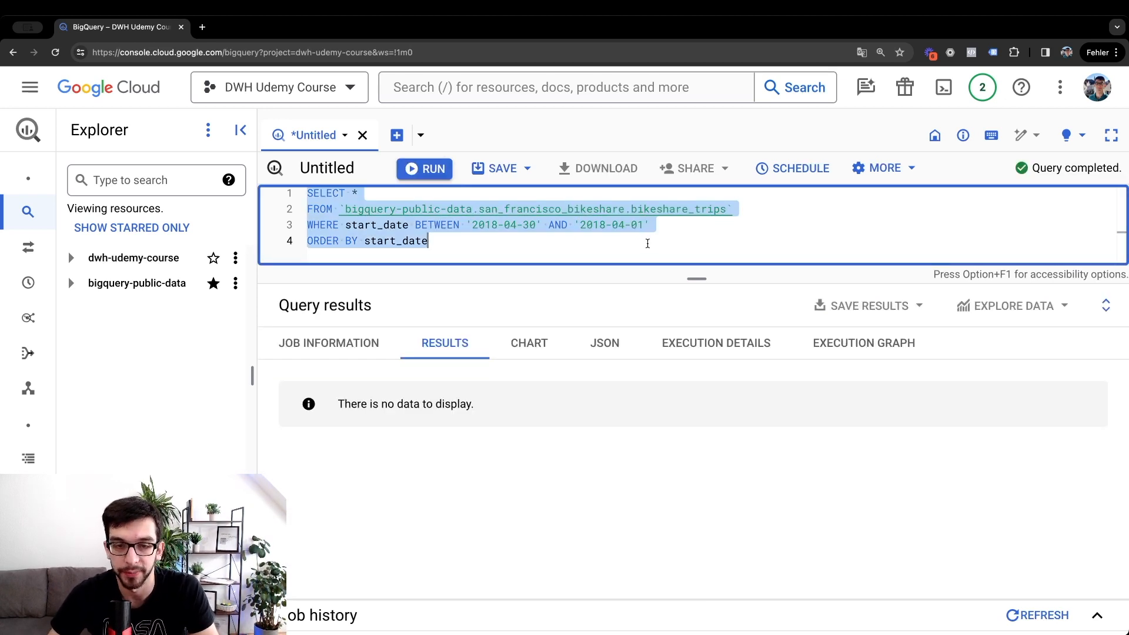
Step: Run the query with reversed BETWEEN dates, then restore '2018-04-01' AND '2018-04-30'
click(533, 225)
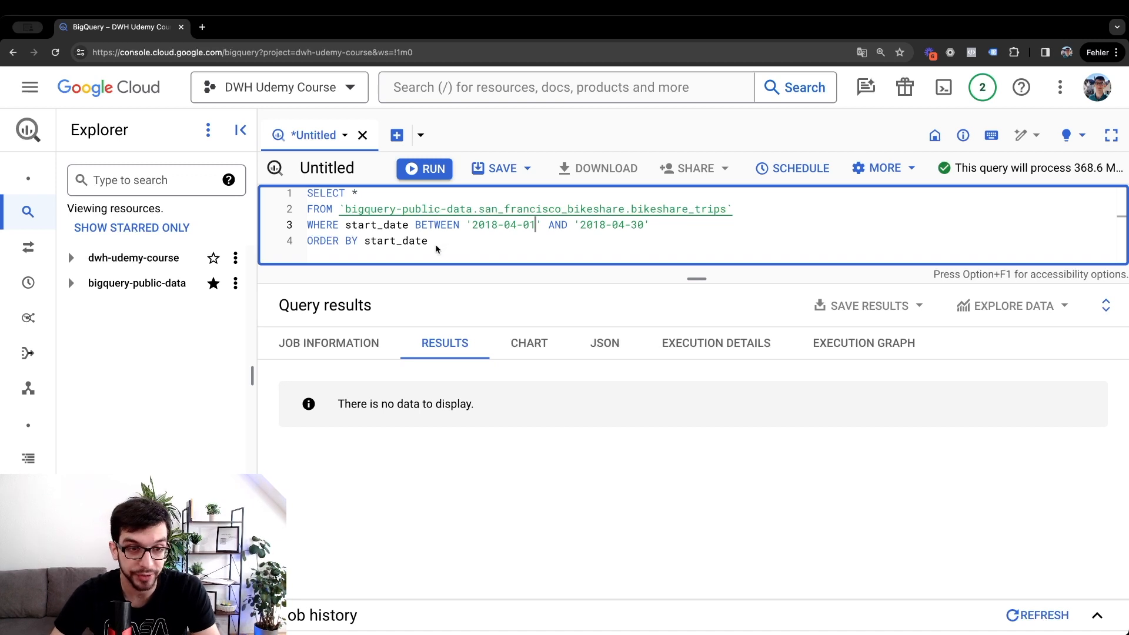
Step: Run SELECT order_number, order_created_at, customer_id, product_sku, order_rank FROM order_item, returning 1,405,529 rows
key(ctrl+a)
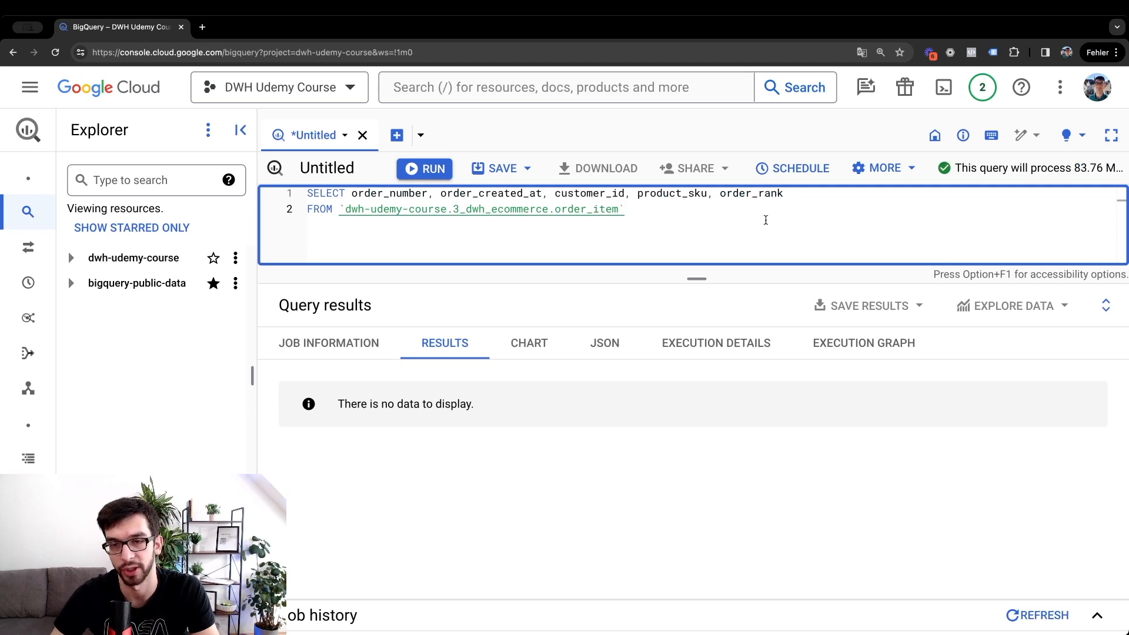
click(423, 168)
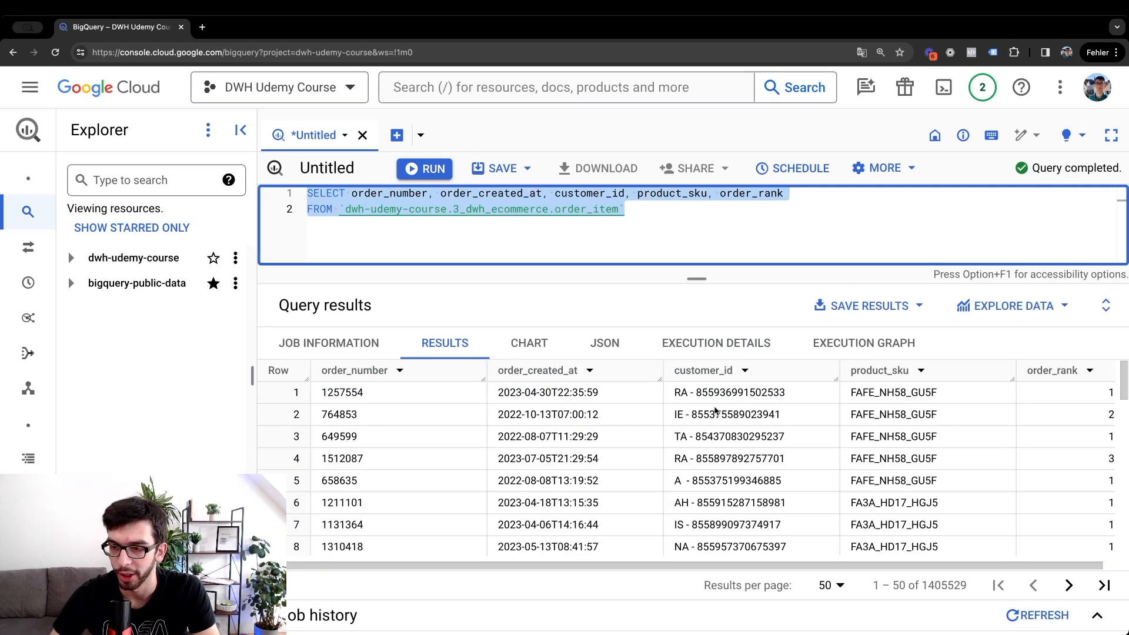
click(342, 392)
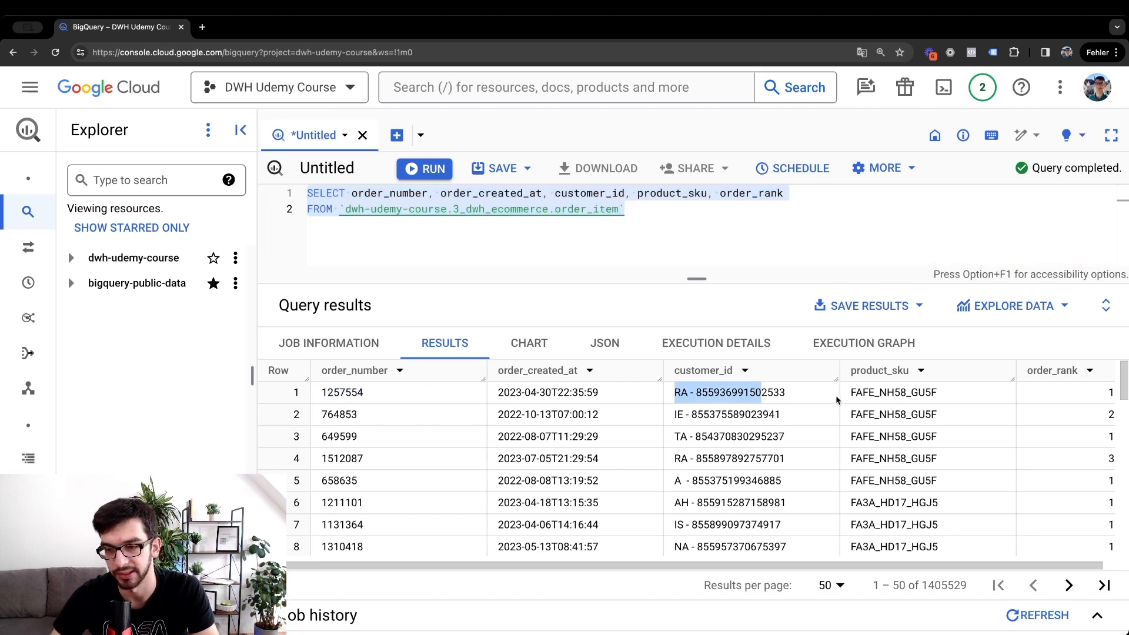
scroll(down, 3)
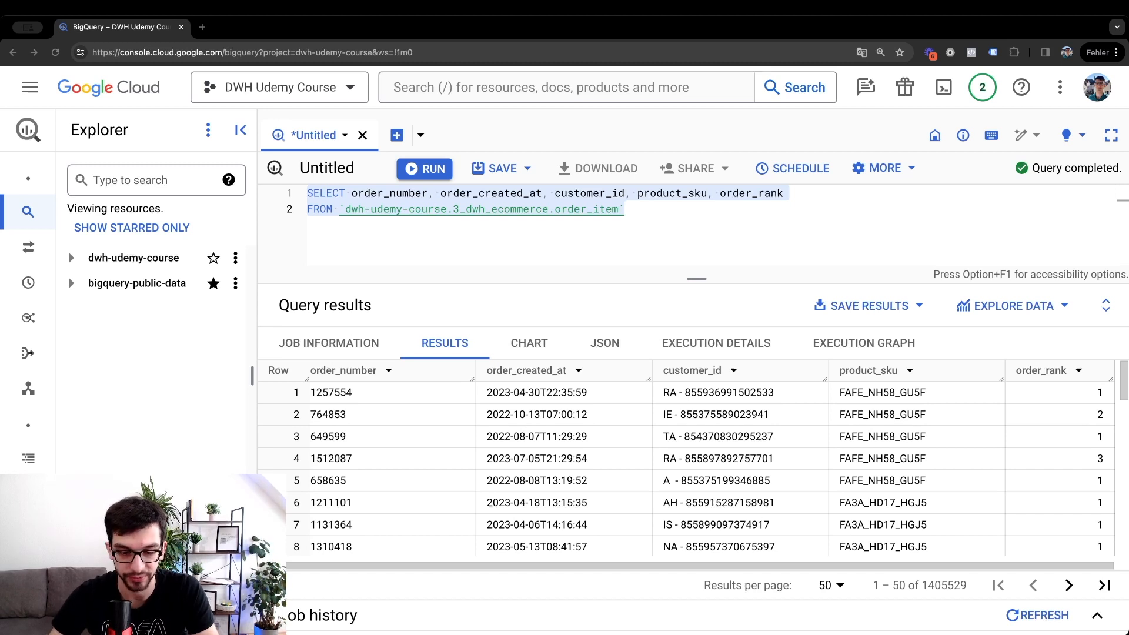
mouse_move(722, 387)
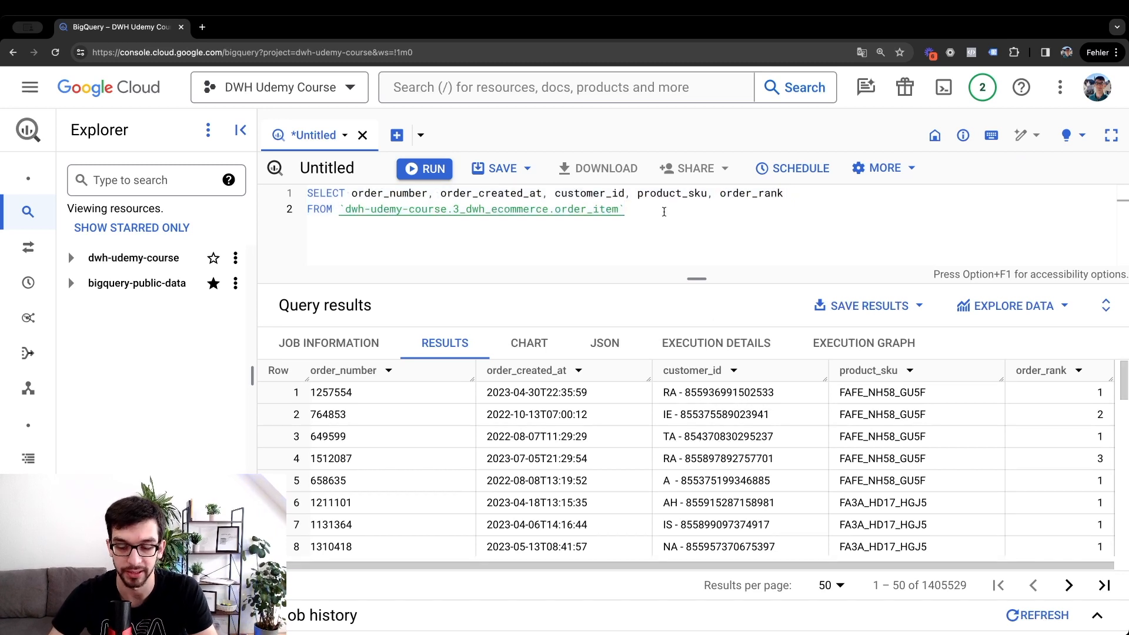
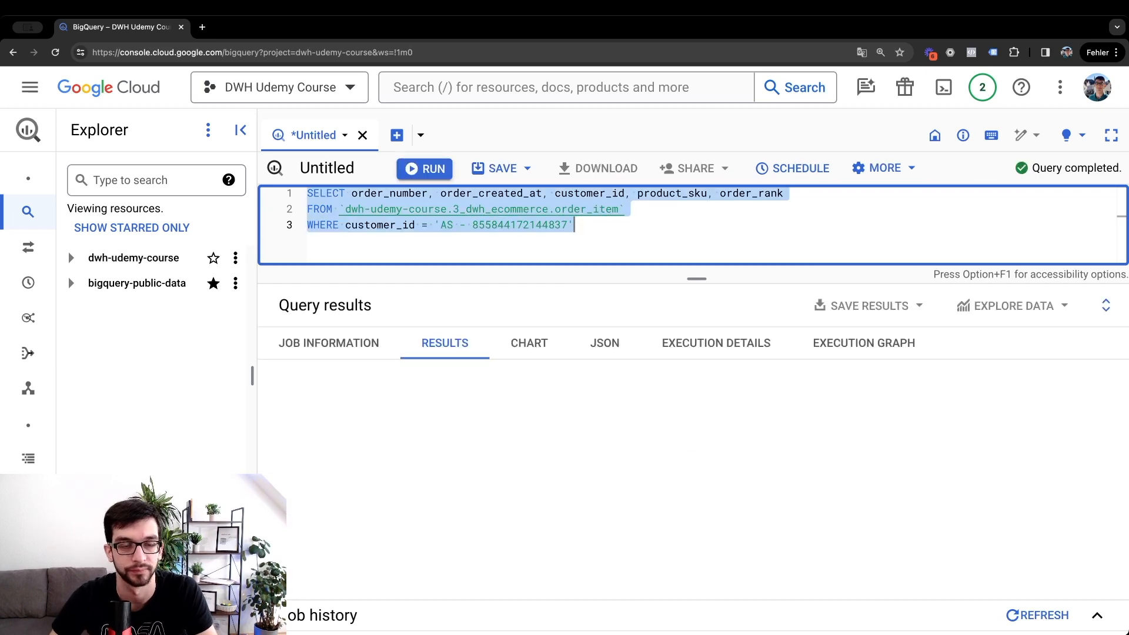
Step: Filter the query with WHERE customer_id equal to one customer's ID and run it
click(424, 168)
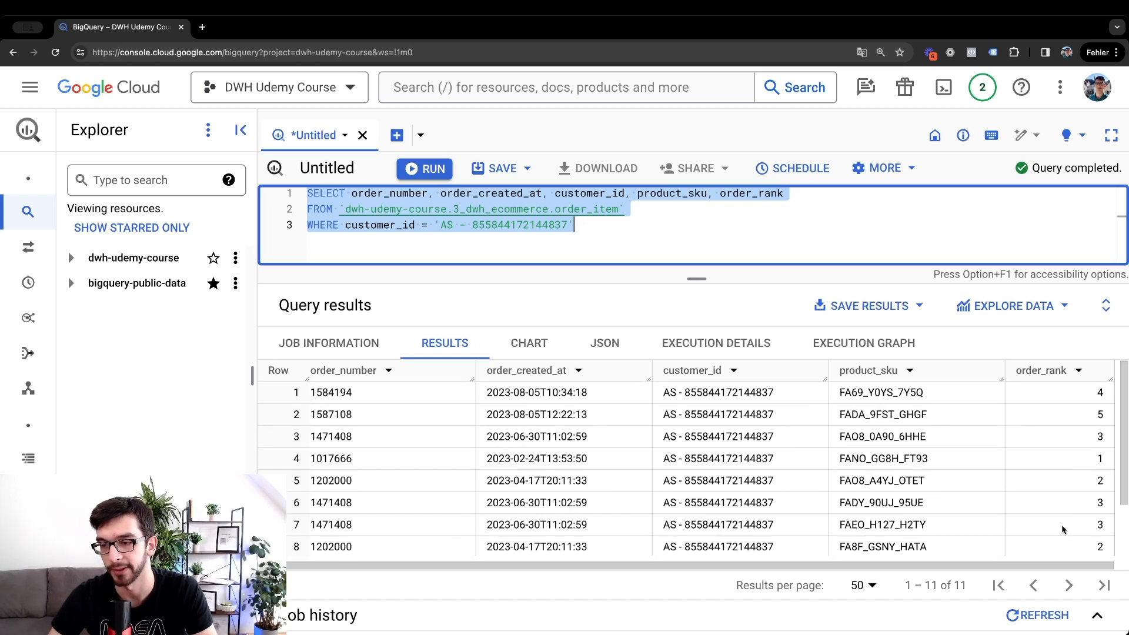
scroll(down, 3)
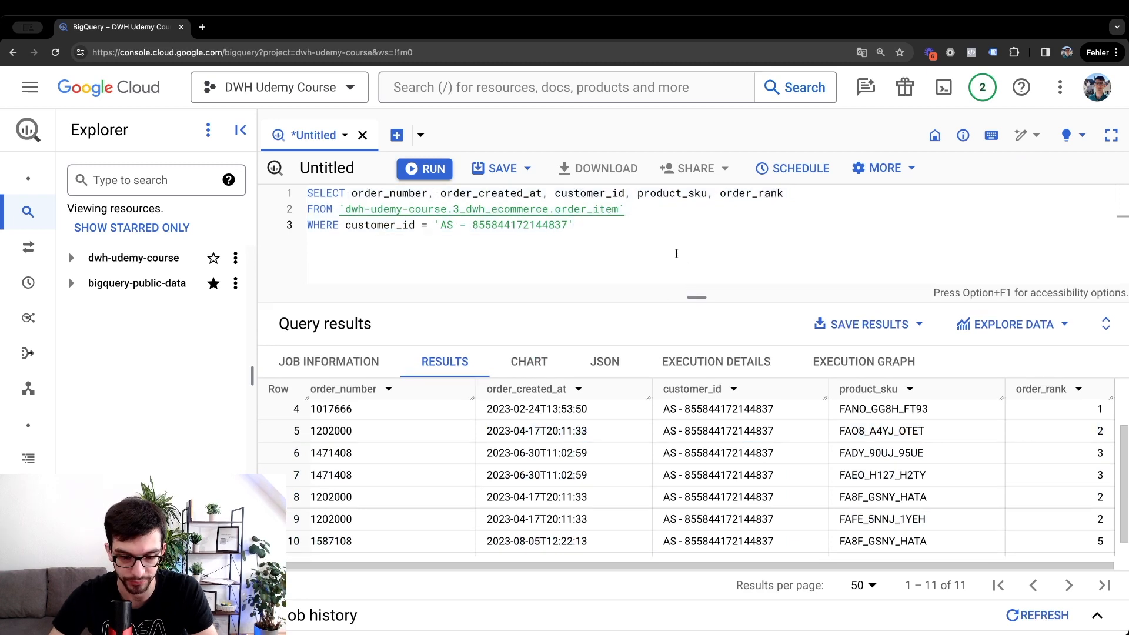
Step: Sort the customer's 11 results with ORDER BY order_created_at and rerun
text(O)
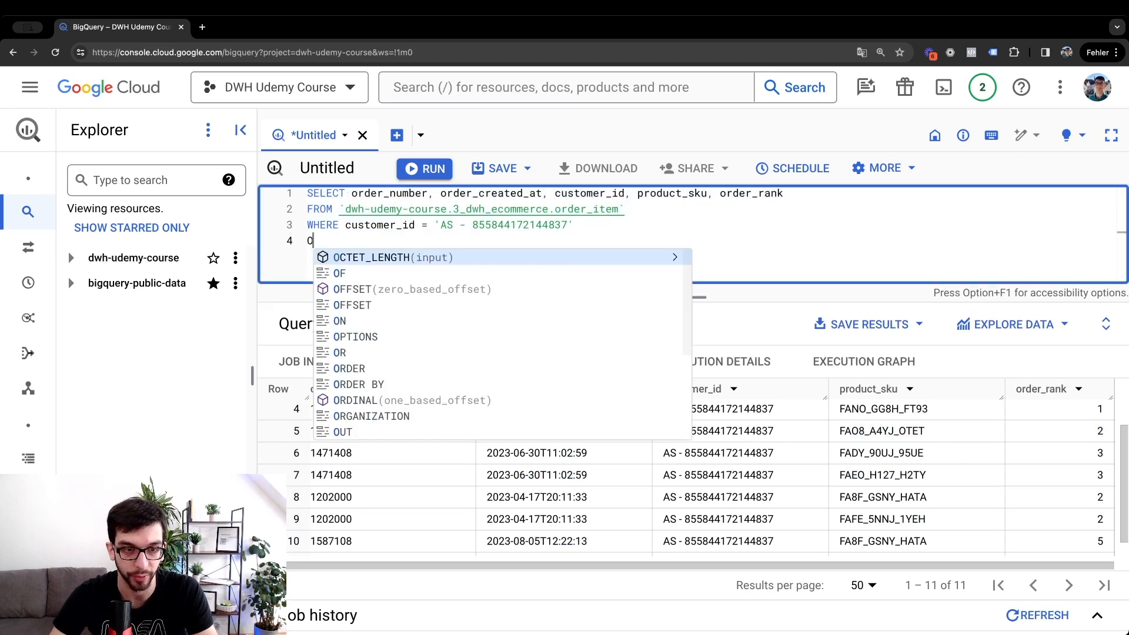
text(RDER BY)
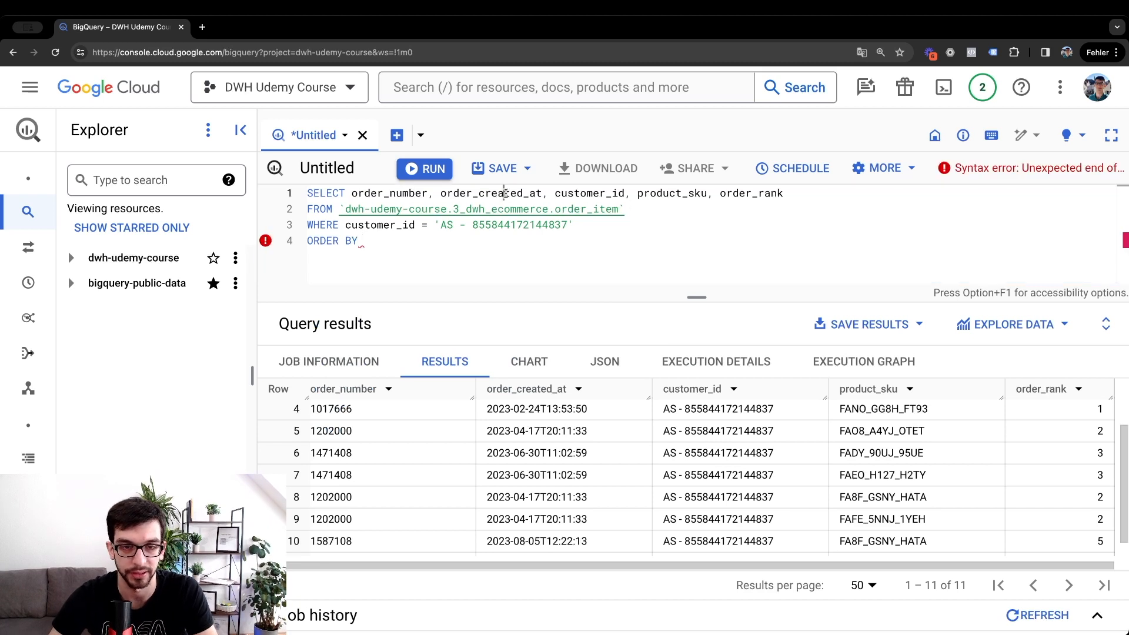
text(order_created_at)
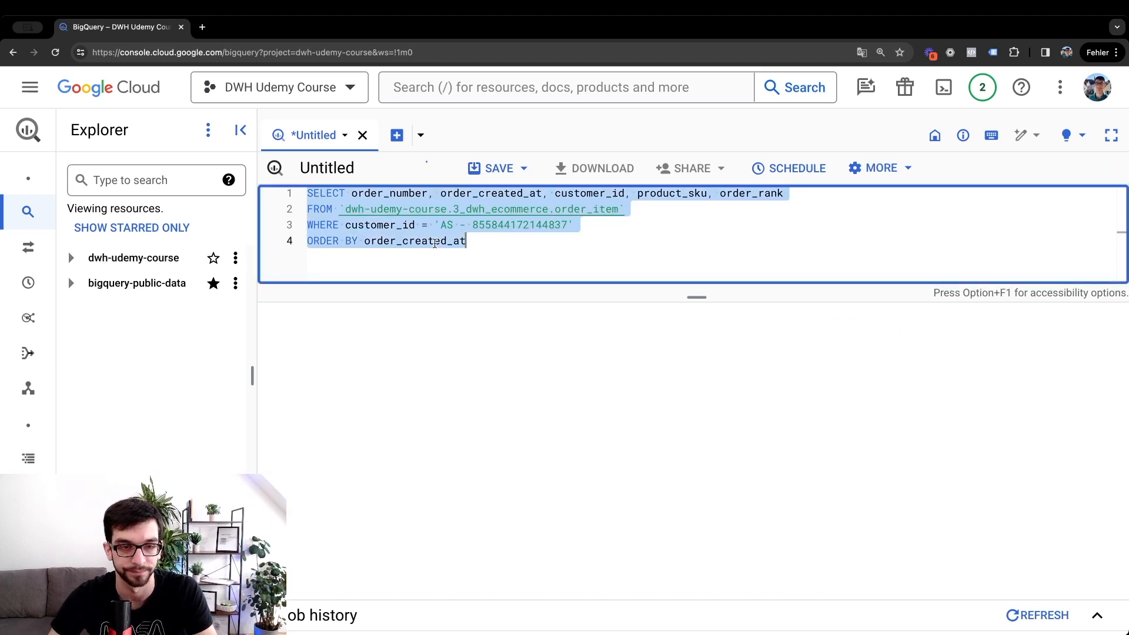
click(423, 168)
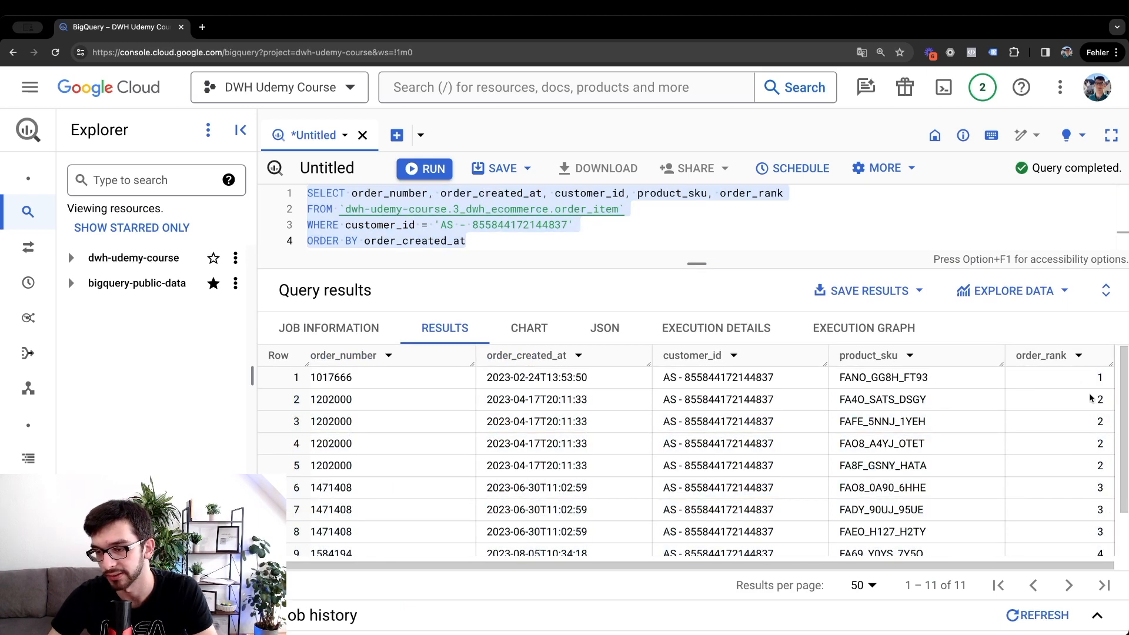
scroll(down, 3)
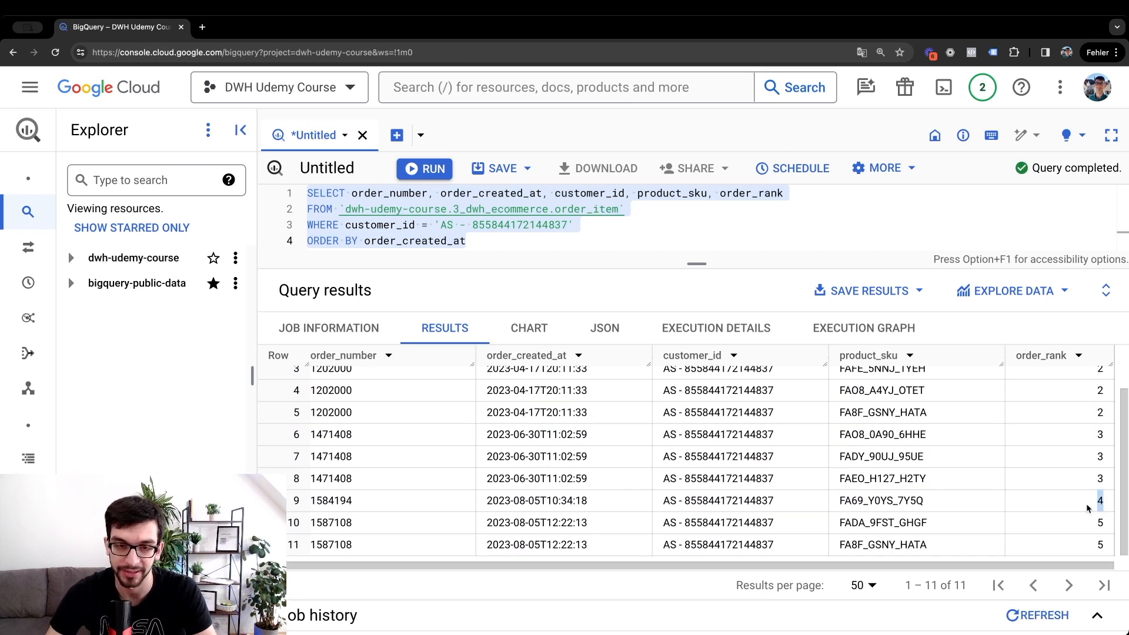
click(355, 193)
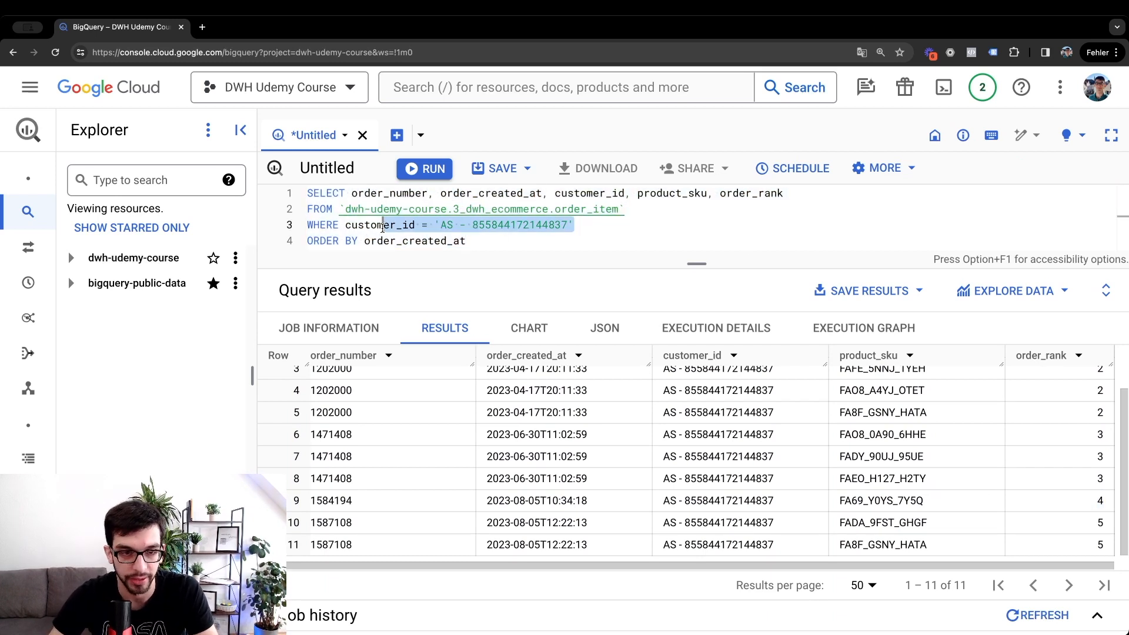
Step: Write the WHERE condition order_date BETWEEN '2023-02-01' AND '2023-02-28'
text(order)
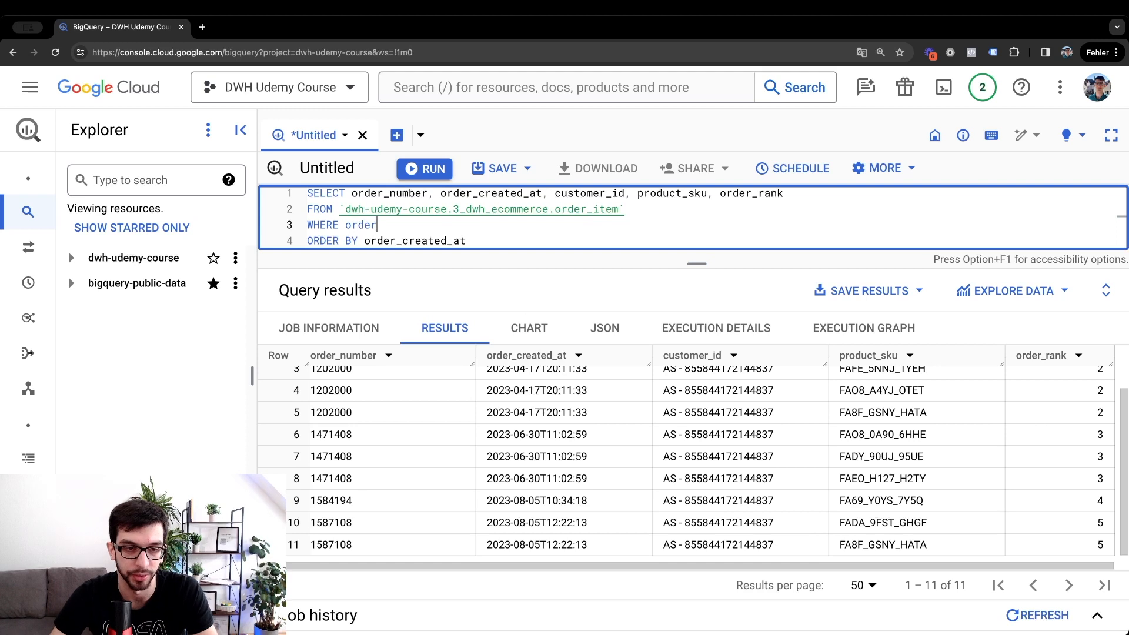
text(_date)
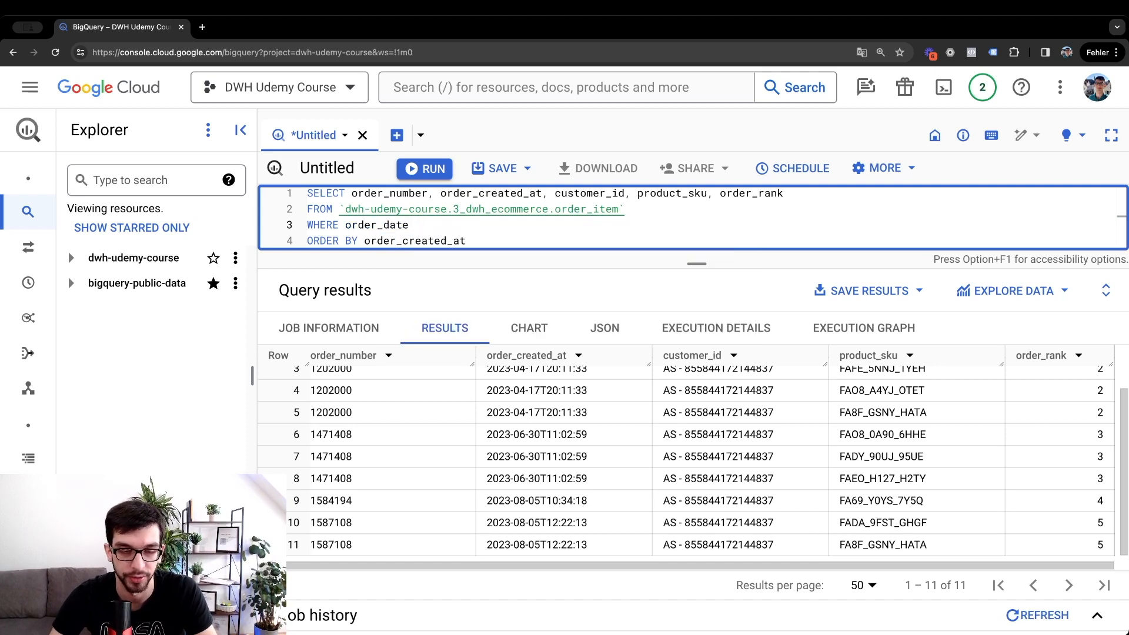
text(BETWEEN)
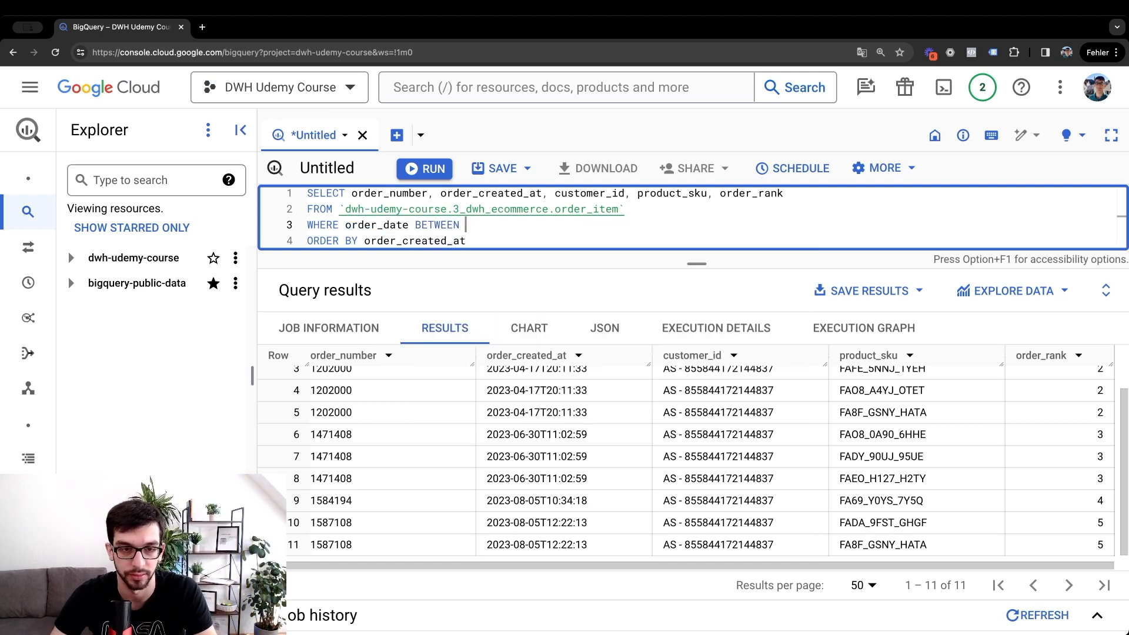
text('2023)
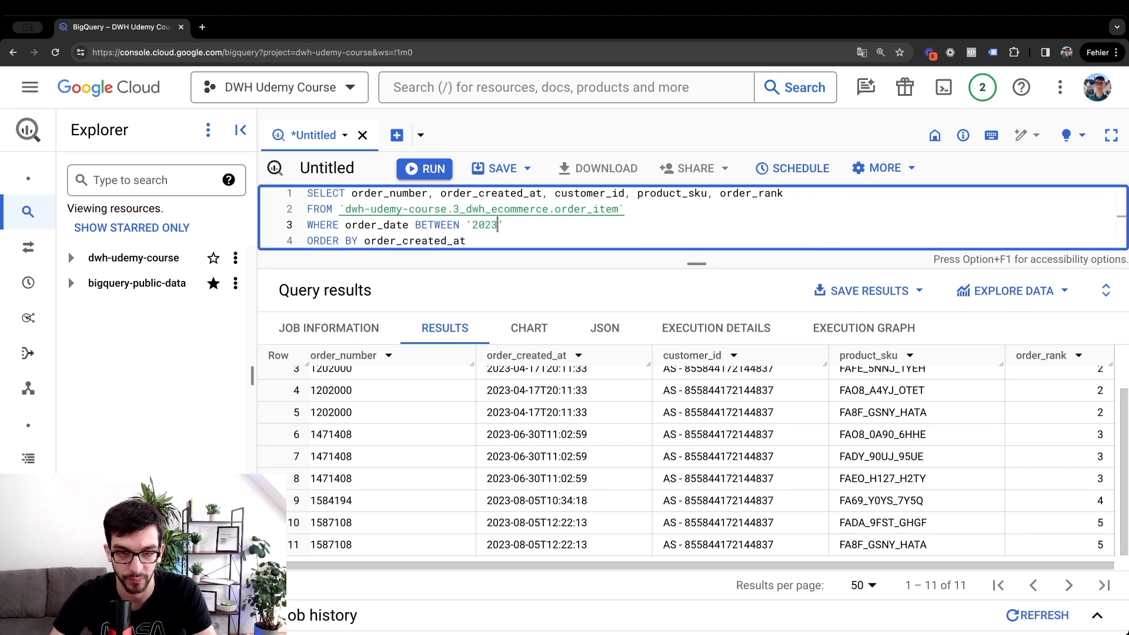
text(-)
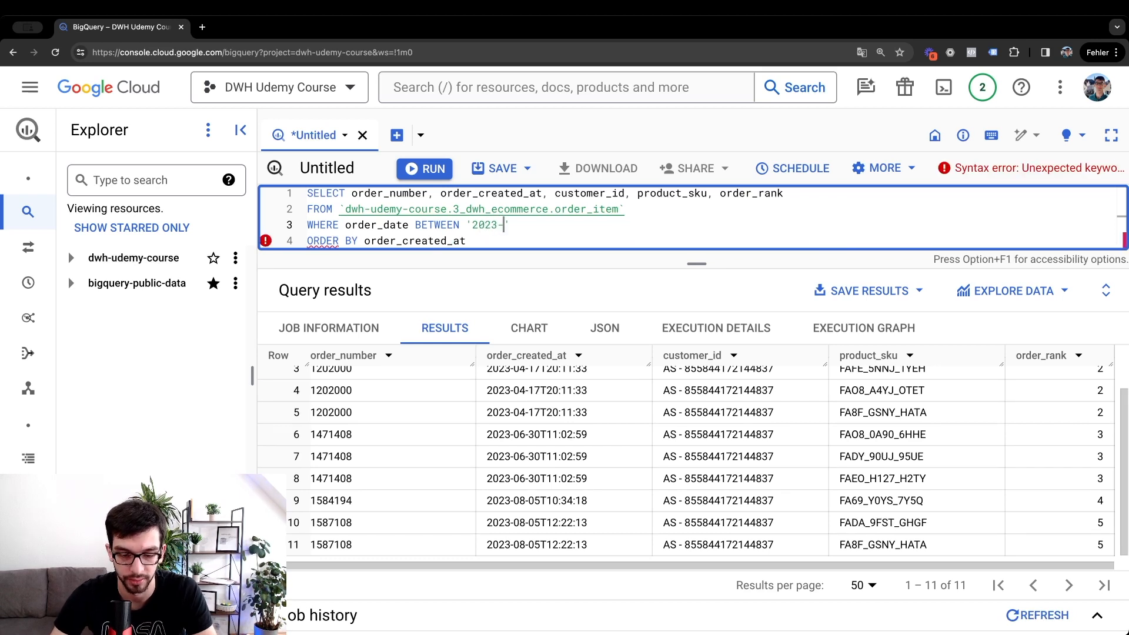
text(02-01')
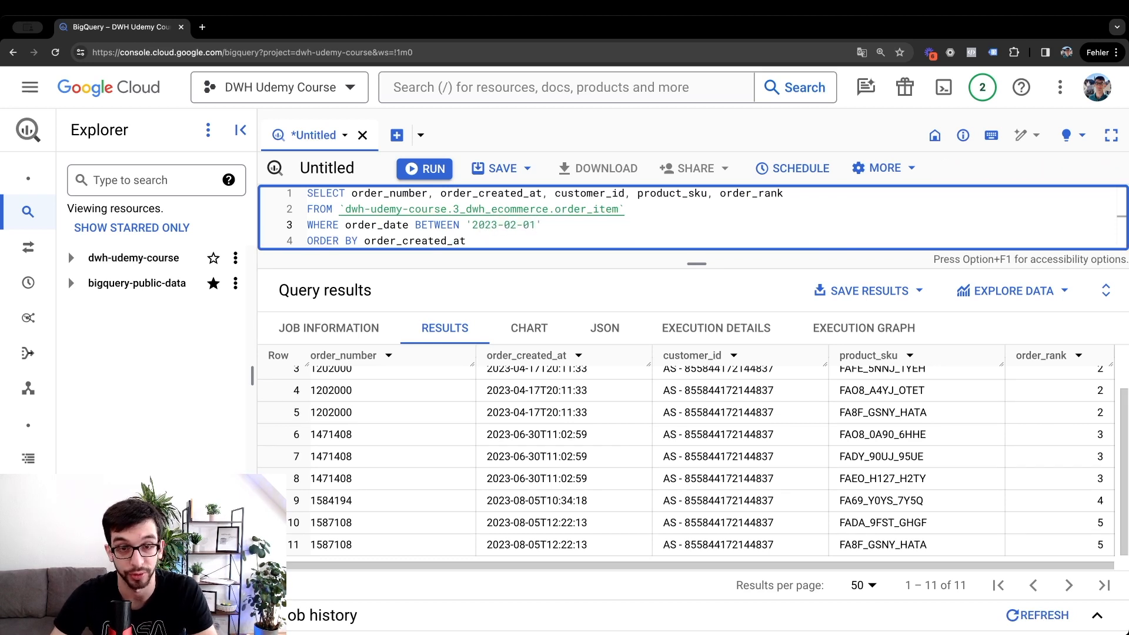
text(AND)
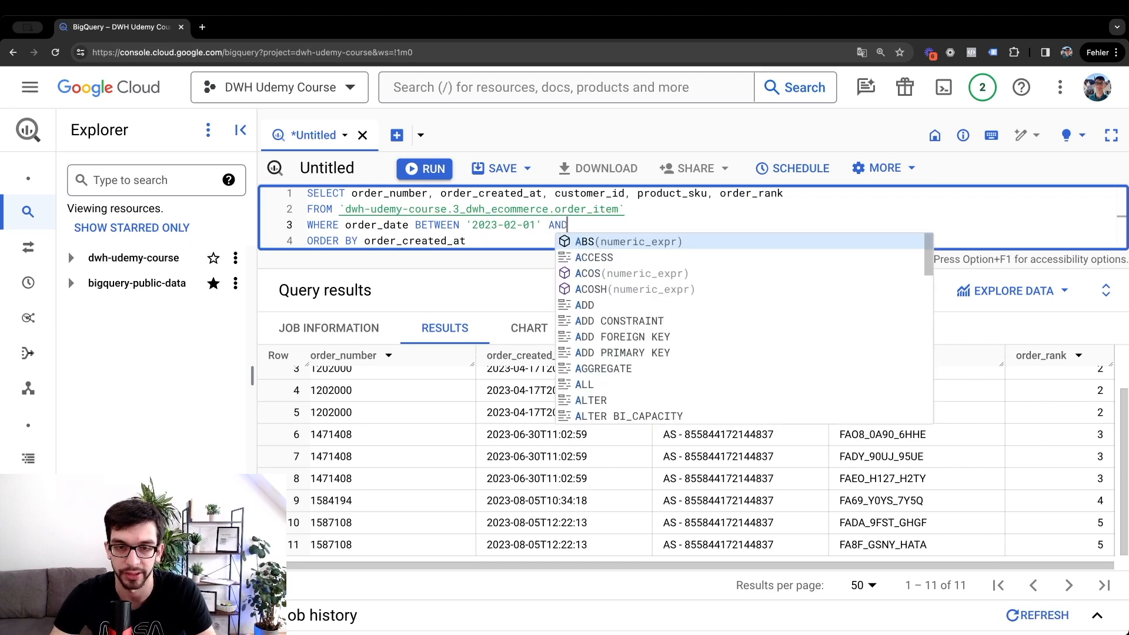
text(')
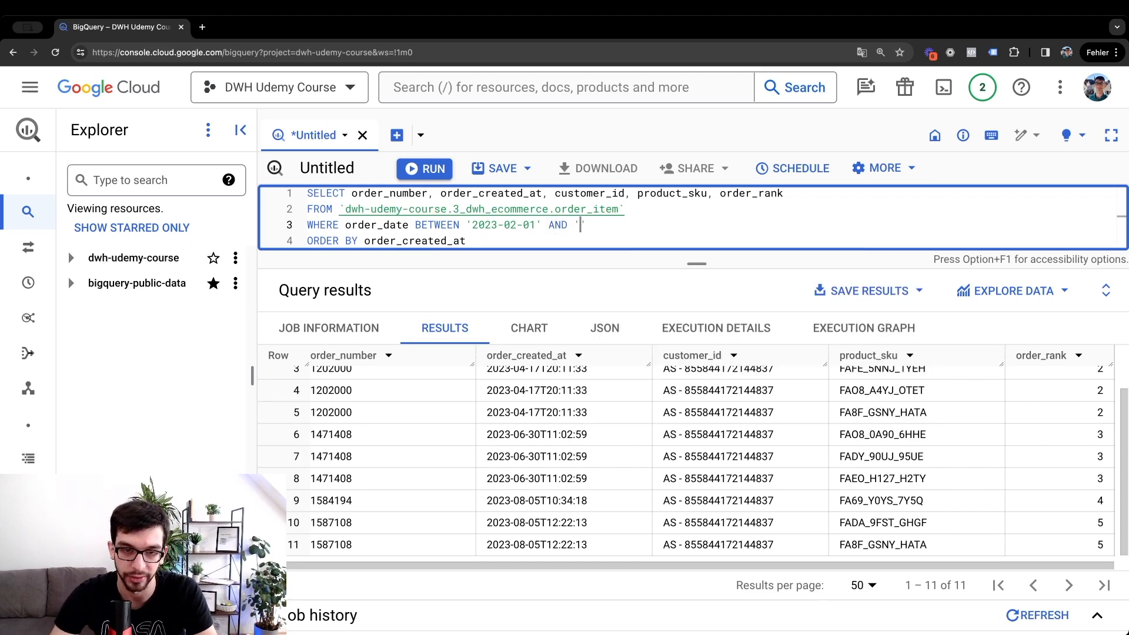
text('2023)
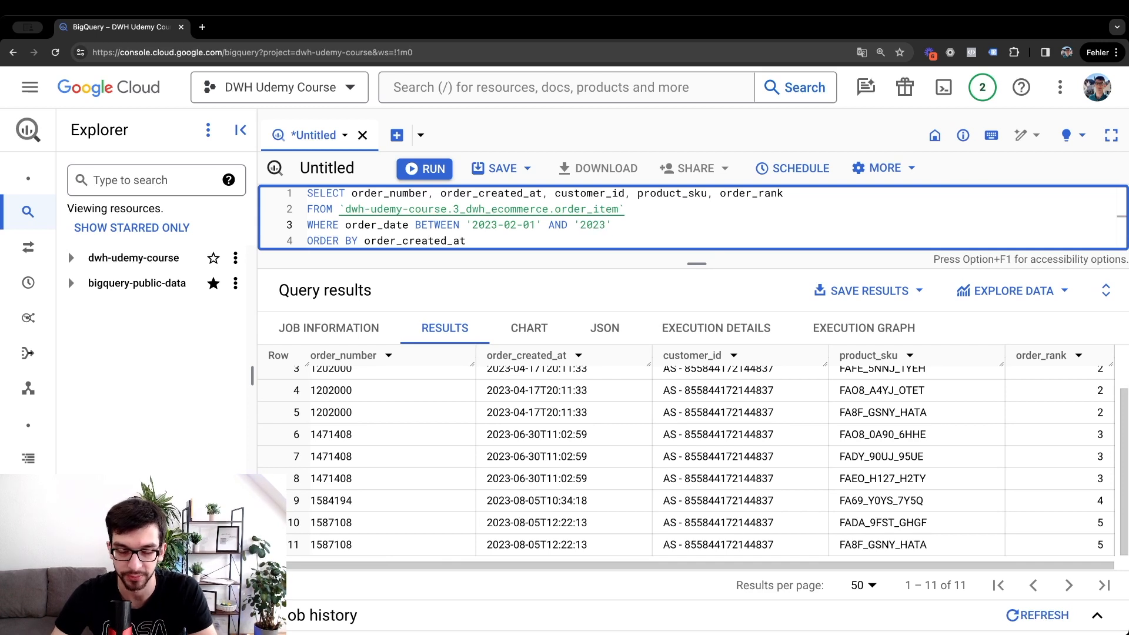
text(-02-28)
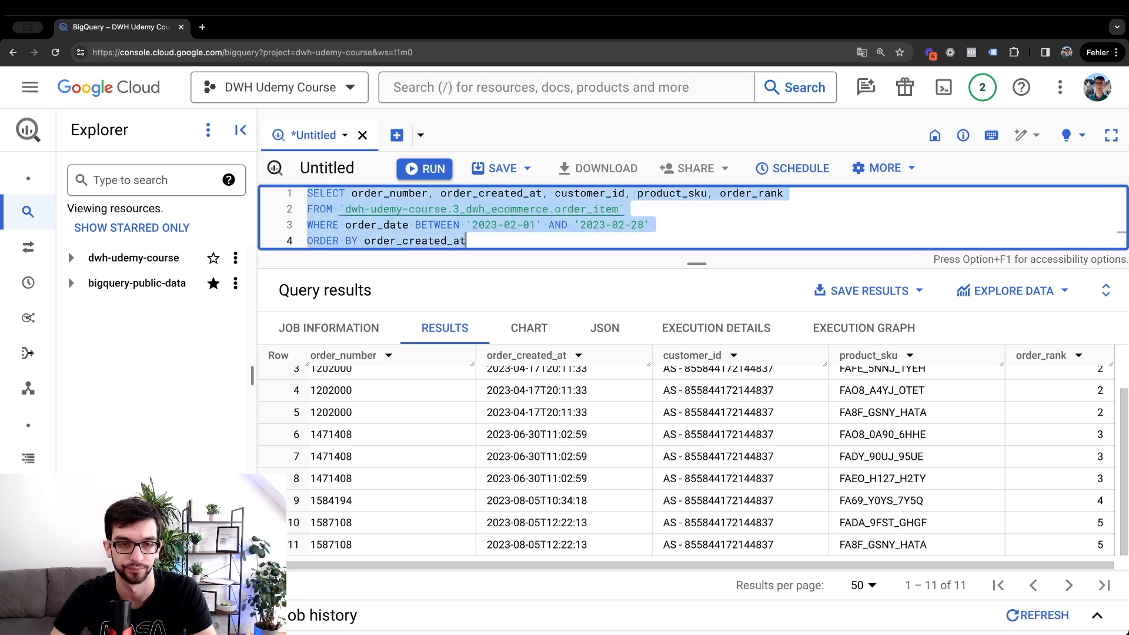
Step: Run the February query (32,068 rows) and jump to the last results page
click(424, 169)
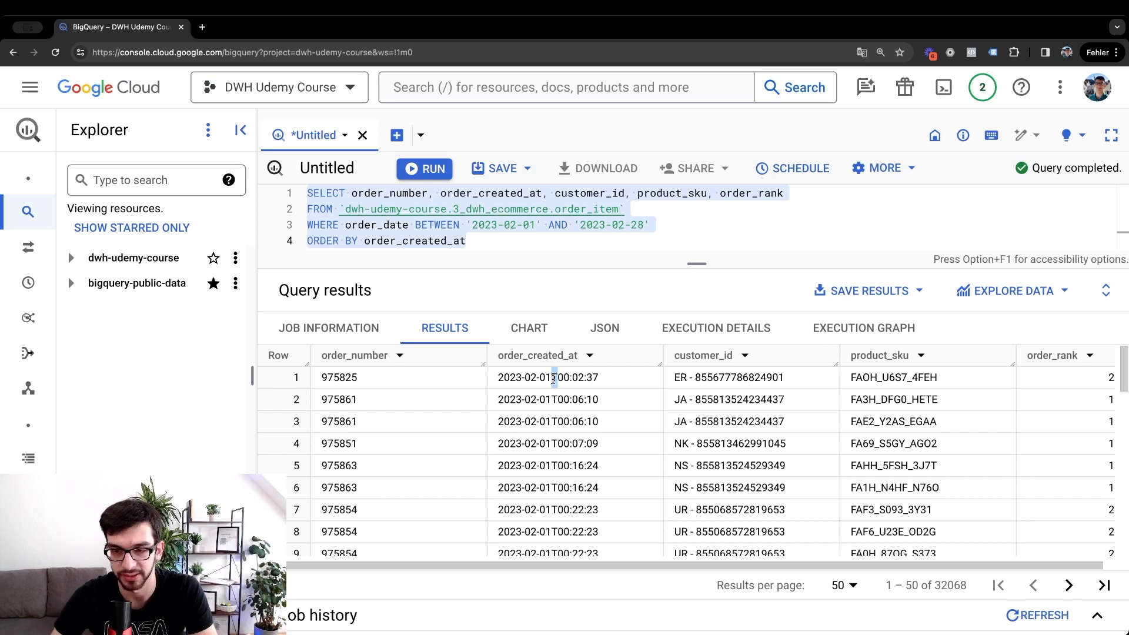
mouse_move(934, 435)
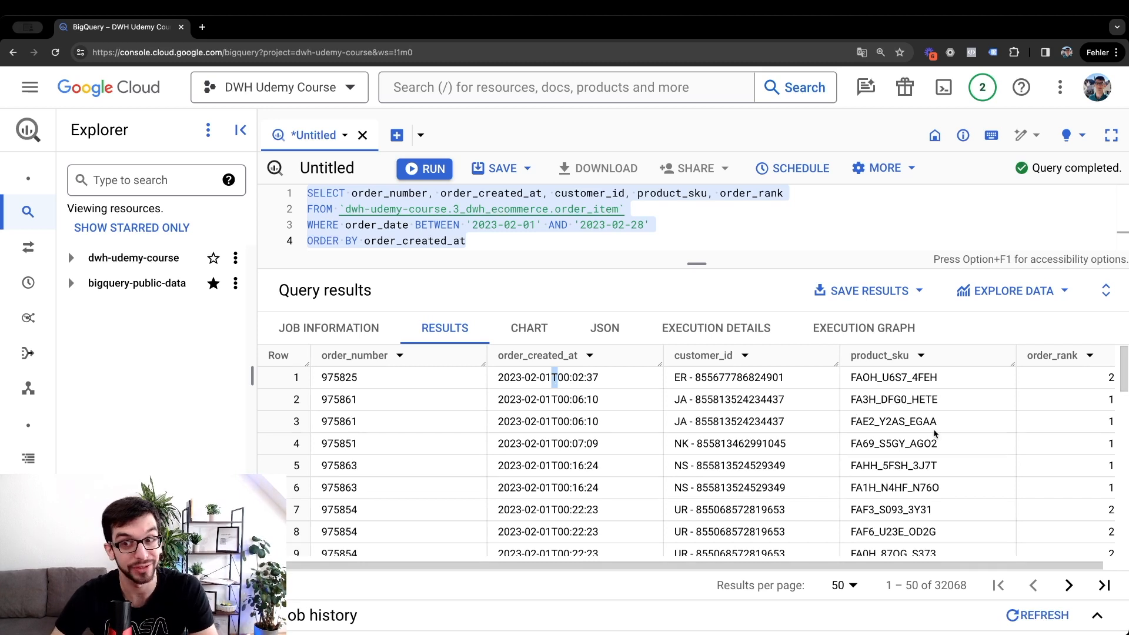
mouse_move(732, 445)
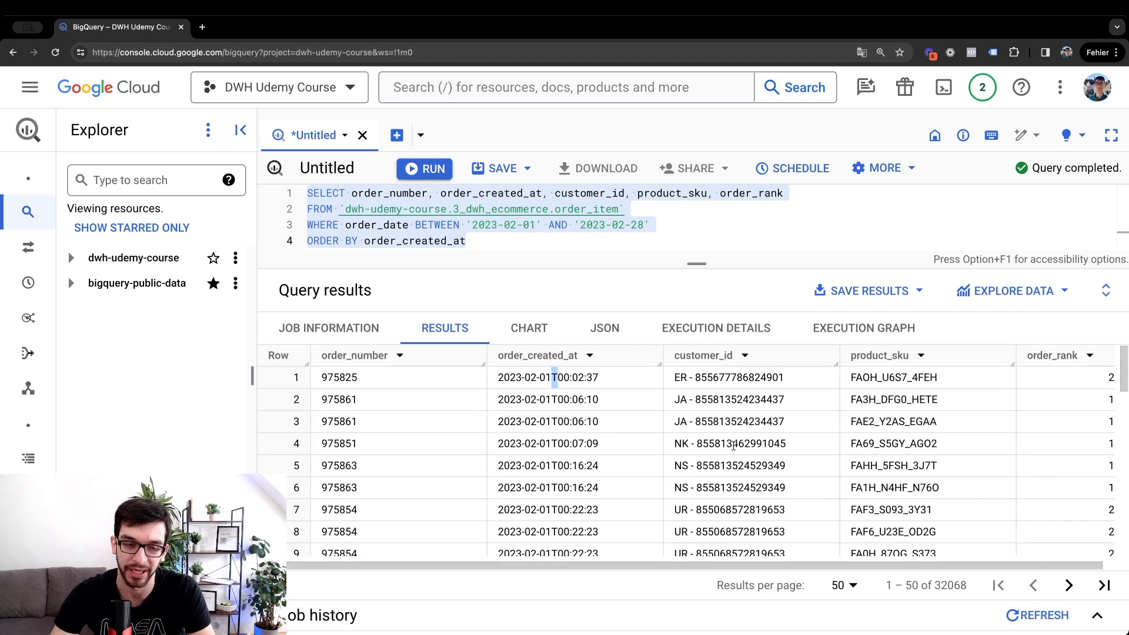
mouse_move(883, 420)
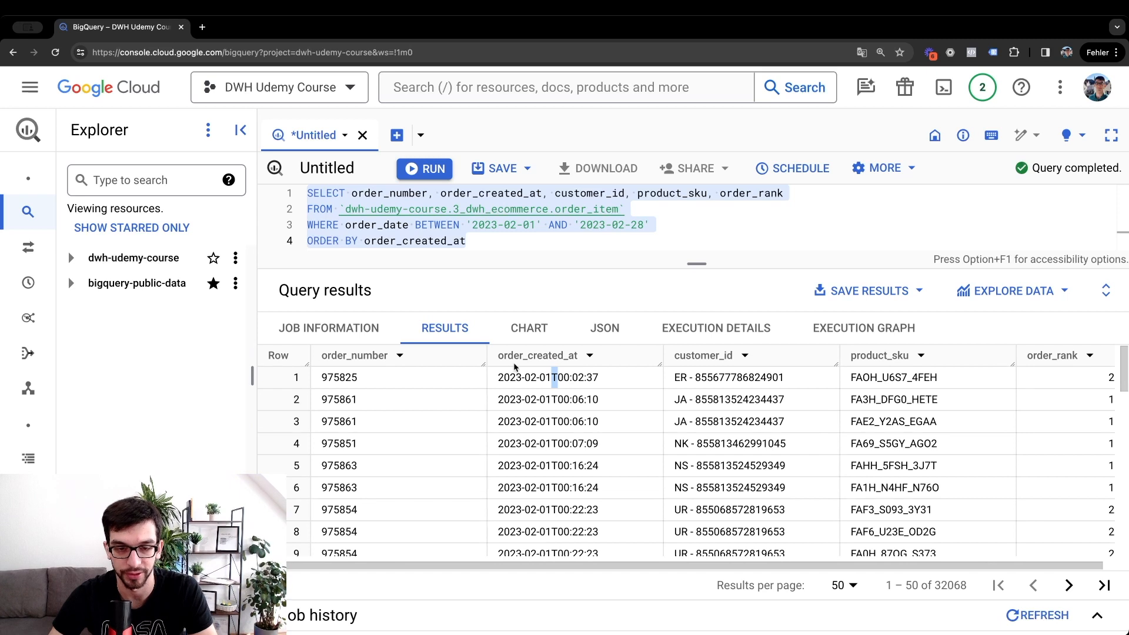
double_click(548, 378)
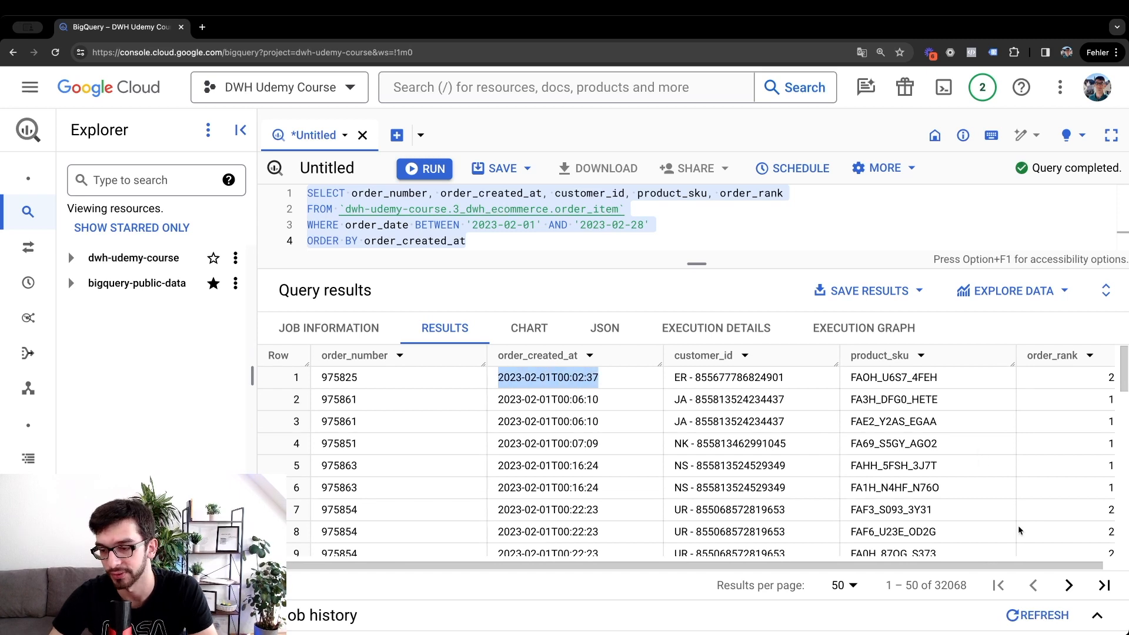
click(1092, 601)
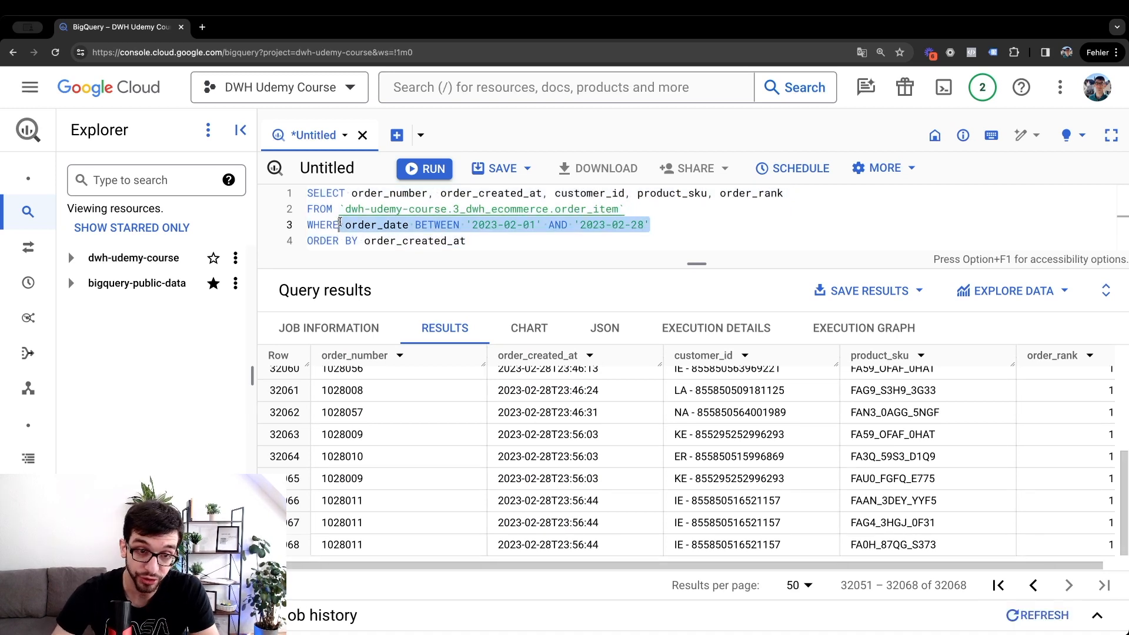
Step: Replace the date range with WHERE product_qty_ordered >= 10 and run, returning 20 rows
key(Delete)
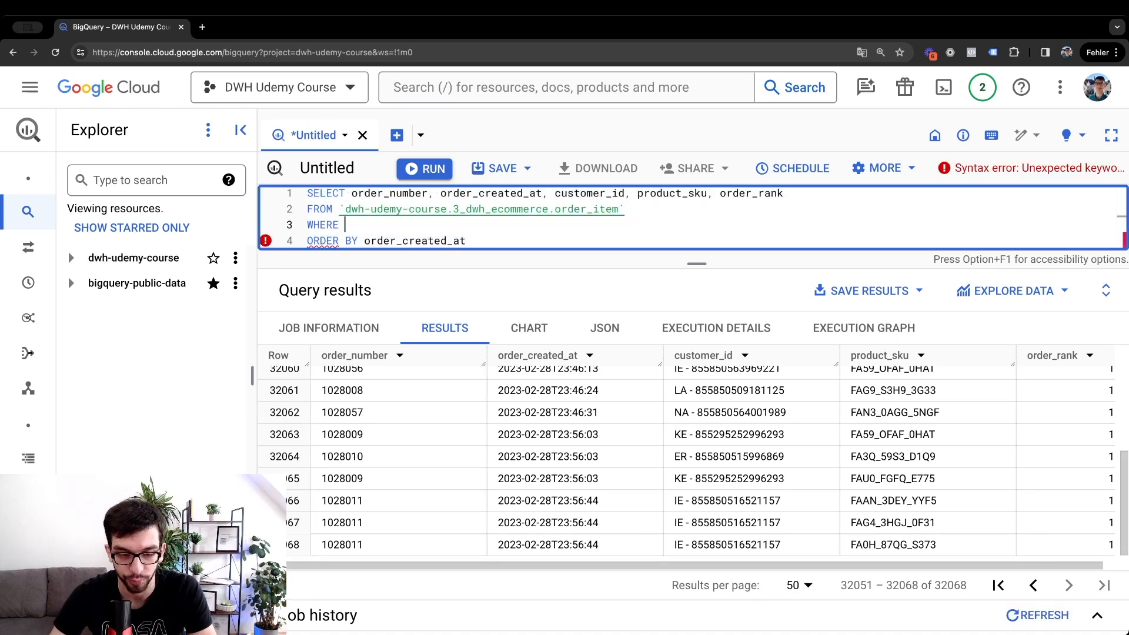
text(product_q)
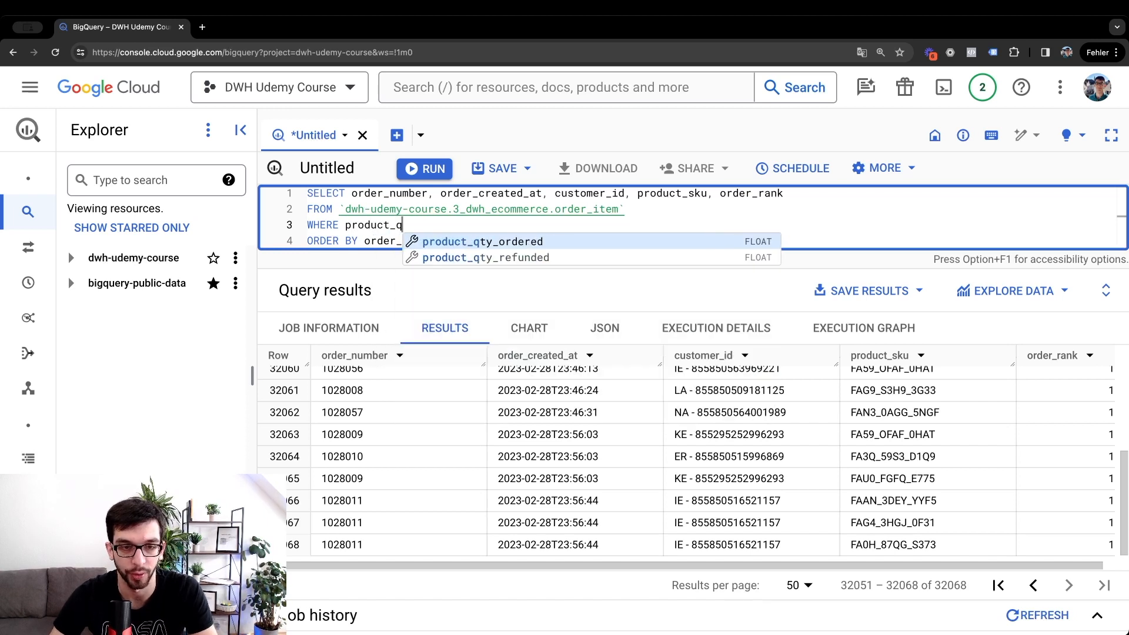
click(480, 242)
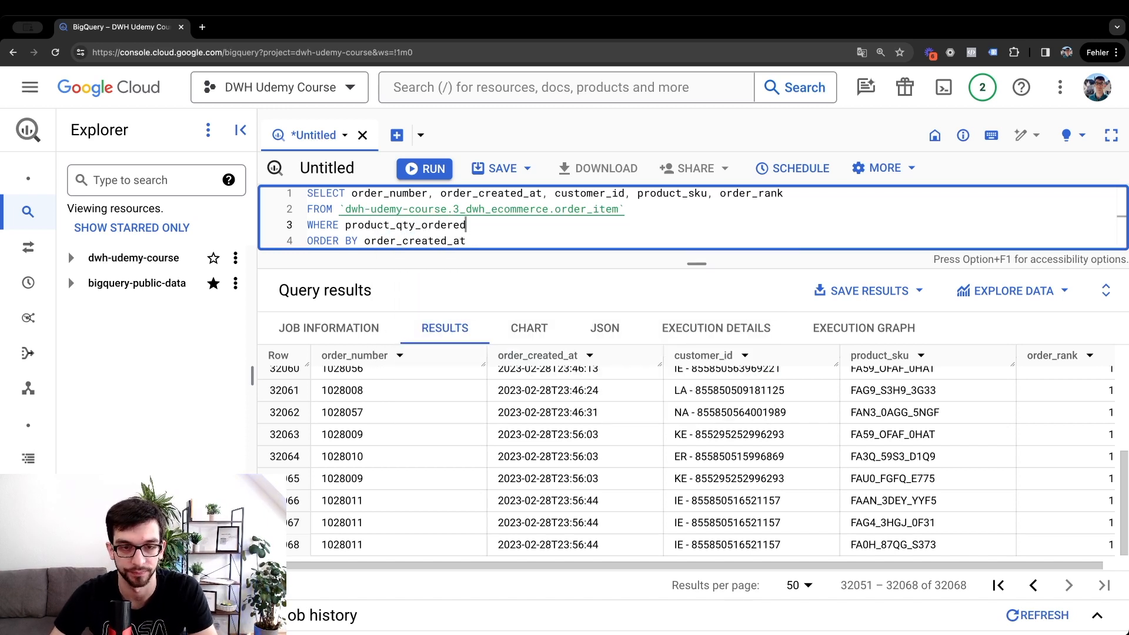
text(=)
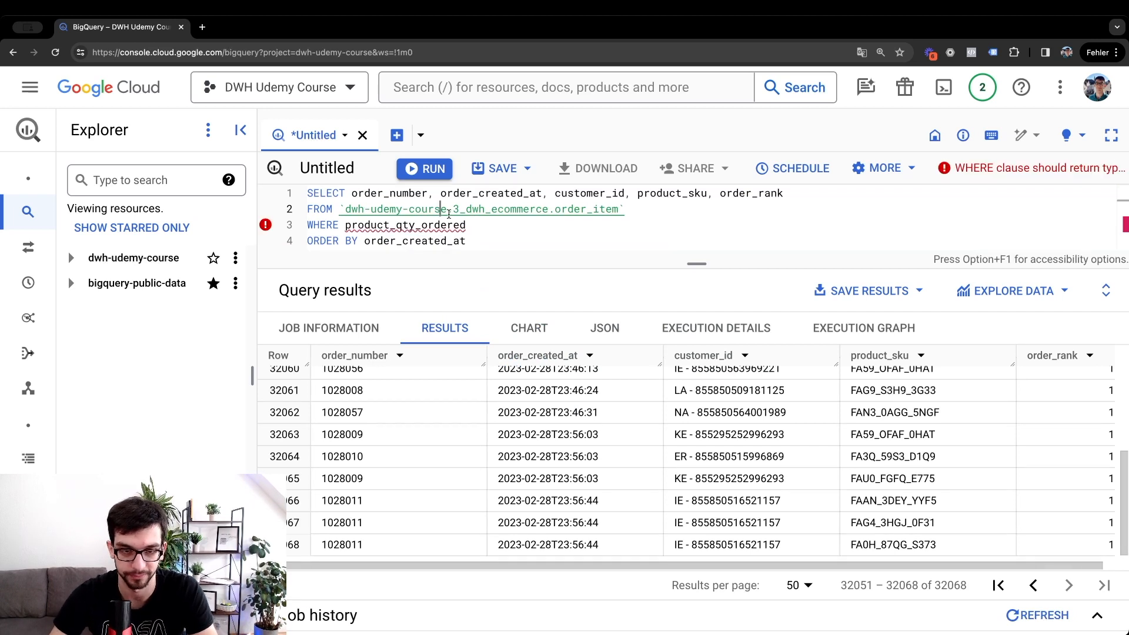
text(>)
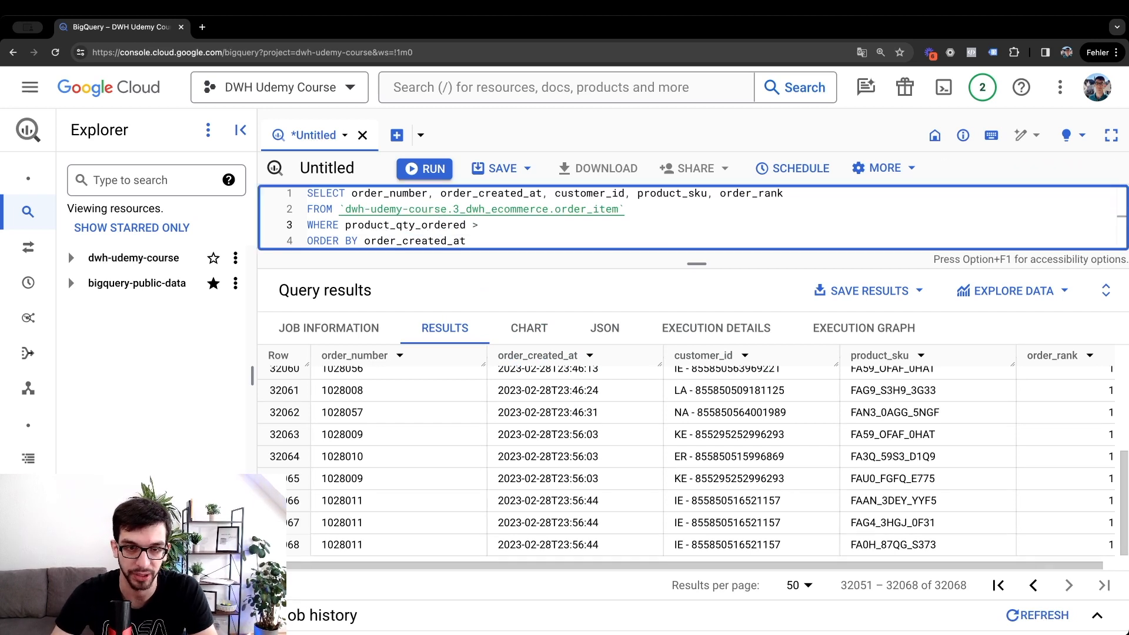
text(= 10)
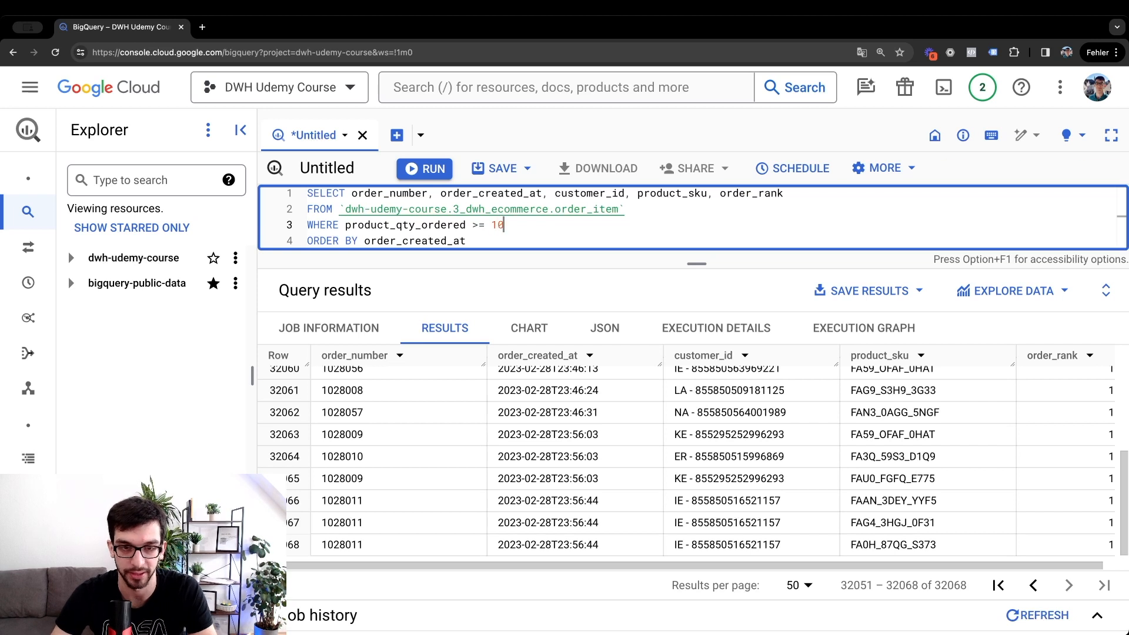
click(414, 240)
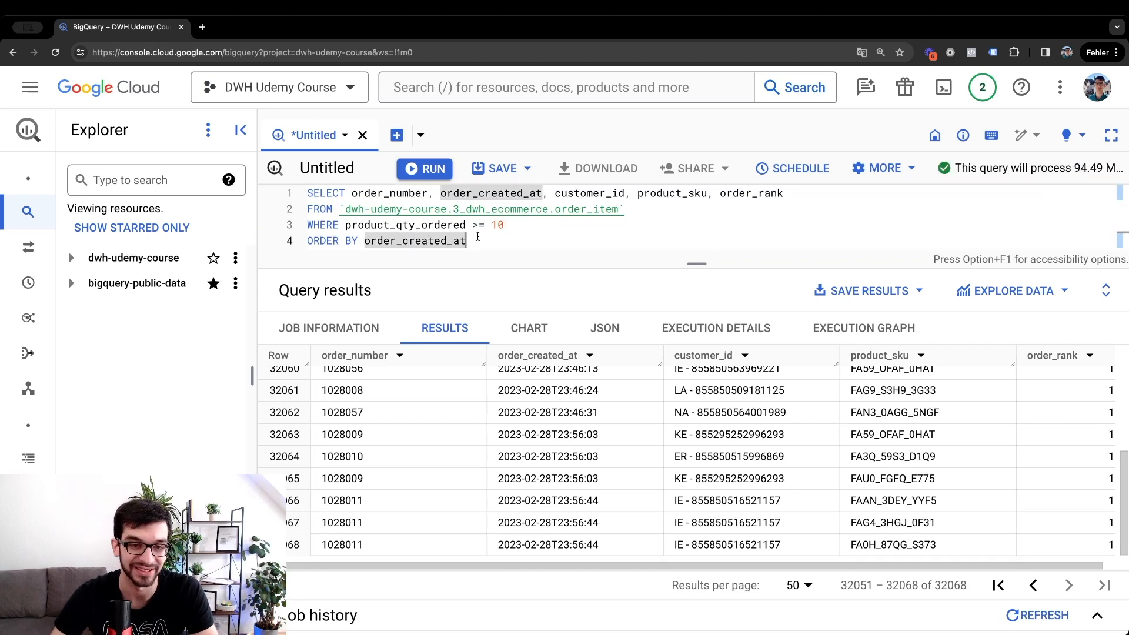
click(424, 169)
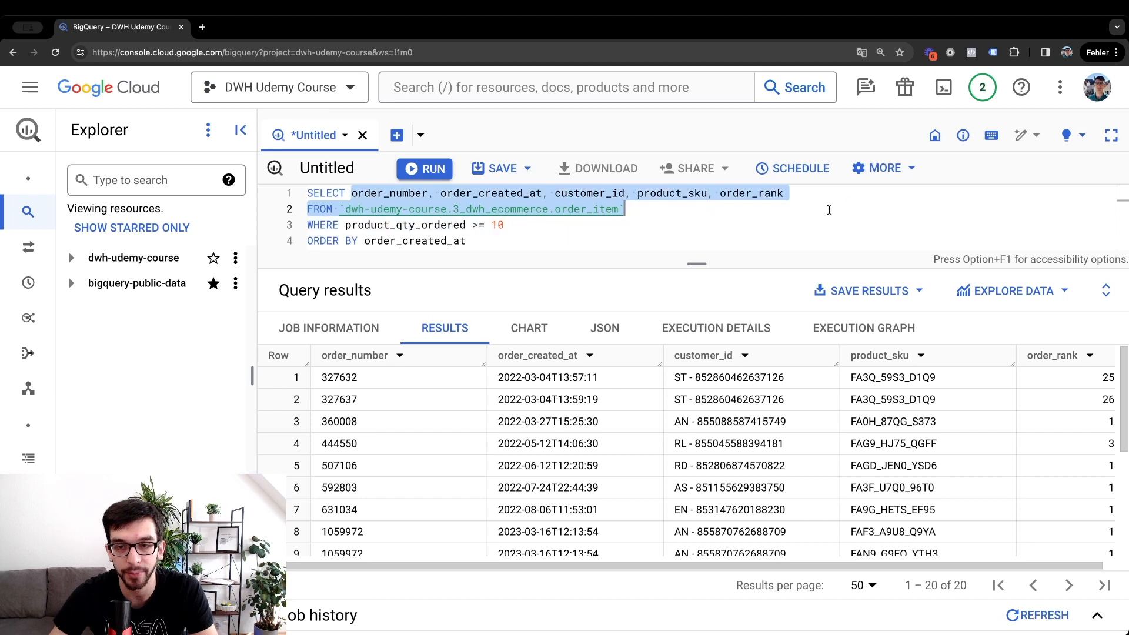
mouse_move(453, 243)
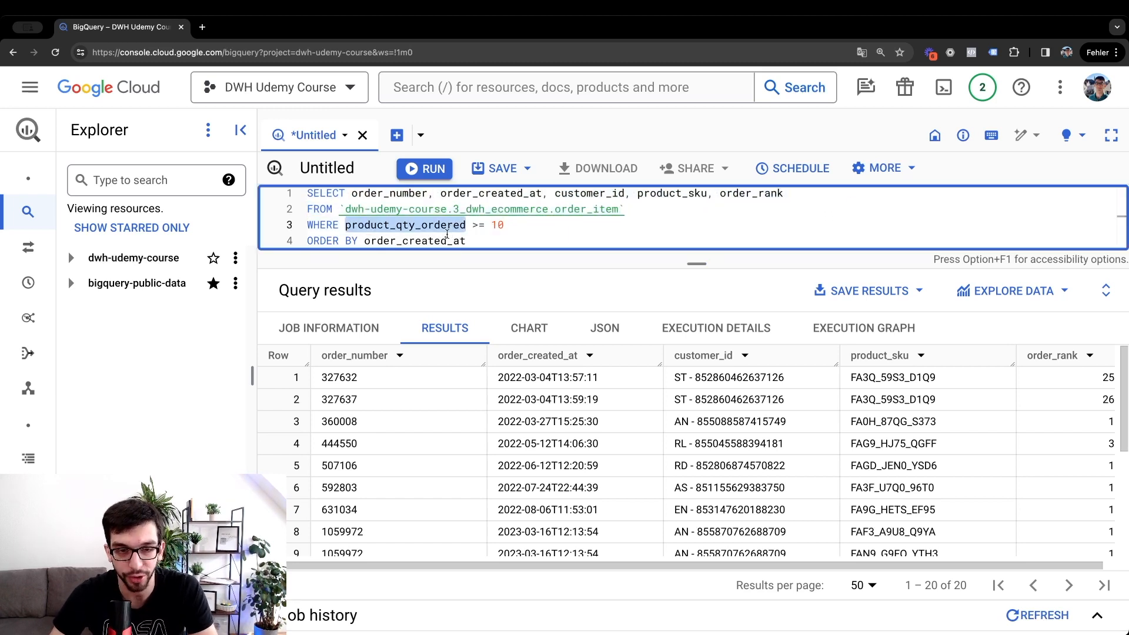
Step: Rerun with ORDER BY product_qty_ordered, then append product_qty_ordered to the SELECT list
text(product_qty_ordered)
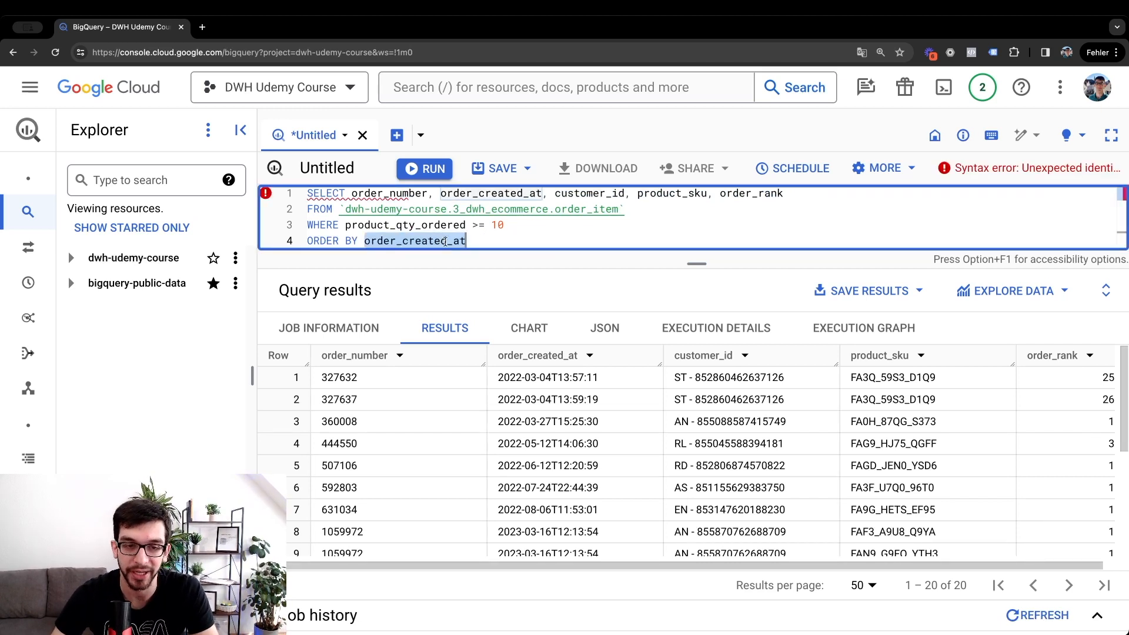
text(product_qty_ordered)
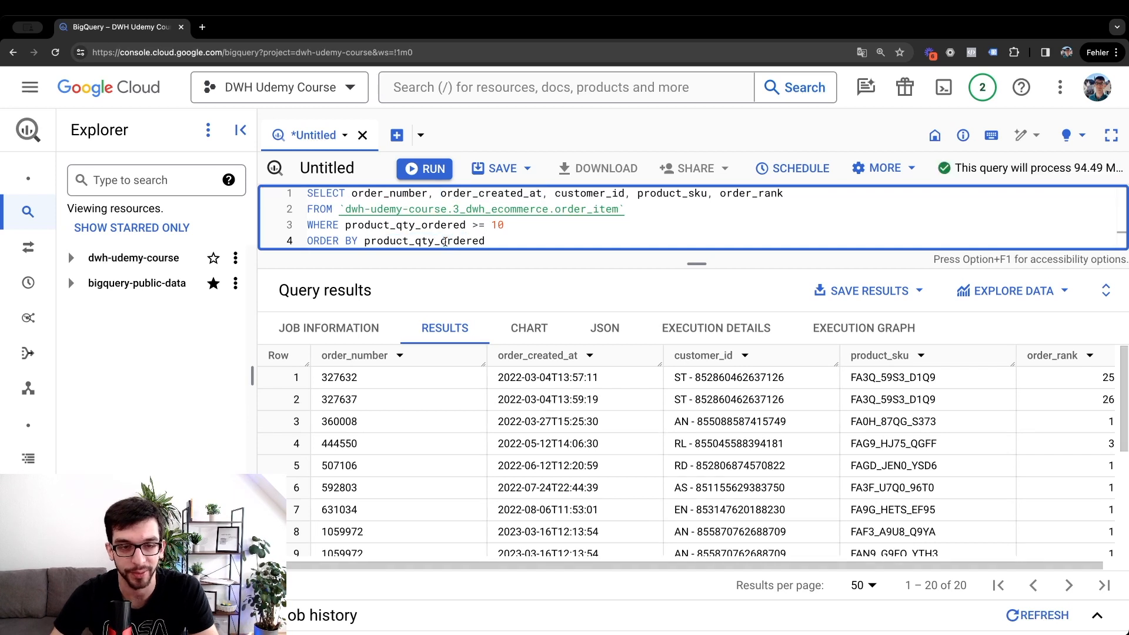
click(424, 168)
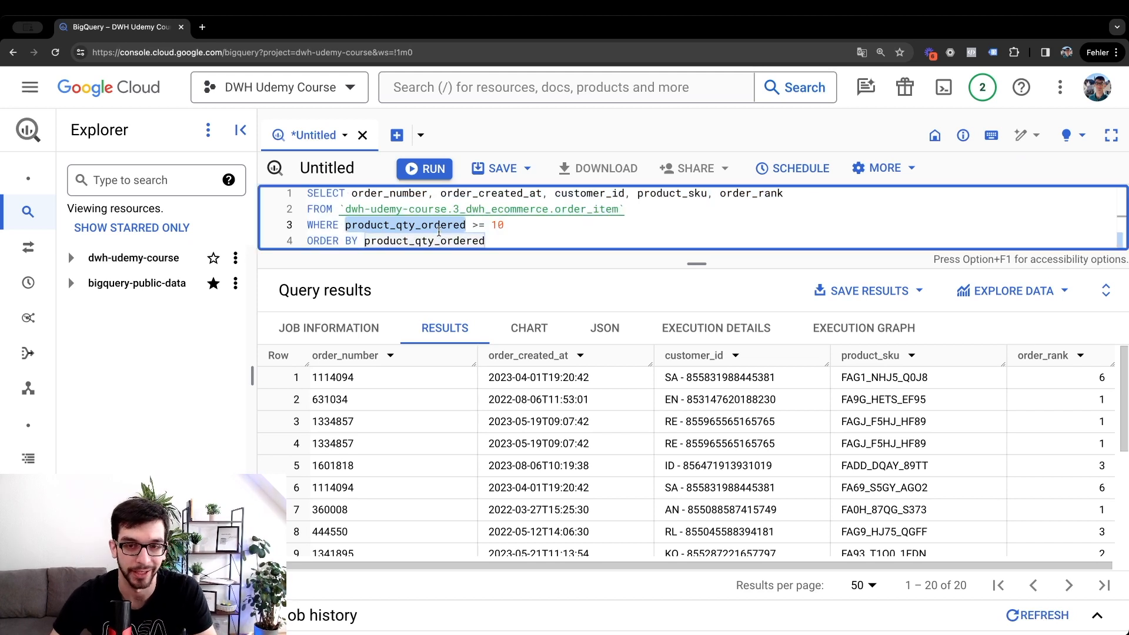
mouse_move(741, 156)
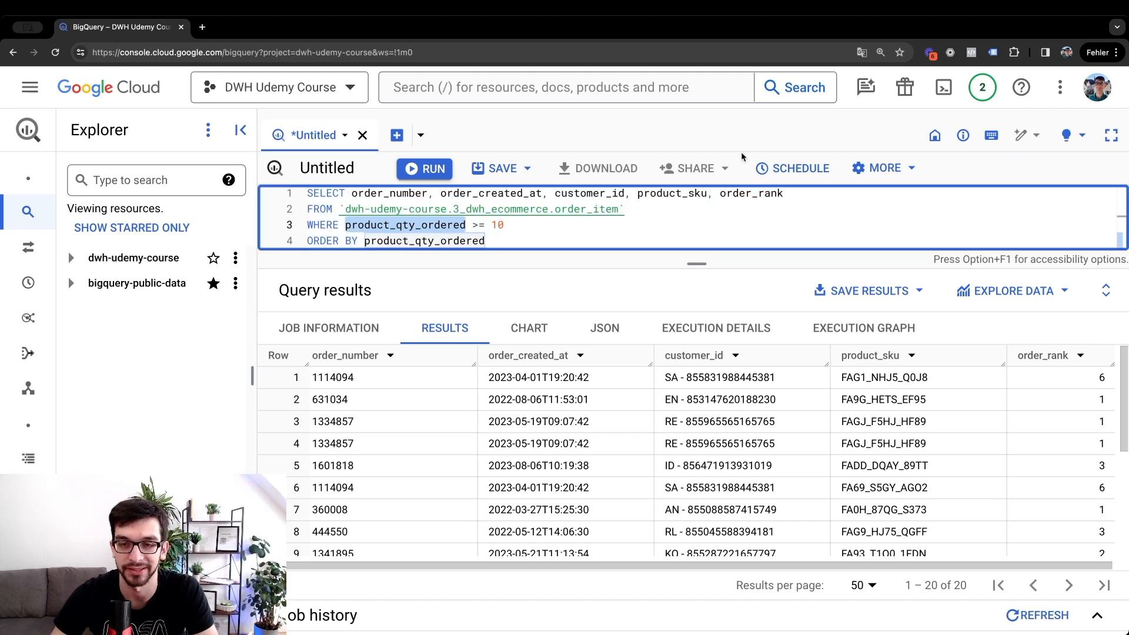
text(, product_qty_ordered)
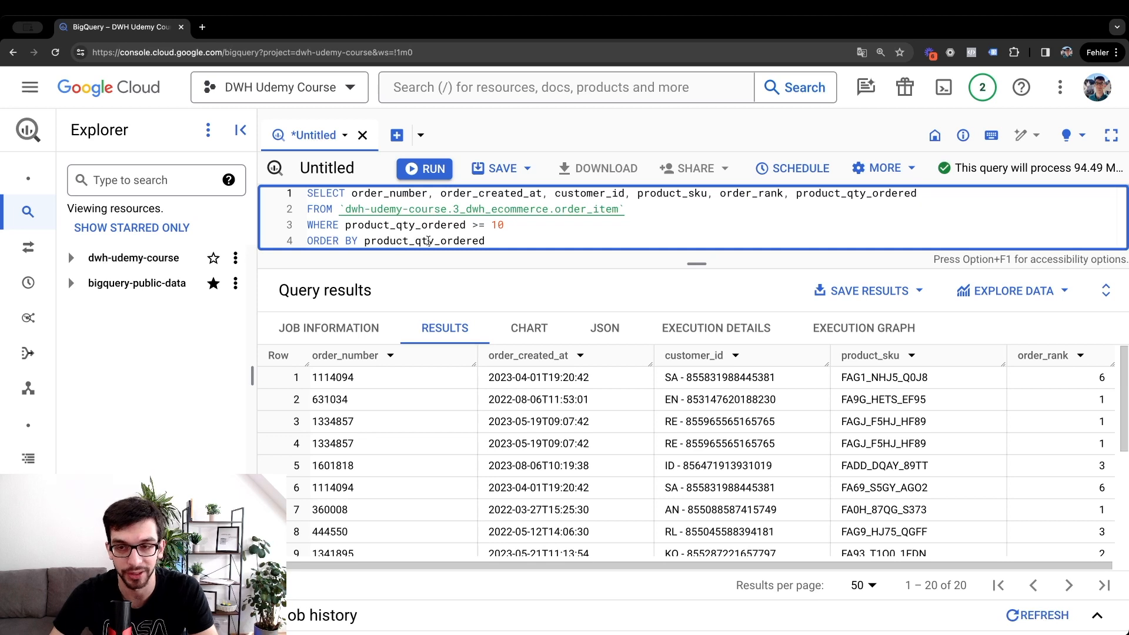
Step: Rerun the query and scroll to the largest product_qty_ordered value, 41.0
click(424, 168)
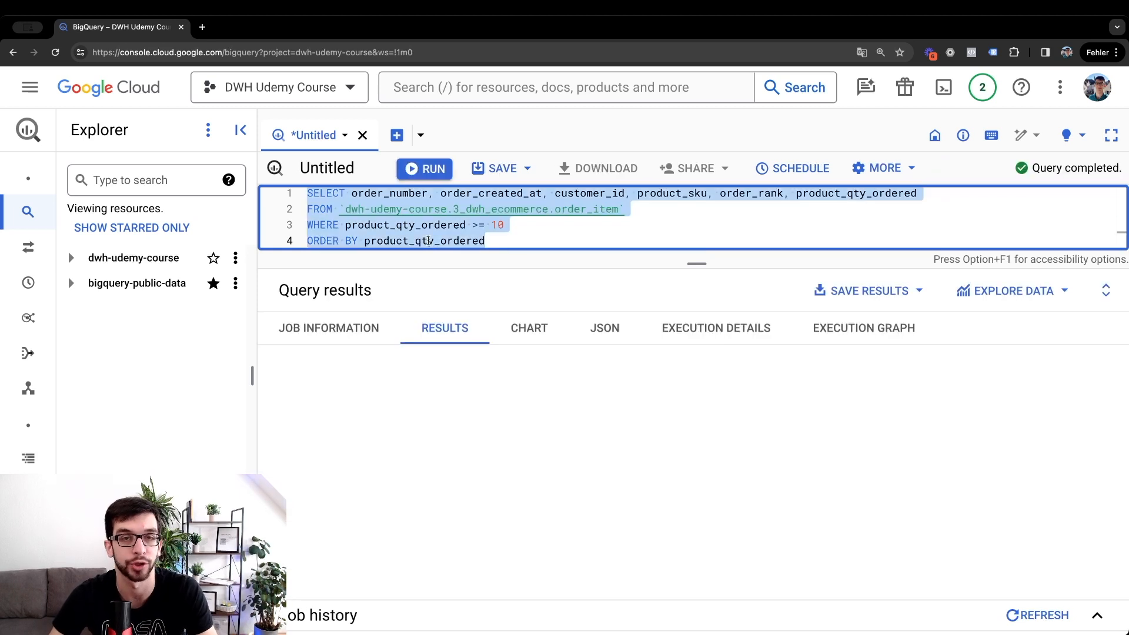
click(424, 168)
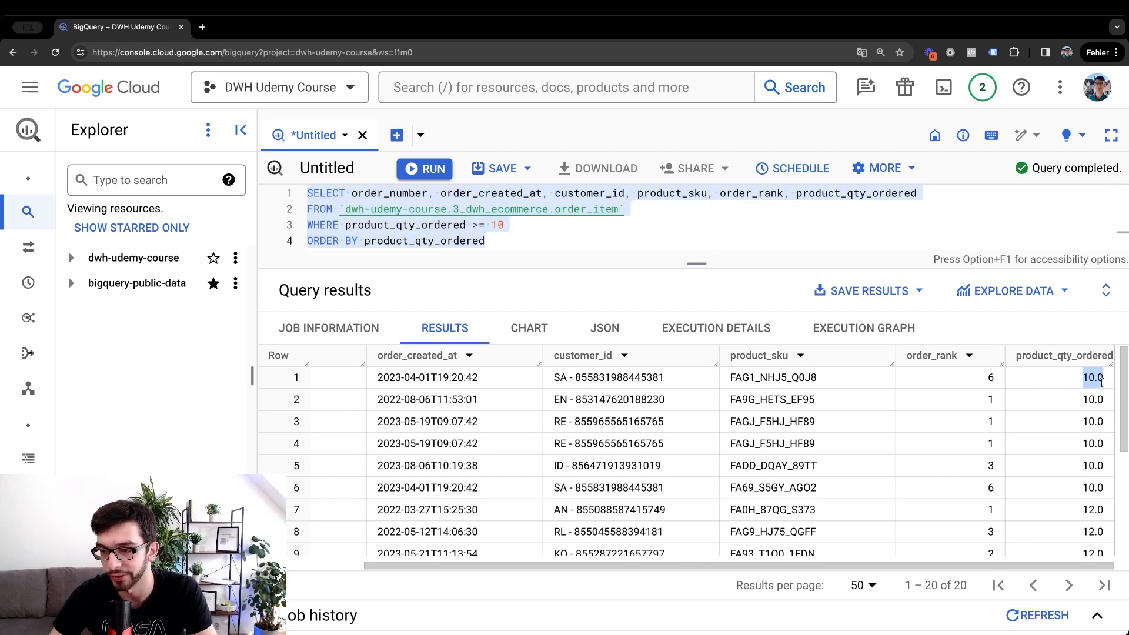
scroll(down, 3)
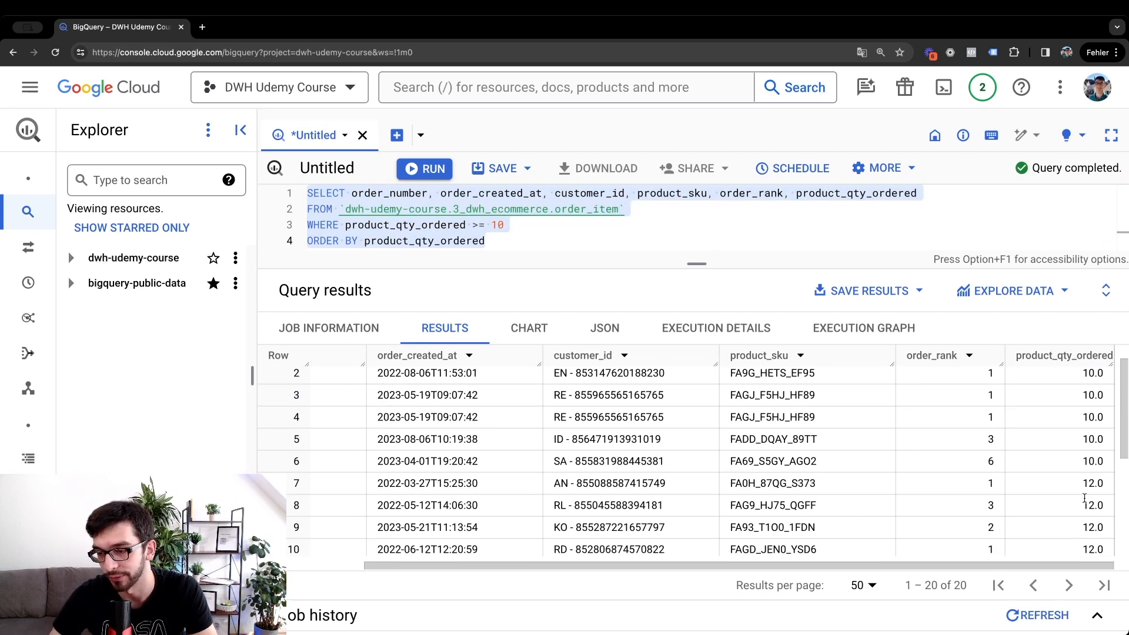
scroll(down, 3)
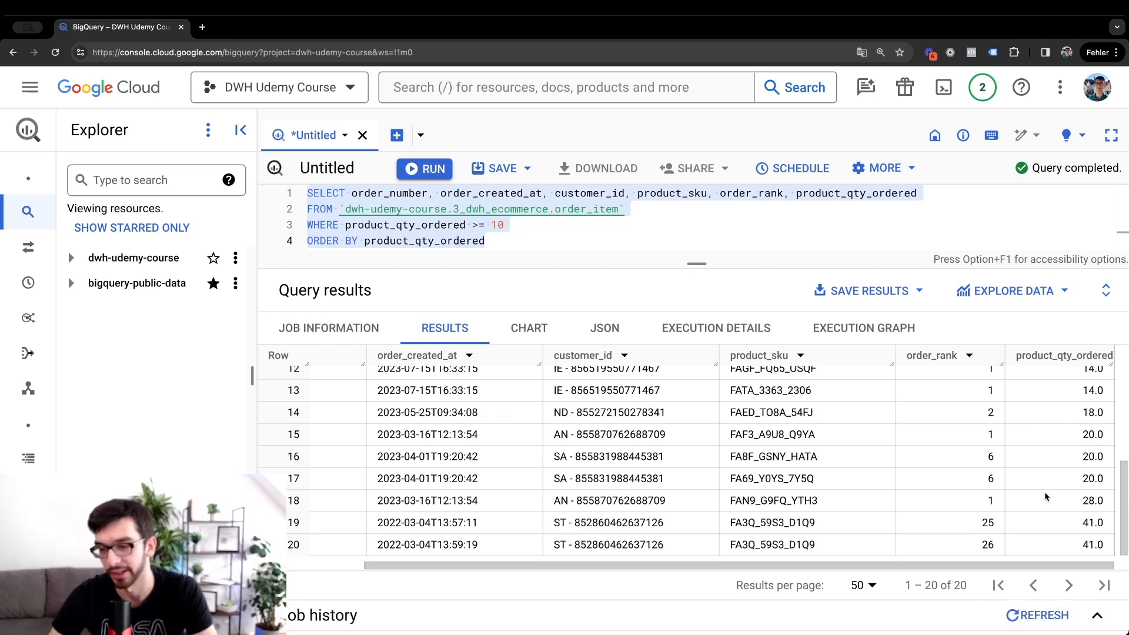
click(1088, 545)
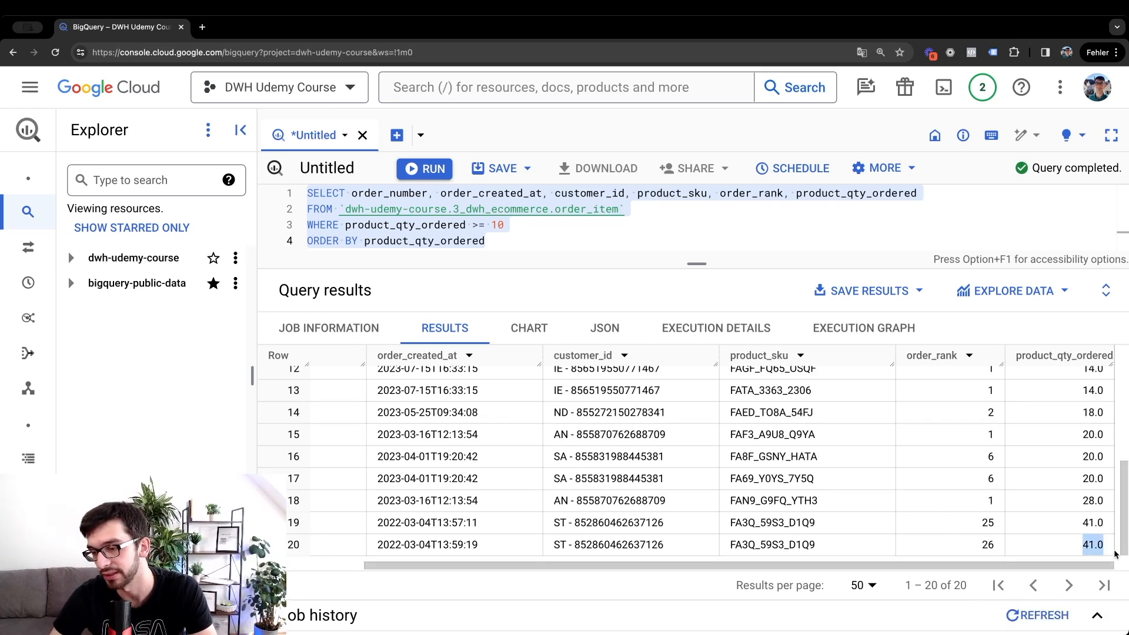
mouse_move(936, 380)
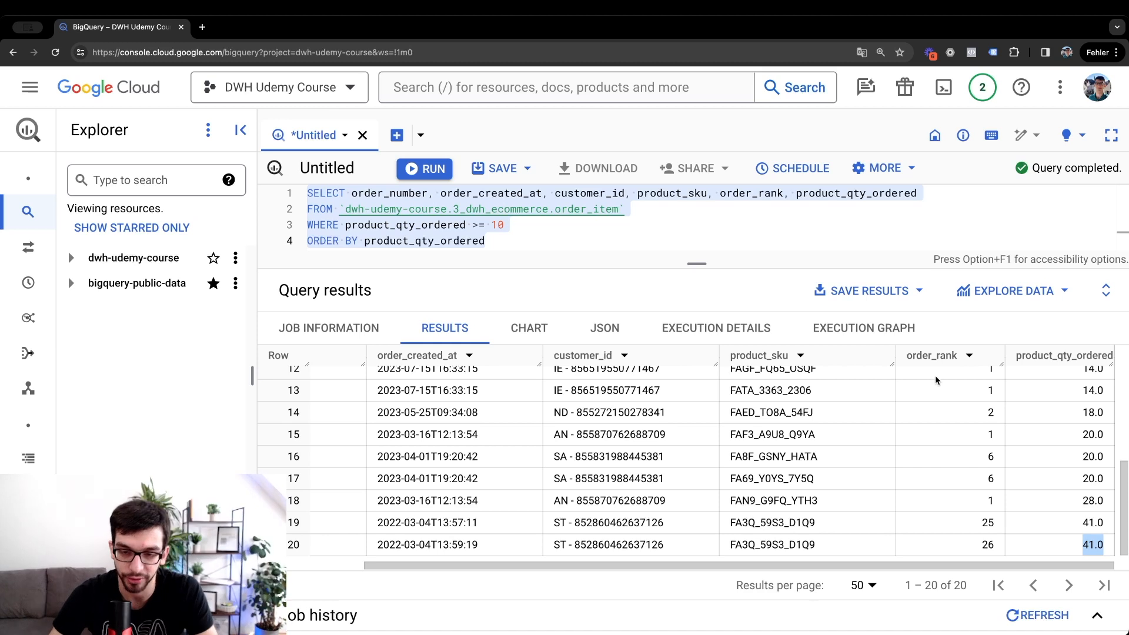